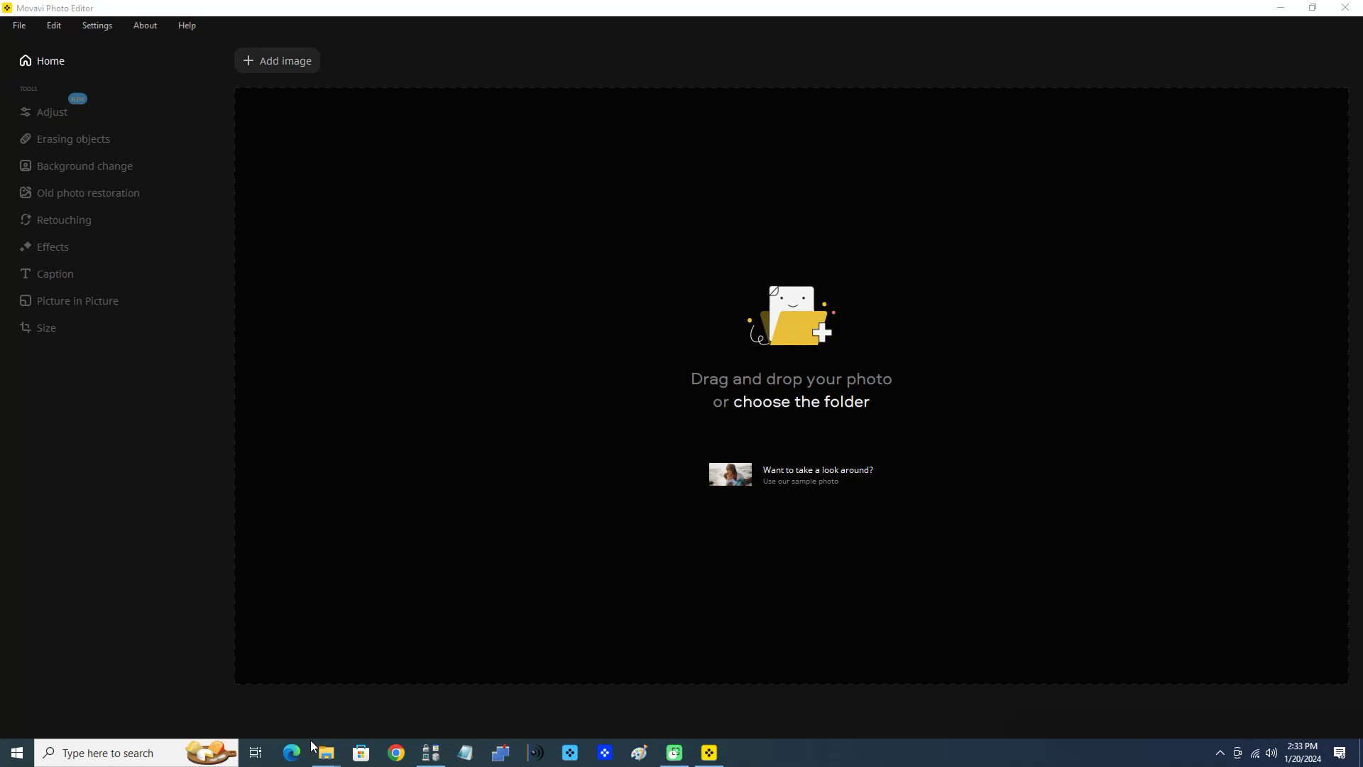
{"action": "mouse_move", "coordinate": [1175, 7]}
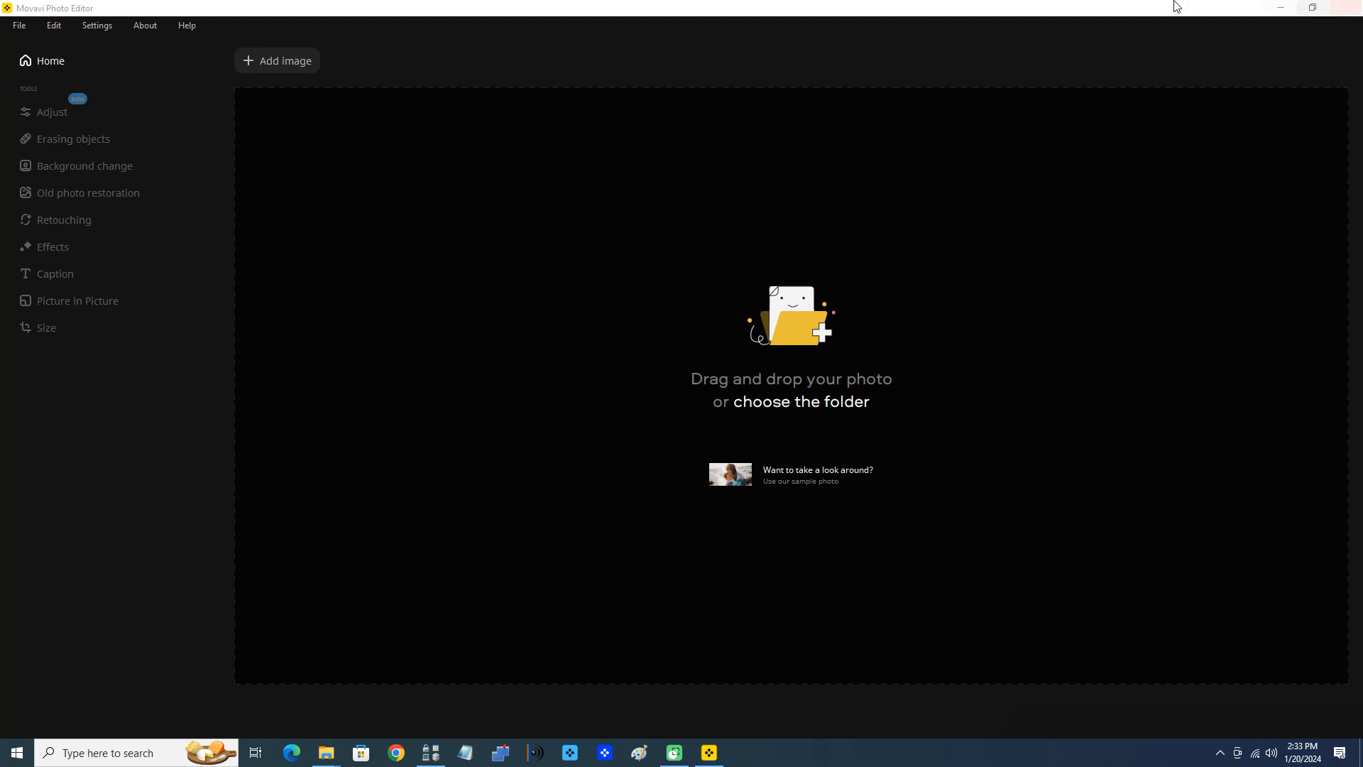
{"action": "mouse_move", "coordinate": [278, 60]}
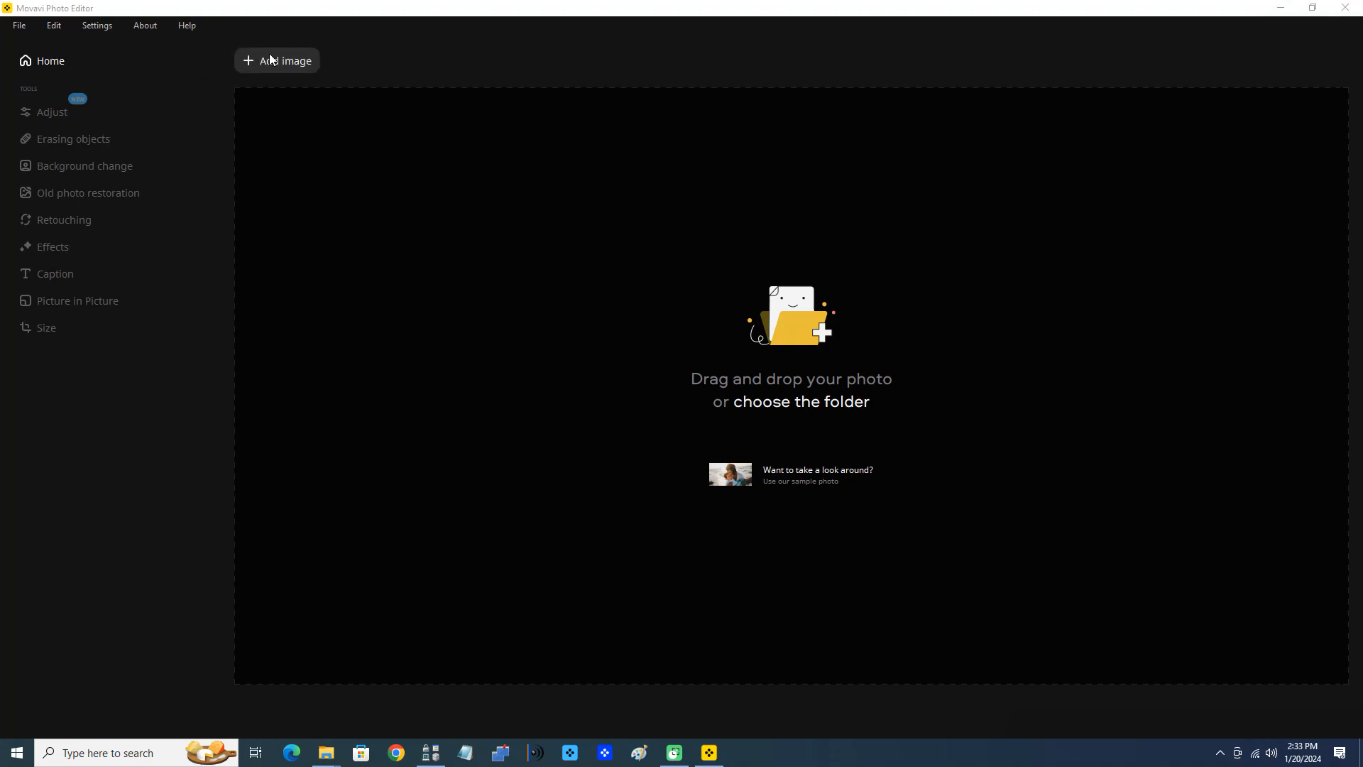
- Open the Add Image file picker and browse the sample pics folder
{"action": "left_click", "coordinate": [277, 59]}
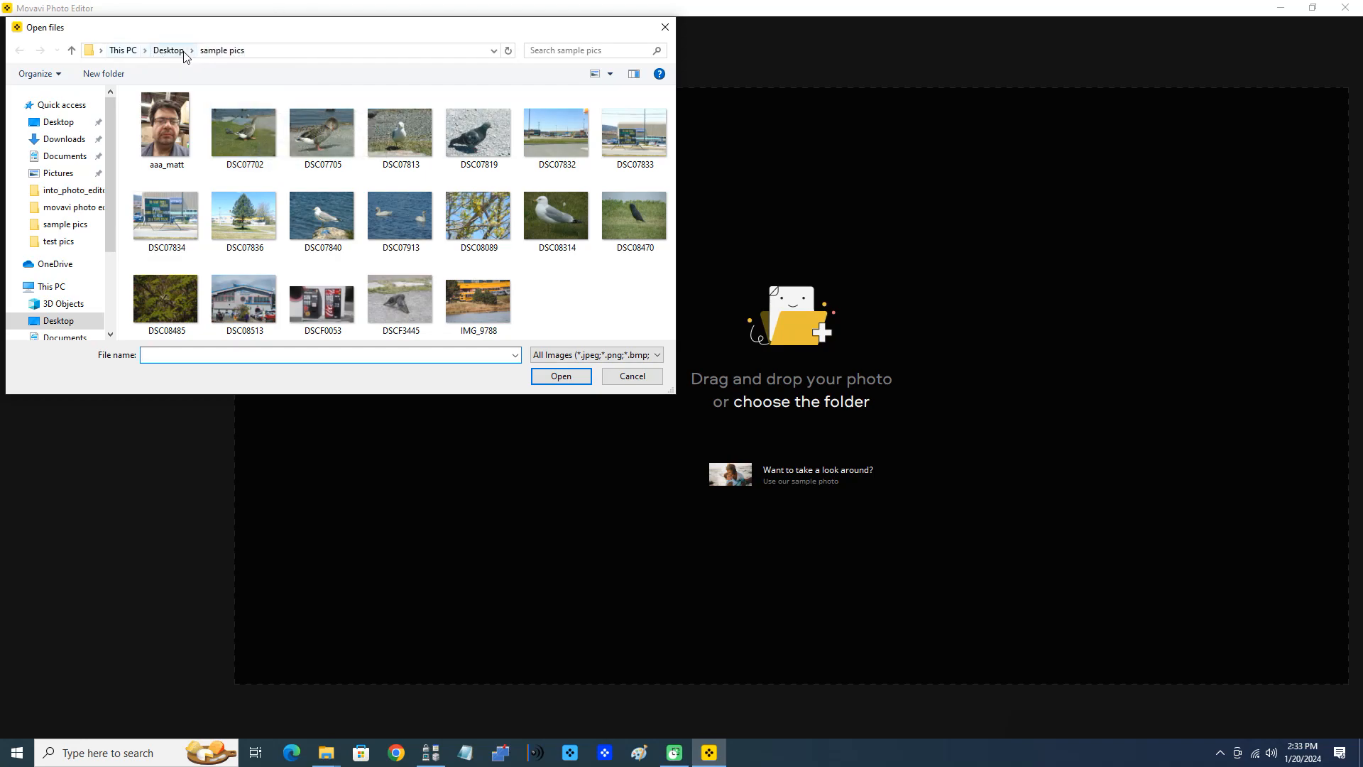
{"action": "left_click", "coordinate": [244, 124]}
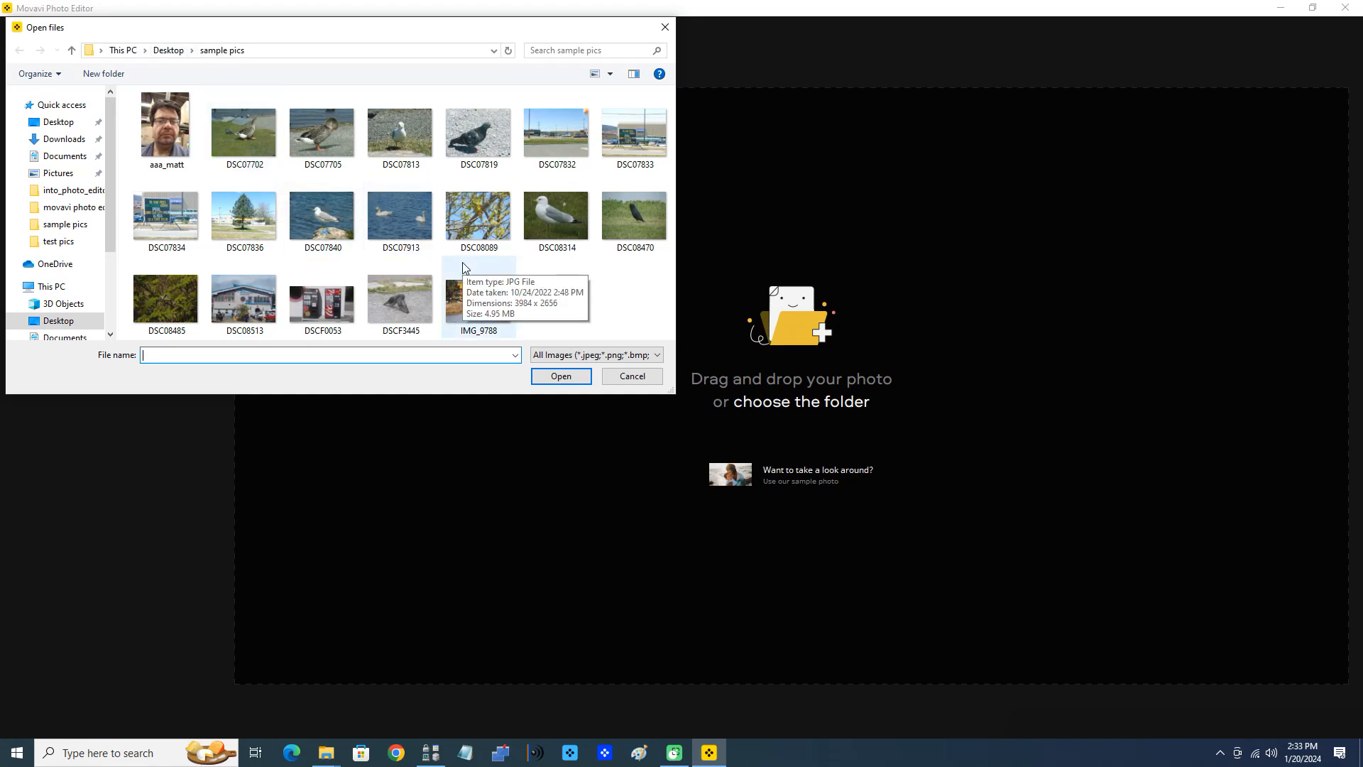
{"action": "mouse_move", "coordinate": [583, 259]}
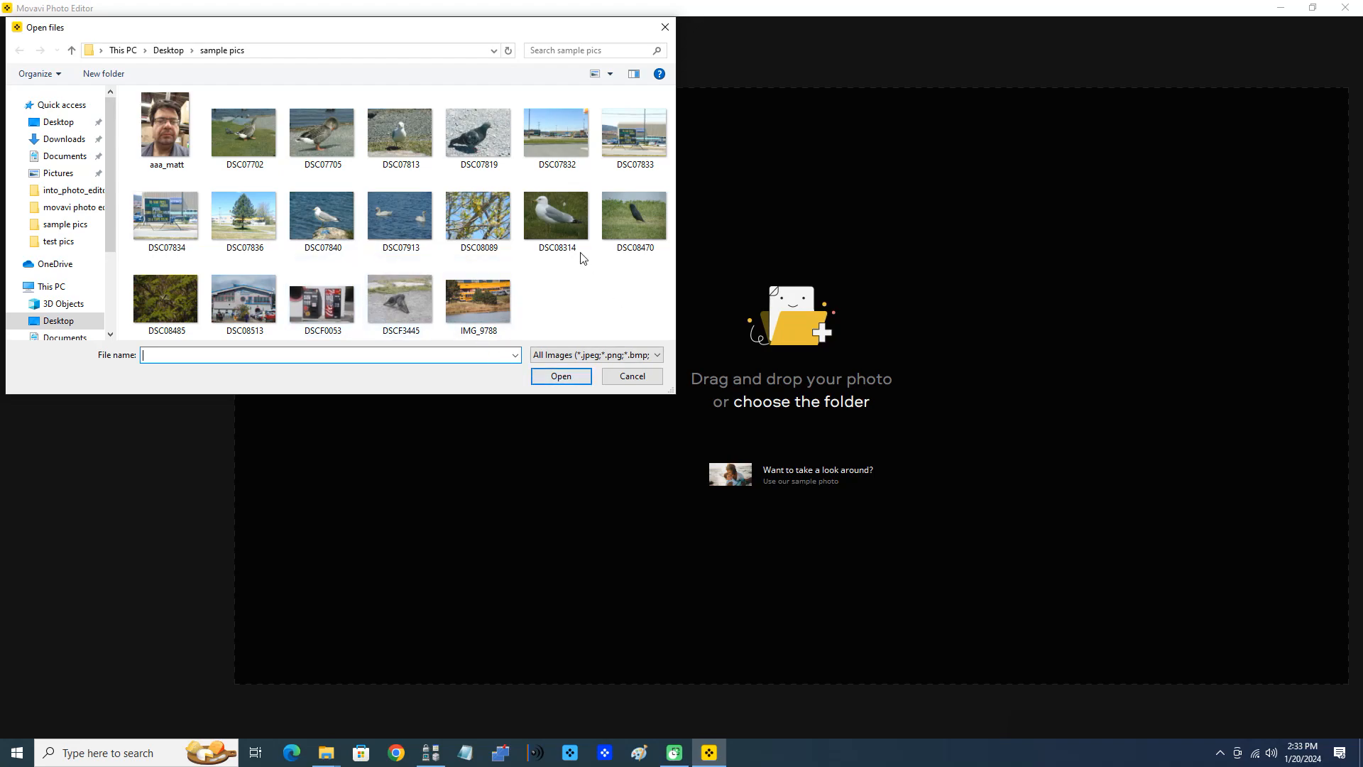
{"action": "mouse_move", "coordinate": [321, 213]}
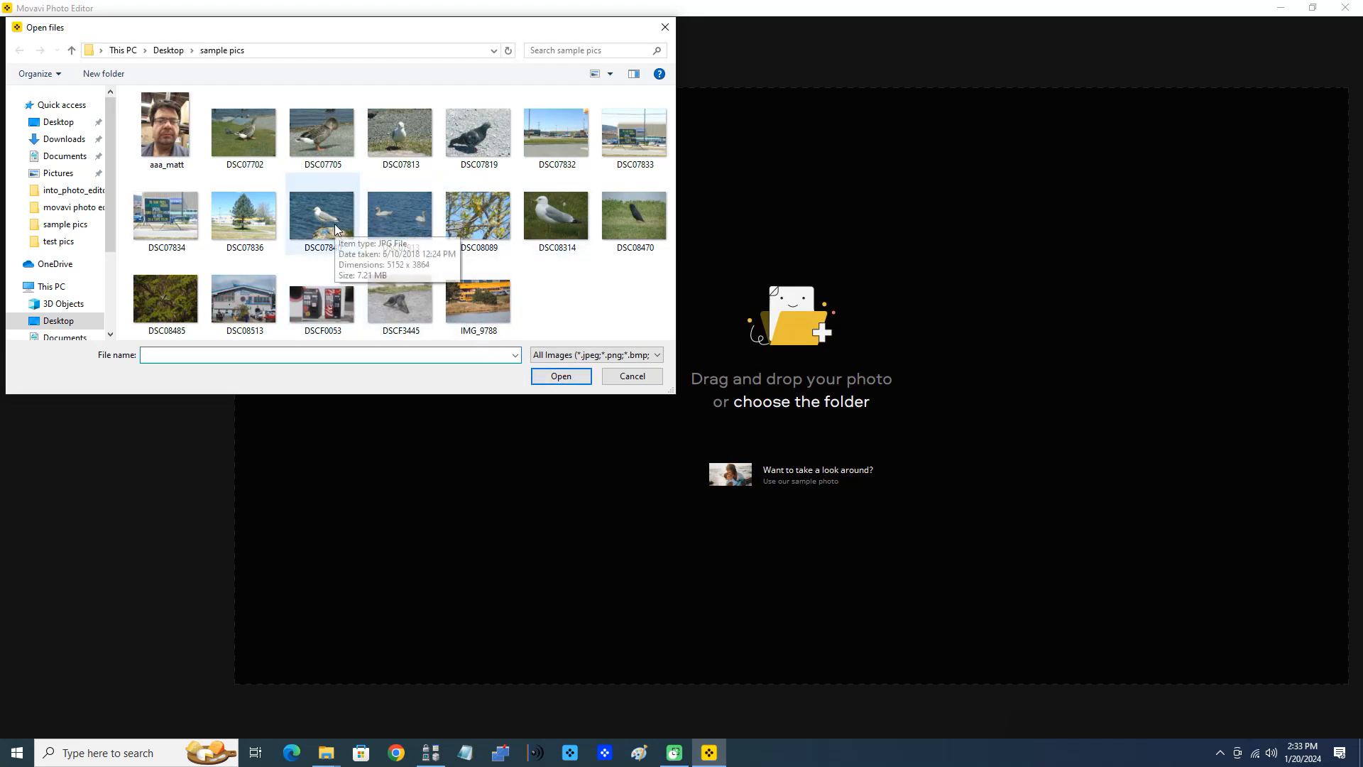
- Open DSC07840.JPG, the gull standing on a rock by the water
{"action": "double_click", "coordinate": [321, 213]}
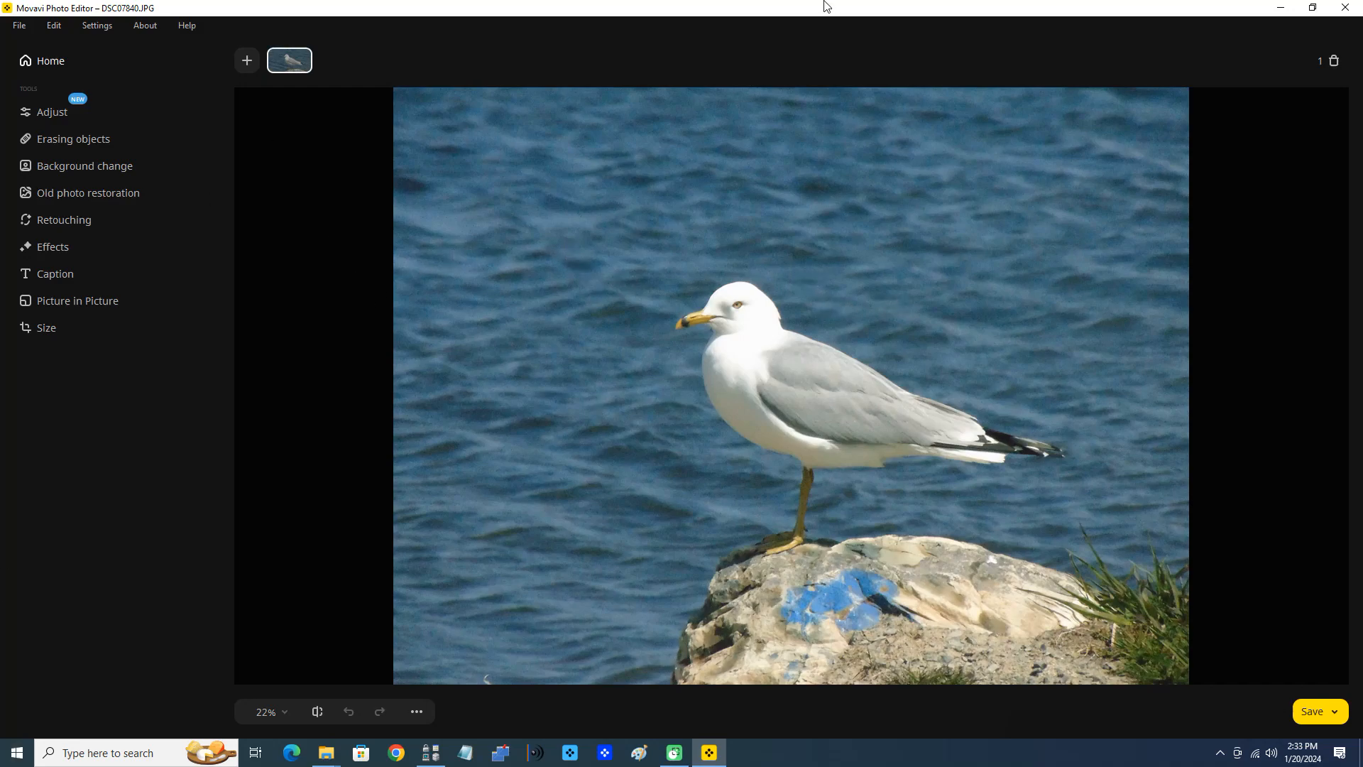
{"action": "mouse_move", "coordinate": [976, 217]}
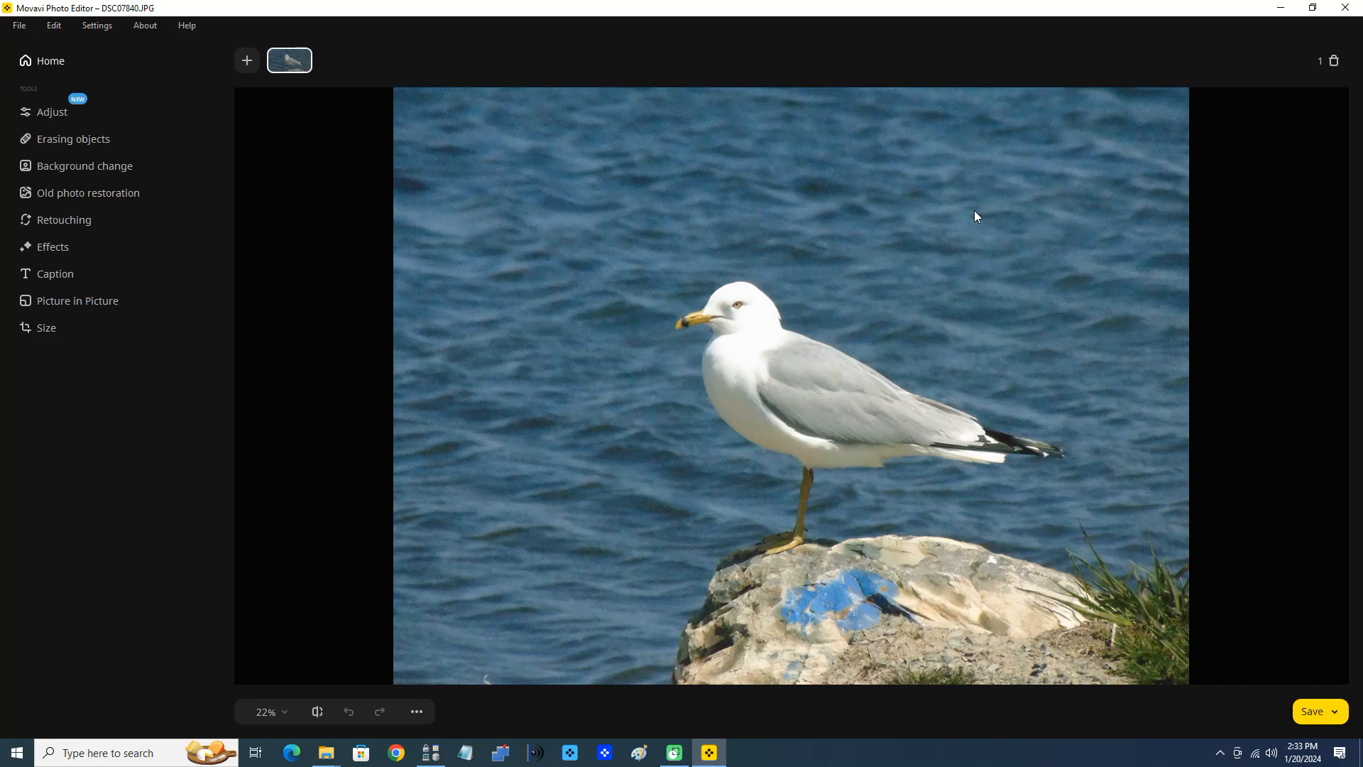
{"action": "mouse_move", "coordinate": [991, 213]}
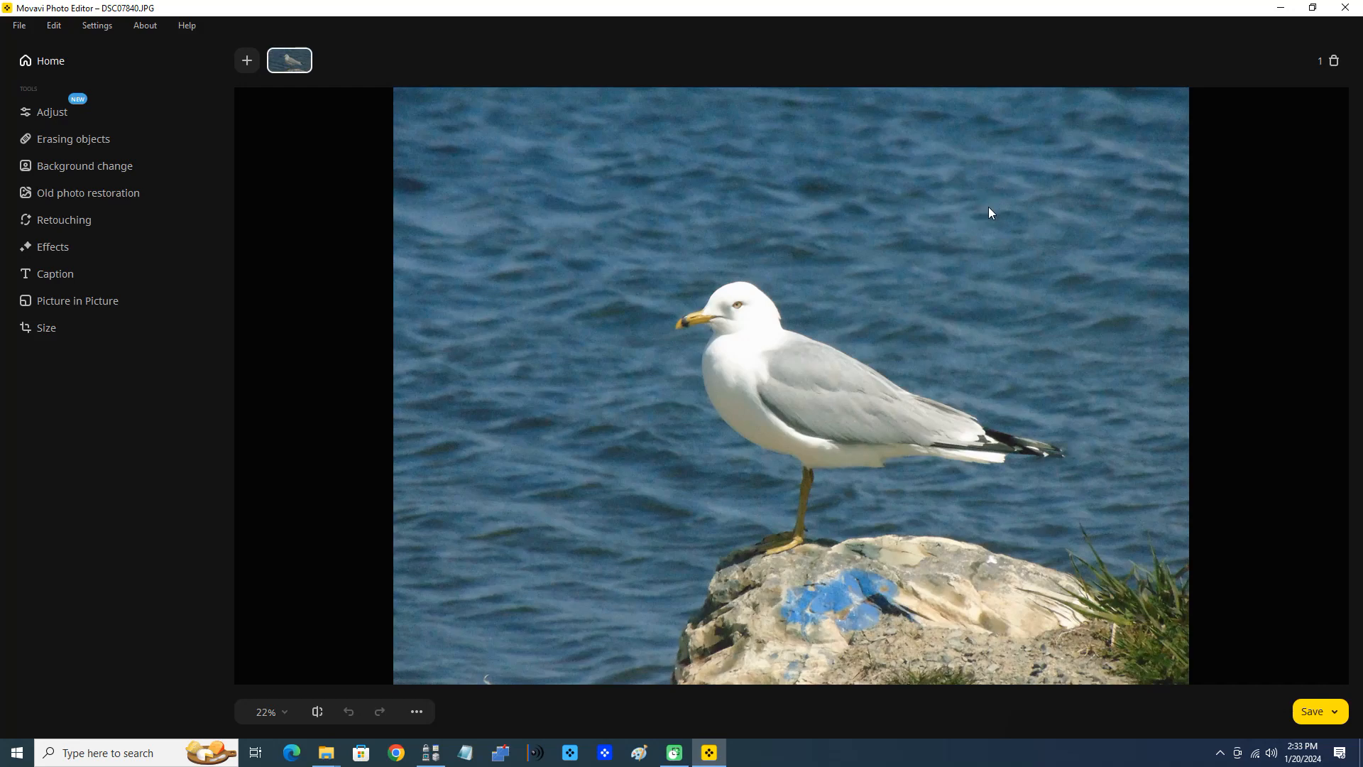
{"action": "mouse_move", "coordinate": [984, 228]}
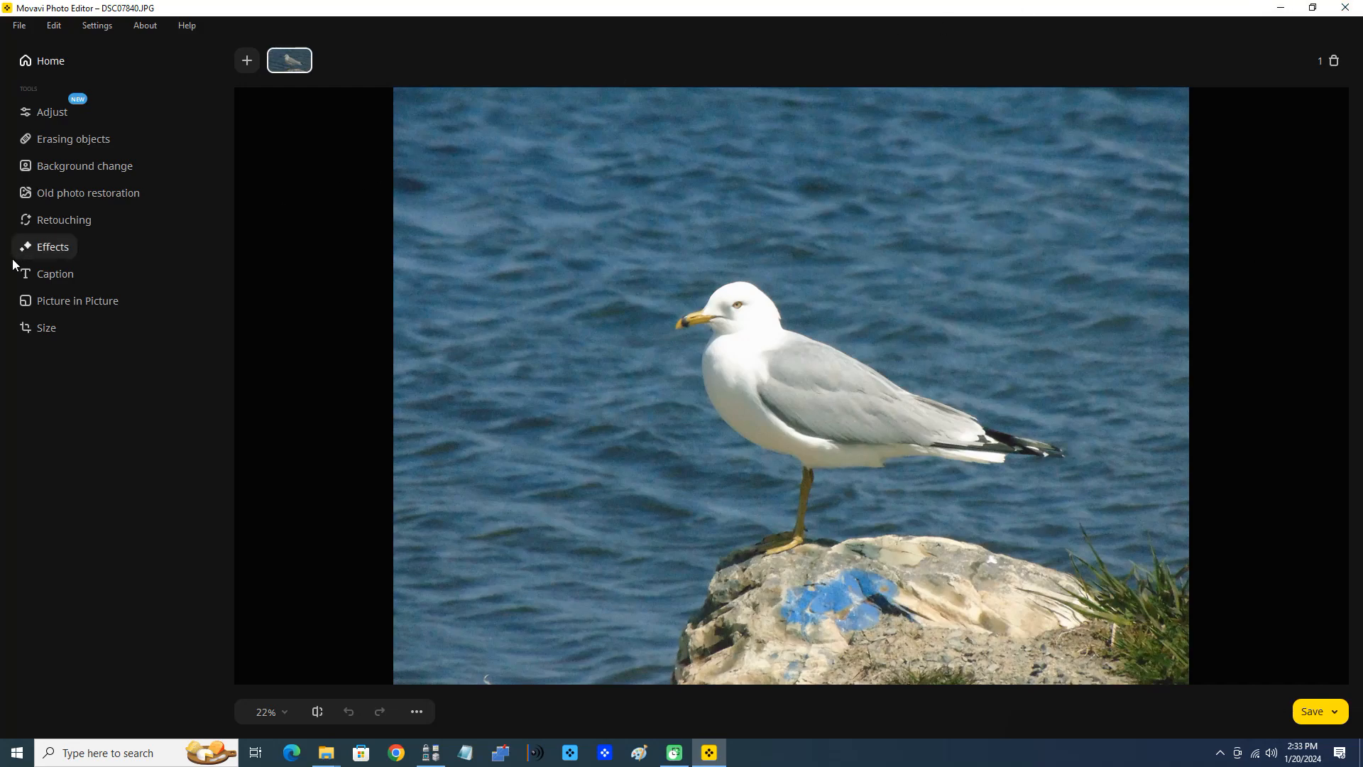
{"action": "mouse_move", "coordinate": [55, 273]}
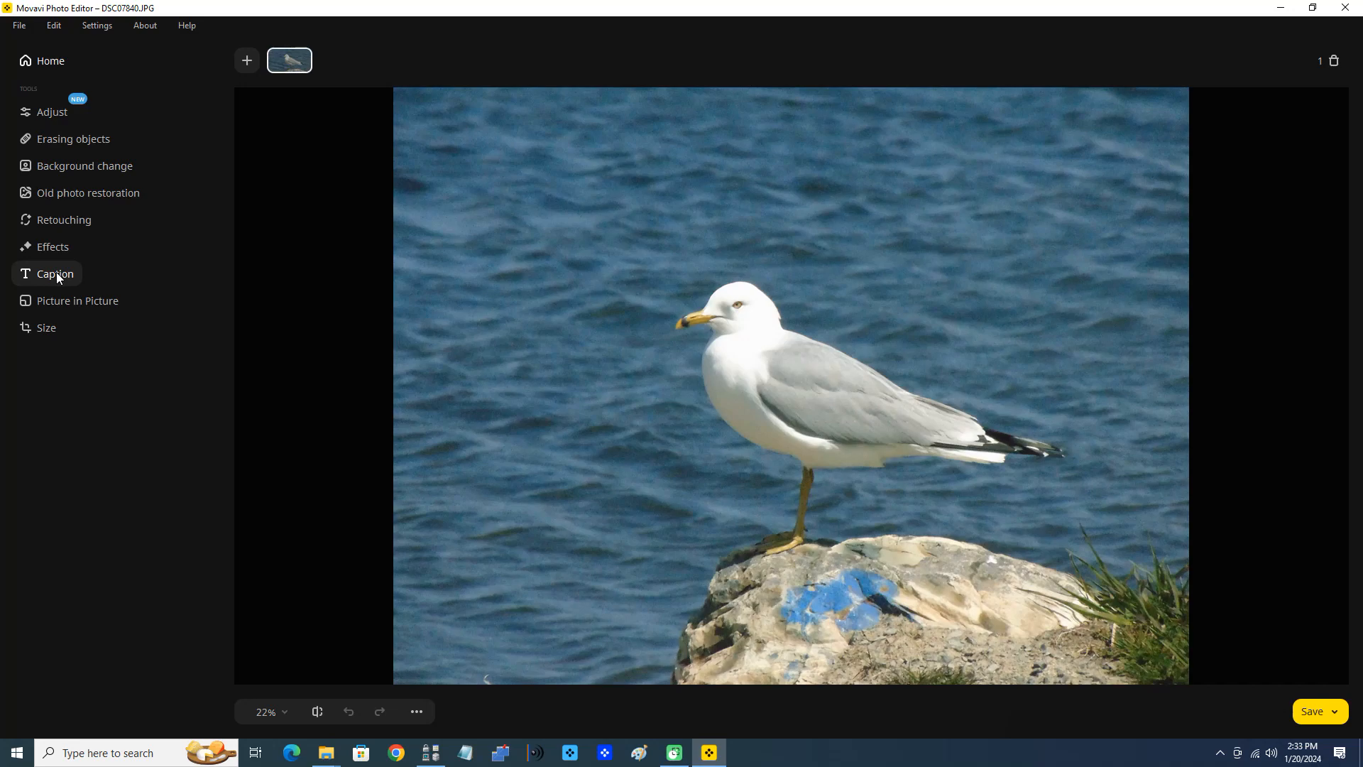
- Open the Caption tool's Decorations tab and scroll through the shape gallery
{"action": "left_click", "coordinate": [55, 273]}
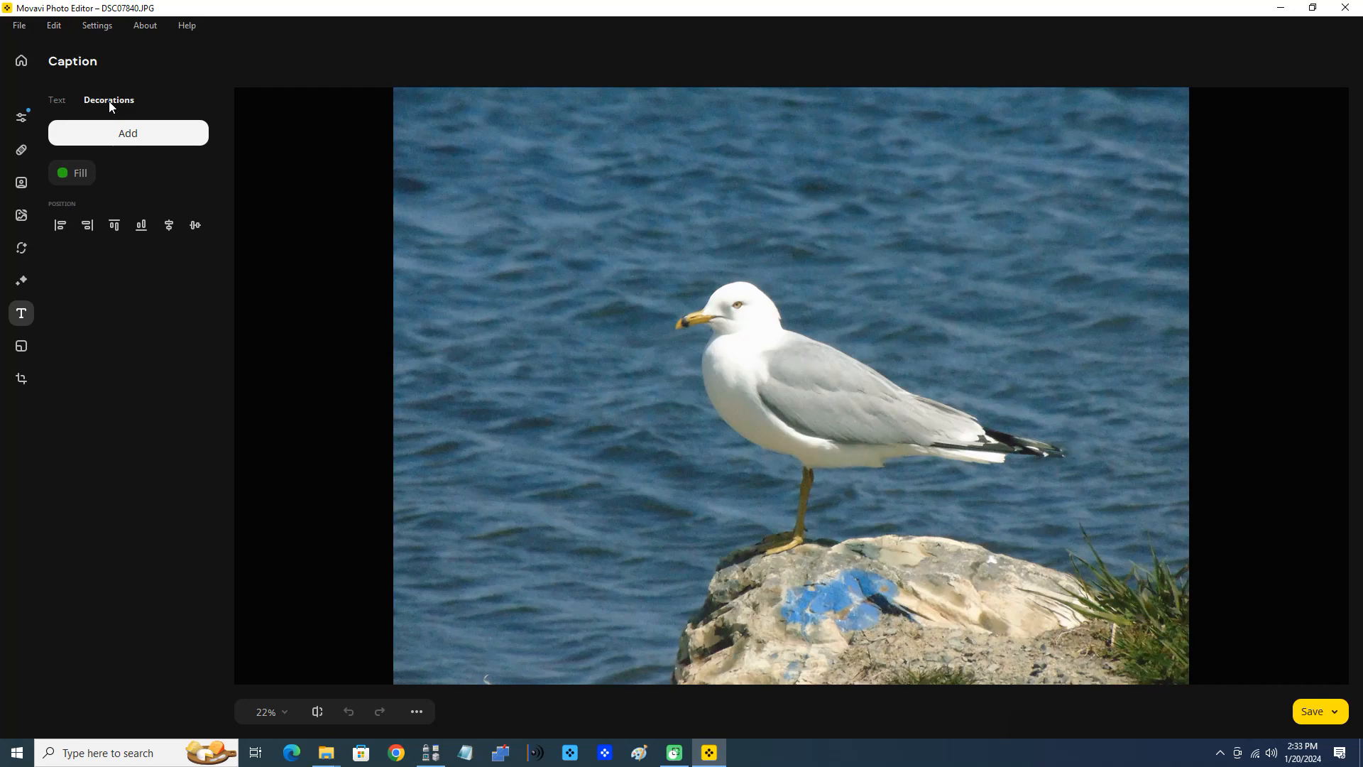
{"action": "left_click", "coordinate": [55, 100]}
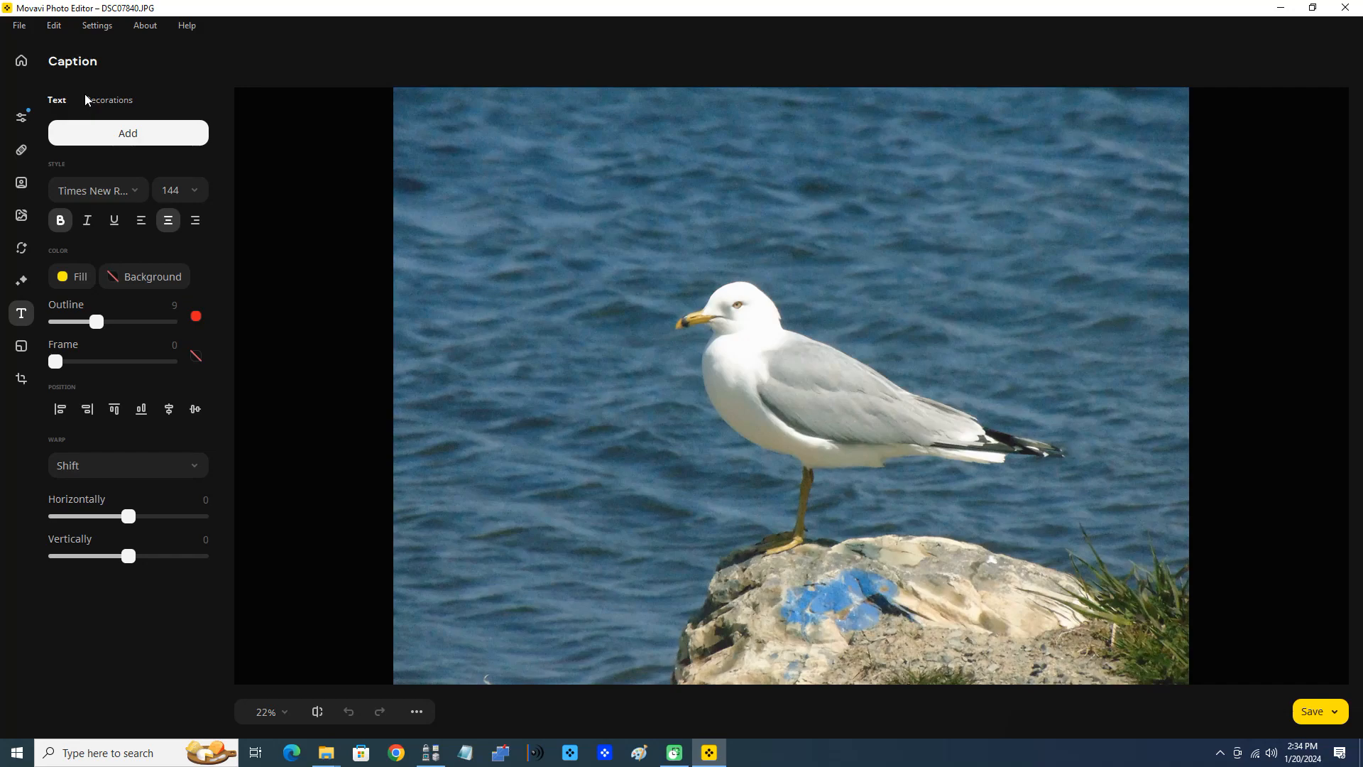
{"action": "left_click", "coordinate": [108, 100]}
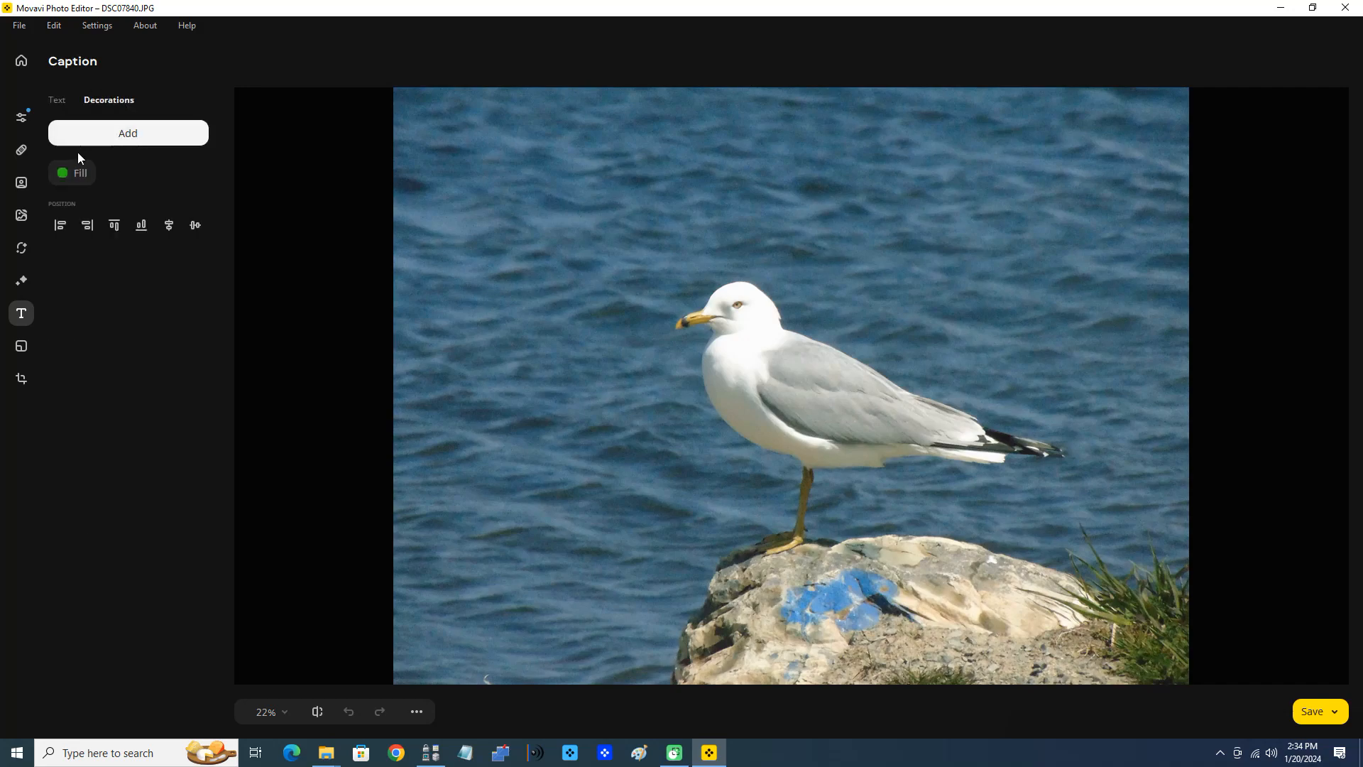
{"action": "left_click", "coordinate": [127, 133]}
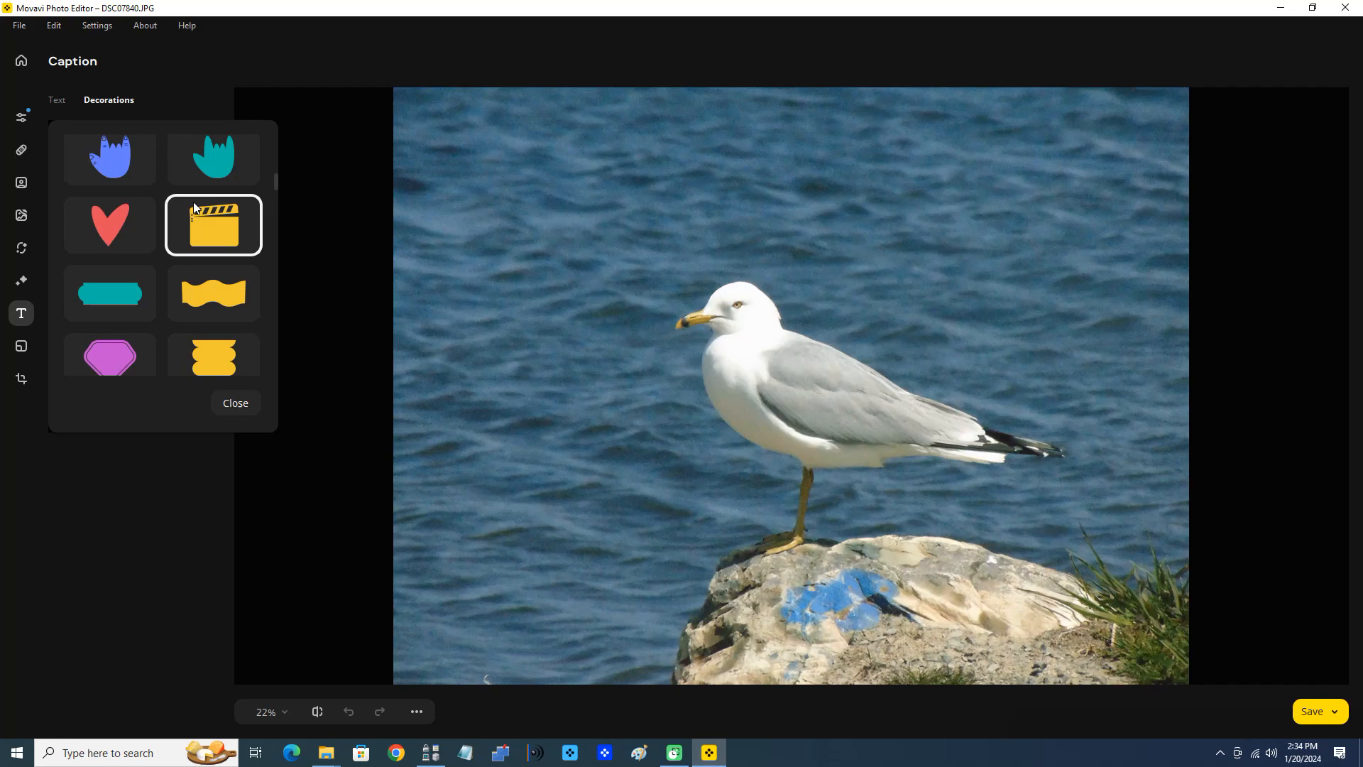
{"action": "scroll", "scroll_direction": "down", "scroll_amount": 3}
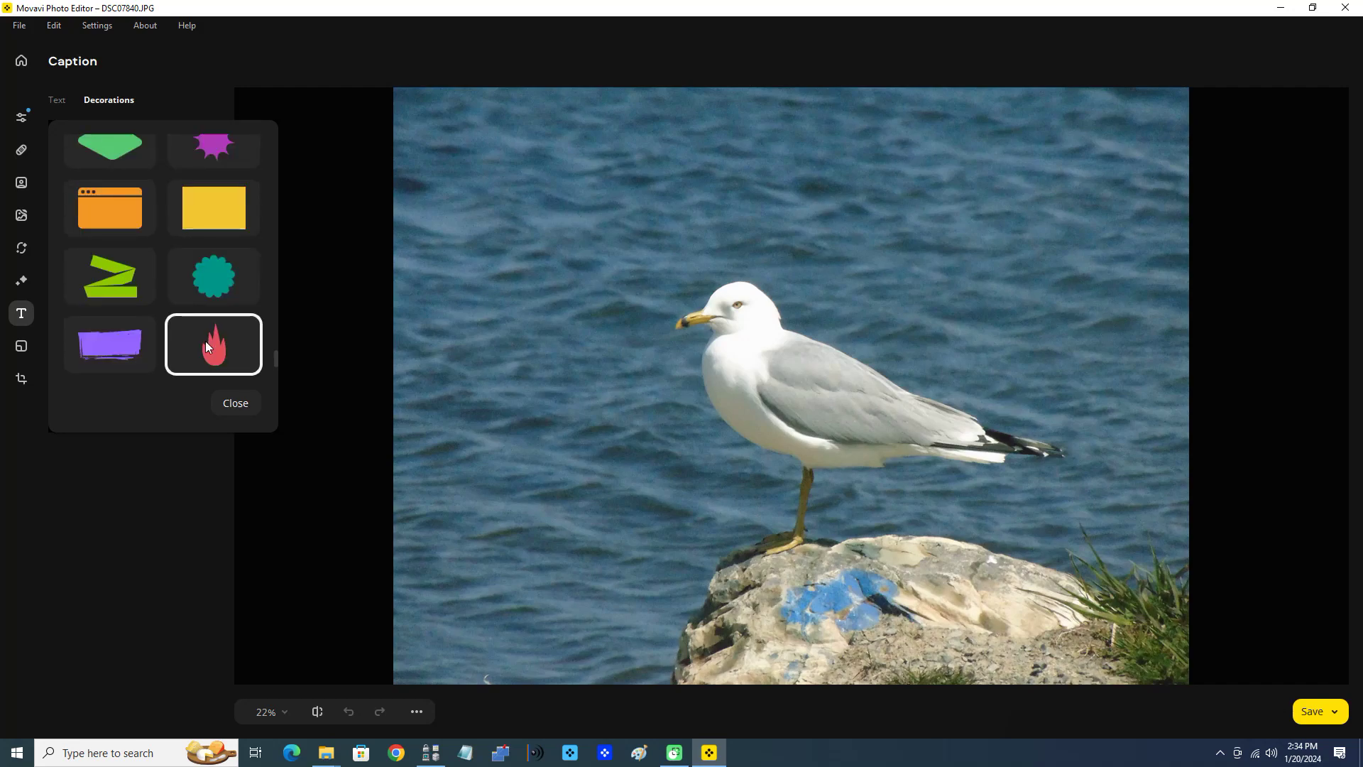
{"action": "scroll", "scroll_direction": "up", "scroll_amount": 3}
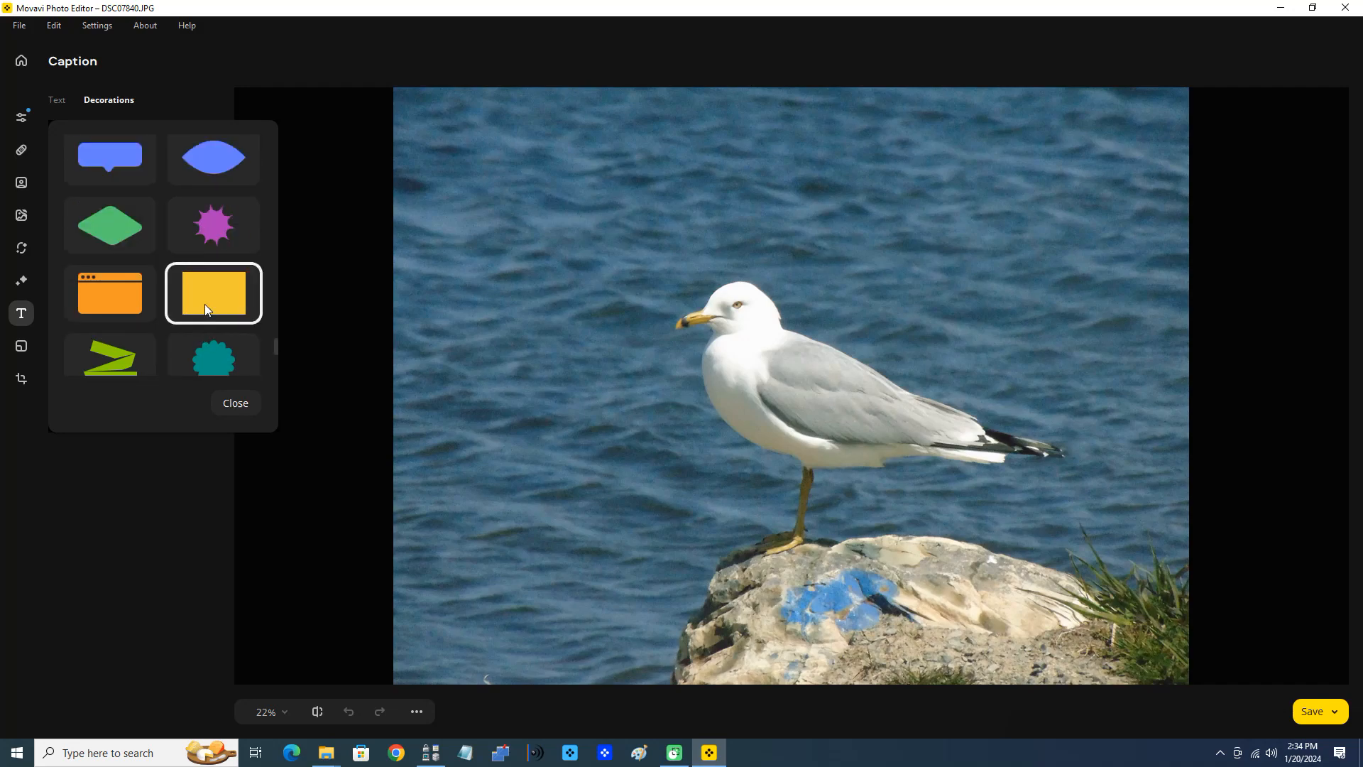
{"action": "scroll", "scroll_direction": "down", "scroll_amount": 3}
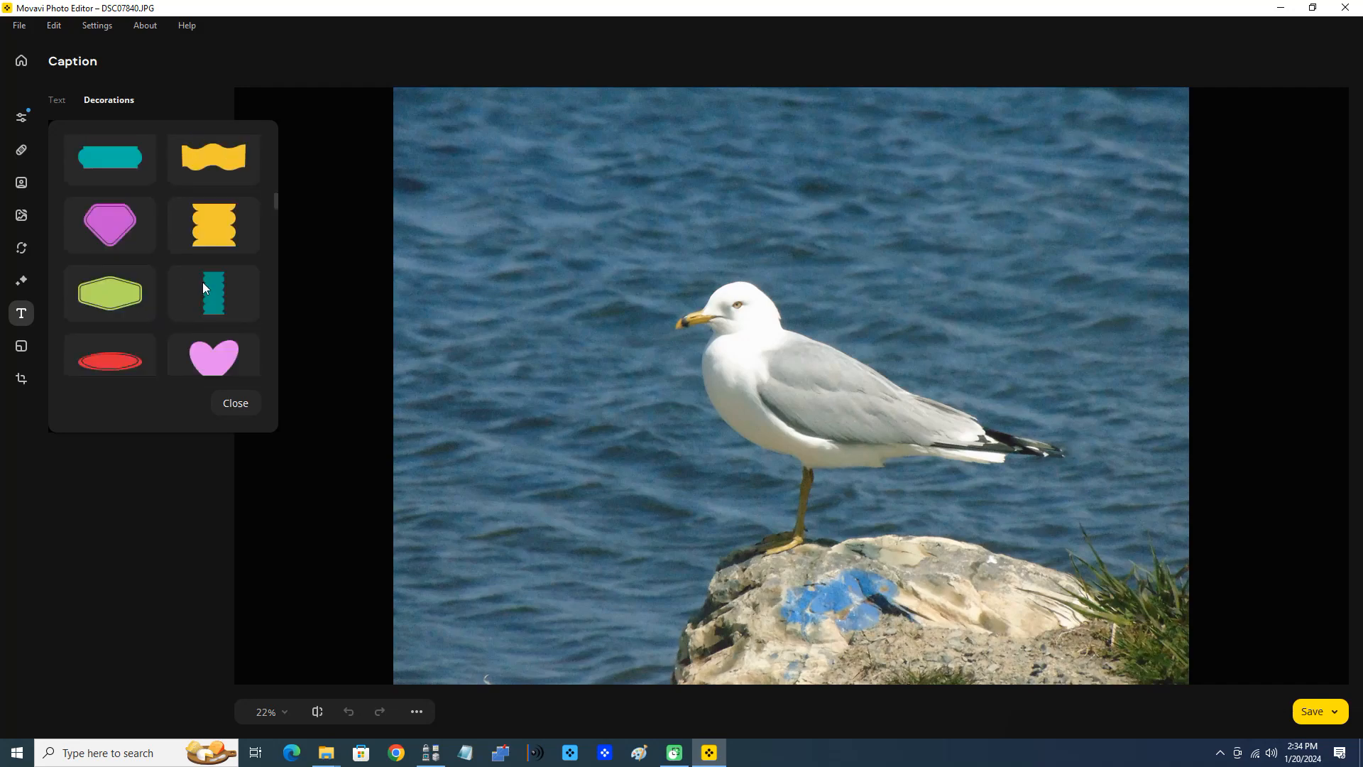
{"action": "scroll", "scroll_direction": "down", "scroll_amount": 3}
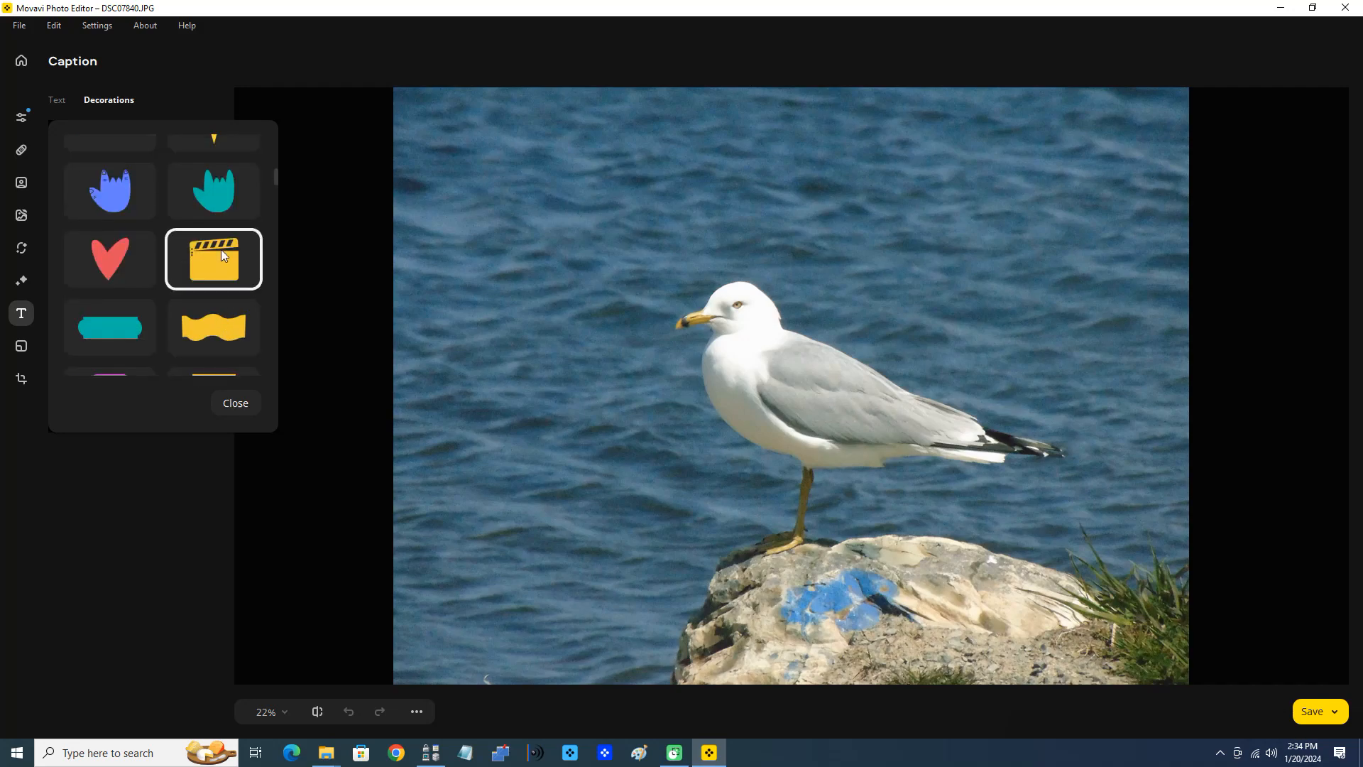
- Add the green clapperboard decoration to the gull photo
{"action": "left_click", "coordinate": [213, 259]}
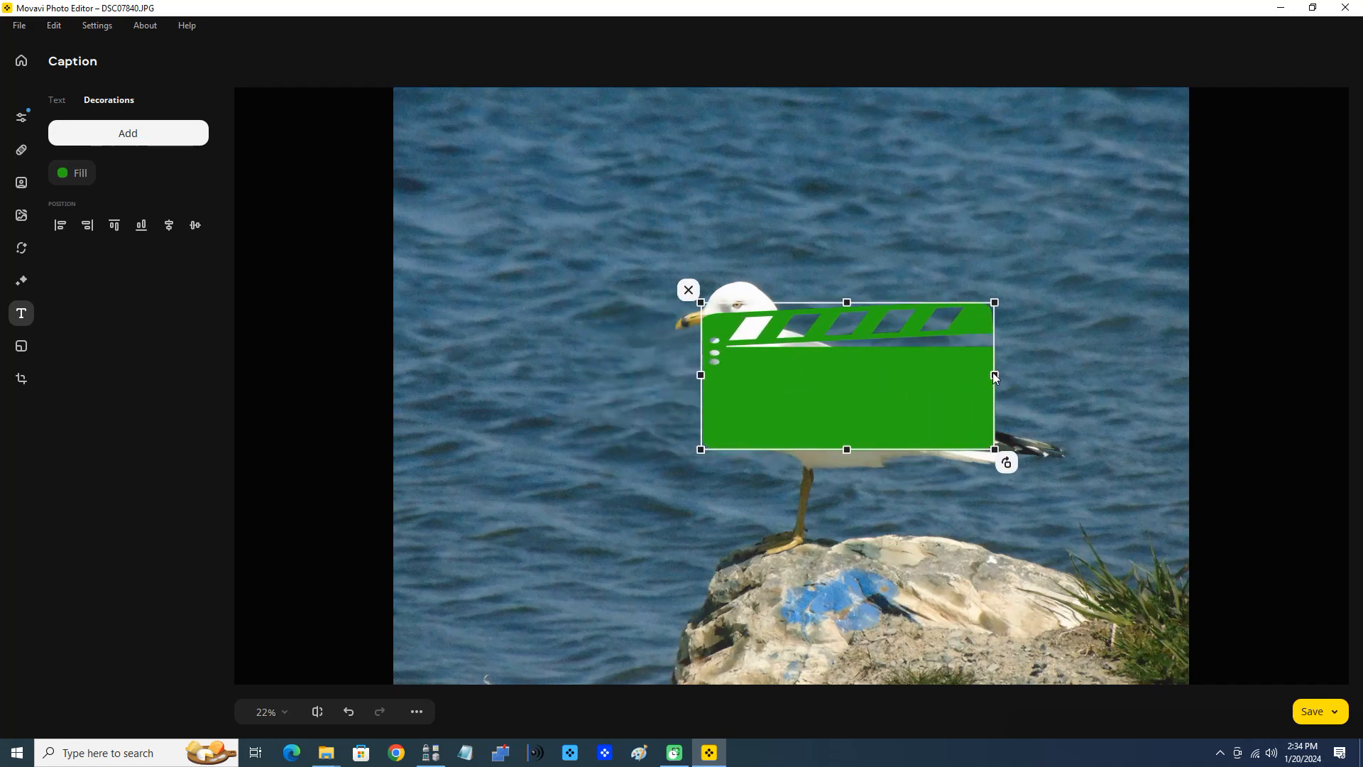
{"action": "mouse_move", "coordinate": [996, 380]}
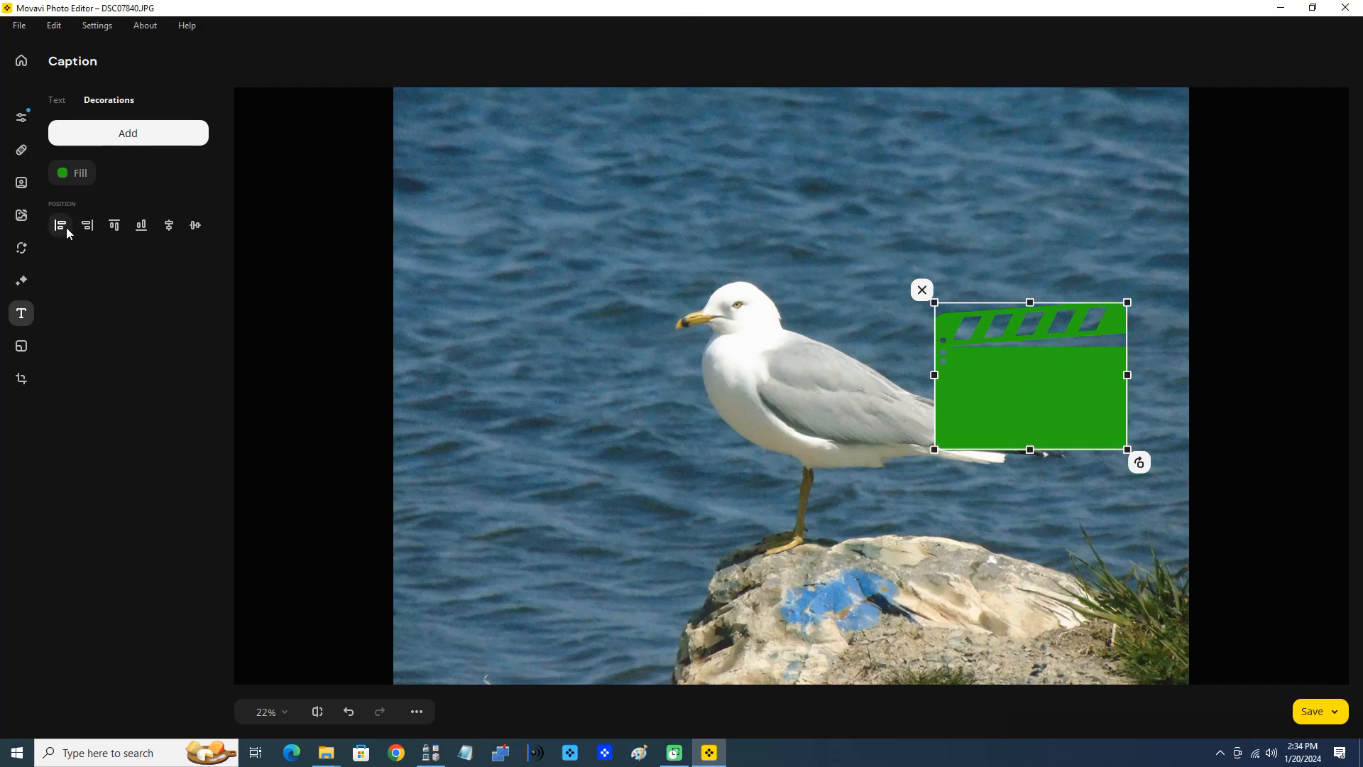
{"action": "mouse_move", "coordinate": [60, 225]}
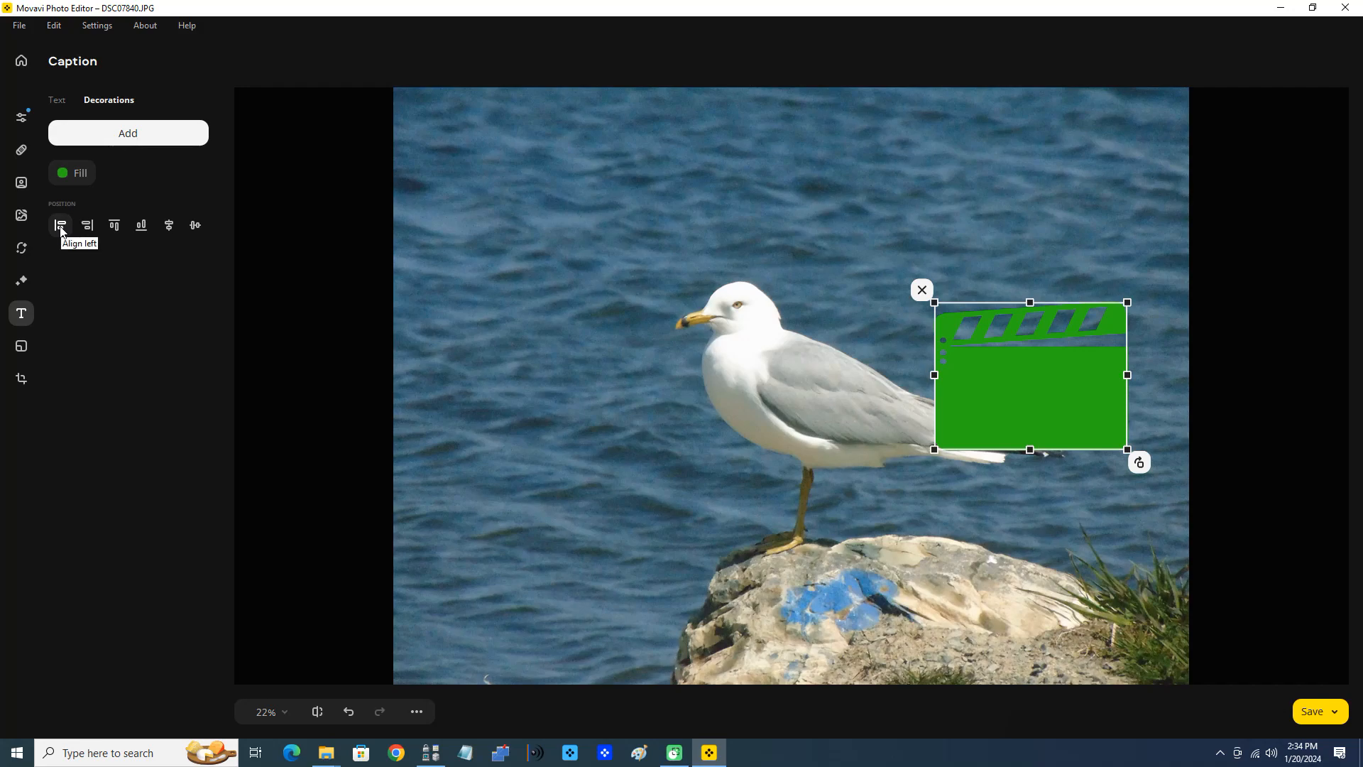
- Shift the clapperboard with the Position align buttons, ending centered over the gull
{"action": "left_click", "coordinate": [59, 226]}
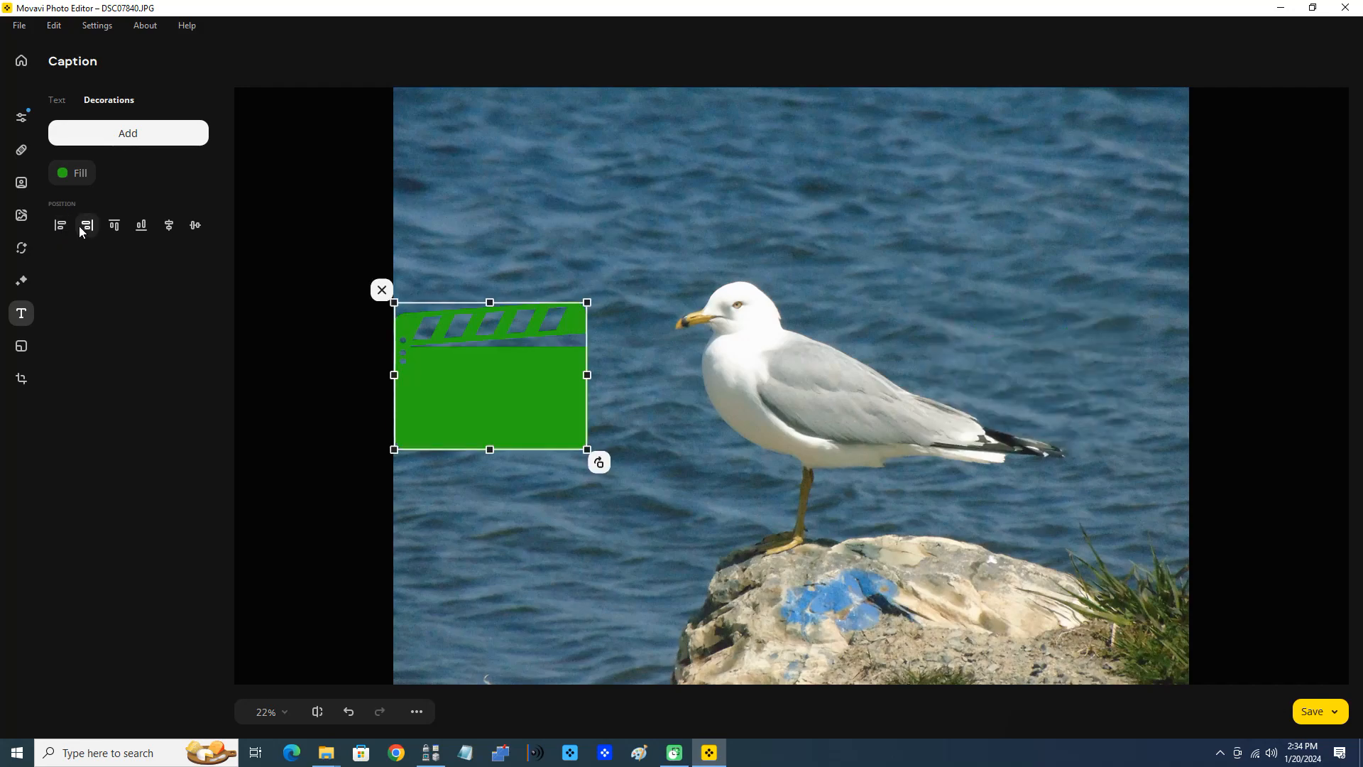
{"action": "left_click", "coordinate": [114, 225]}
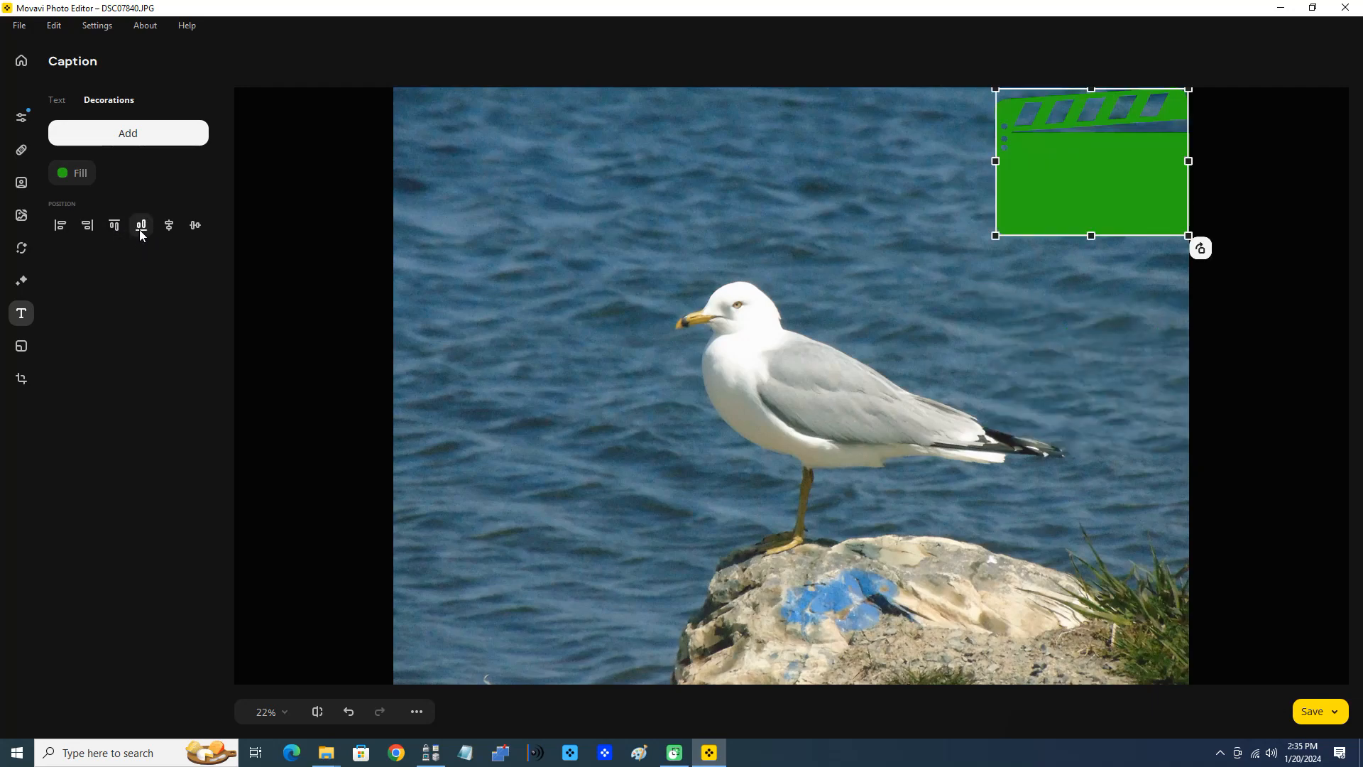
{"action": "left_click", "coordinate": [169, 225]}
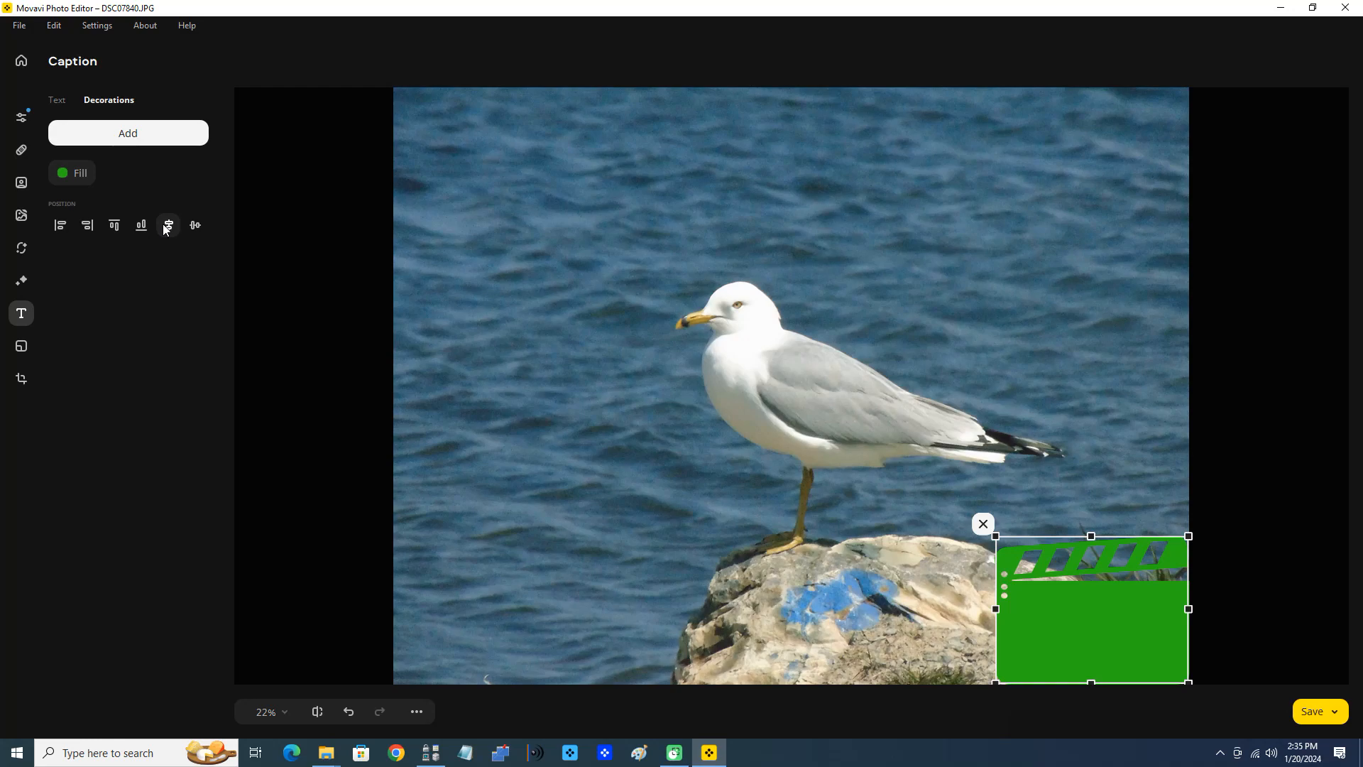
{"action": "left_click", "coordinate": [195, 226]}
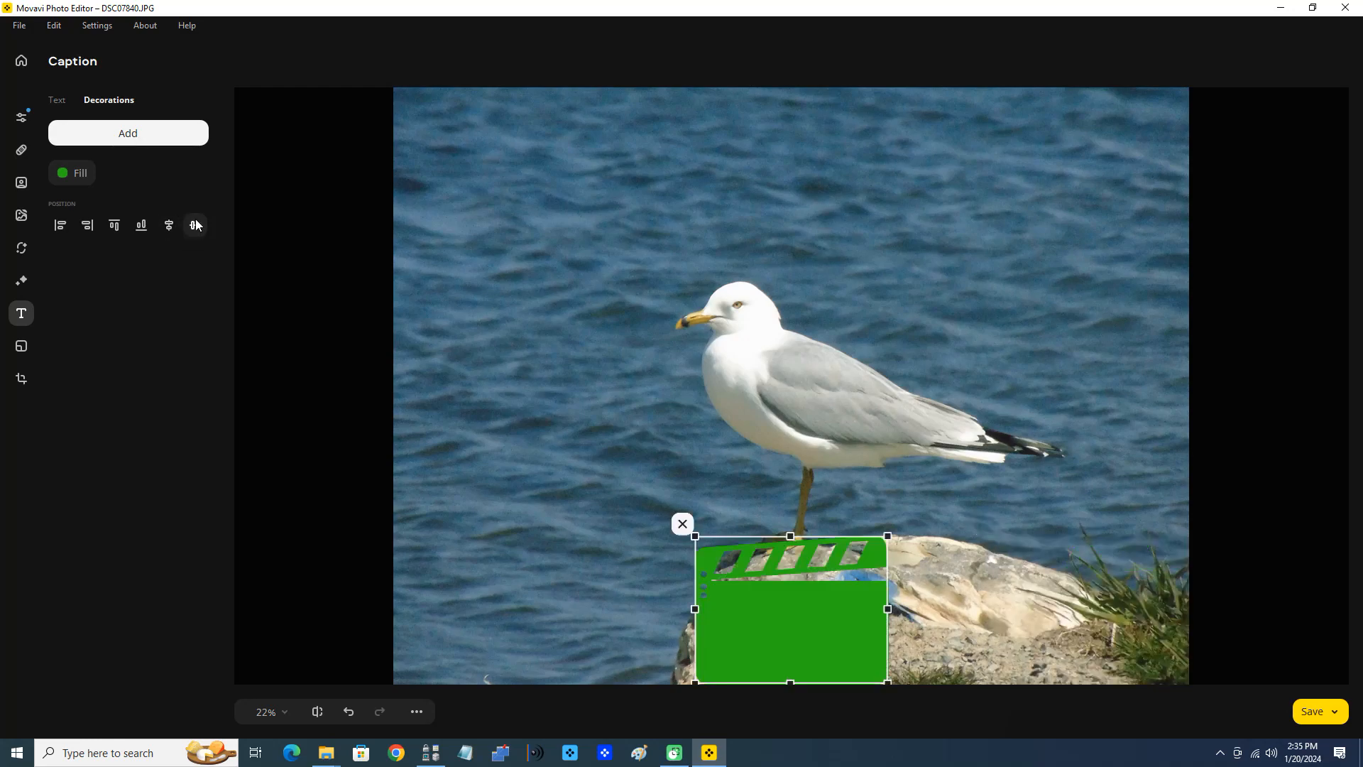
{"action": "mouse_move", "coordinate": [195, 225]}
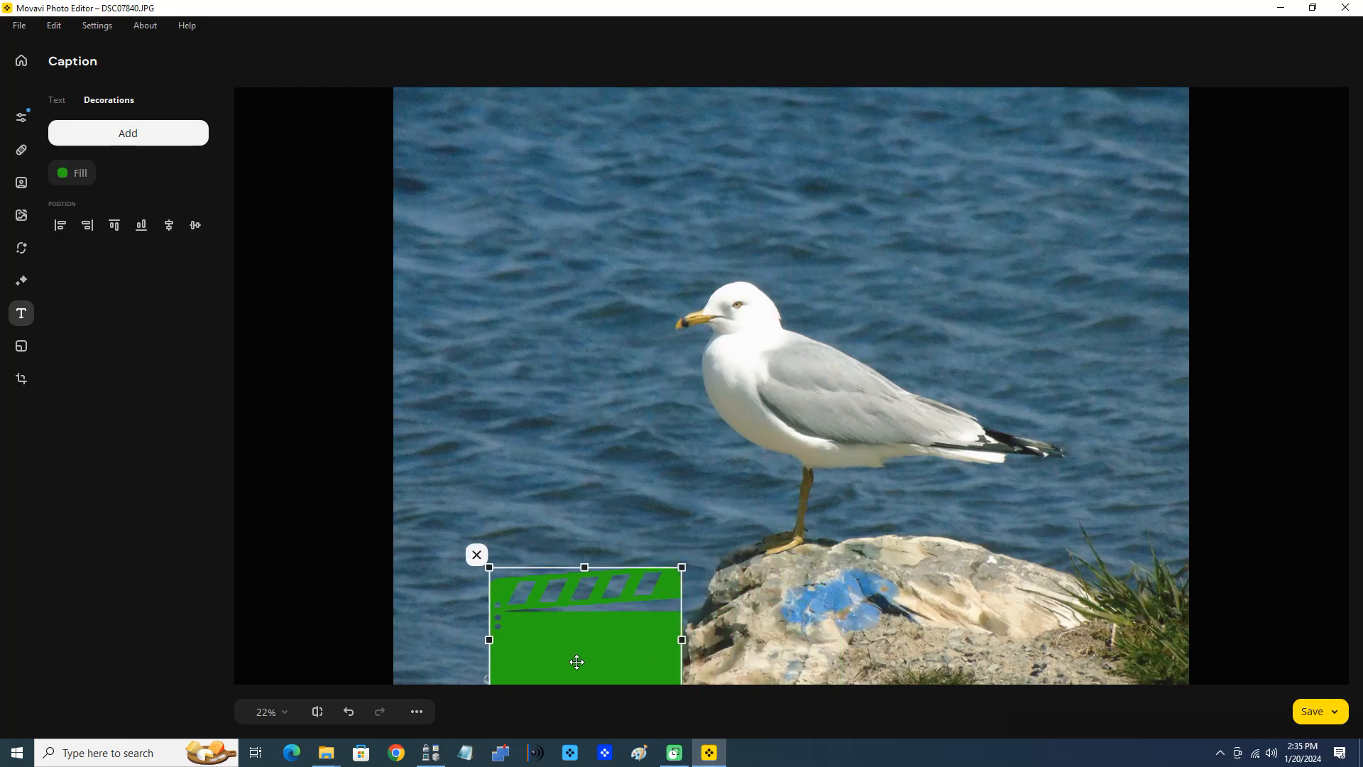
{"action": "left_click", "coordinate": [141, 225]}
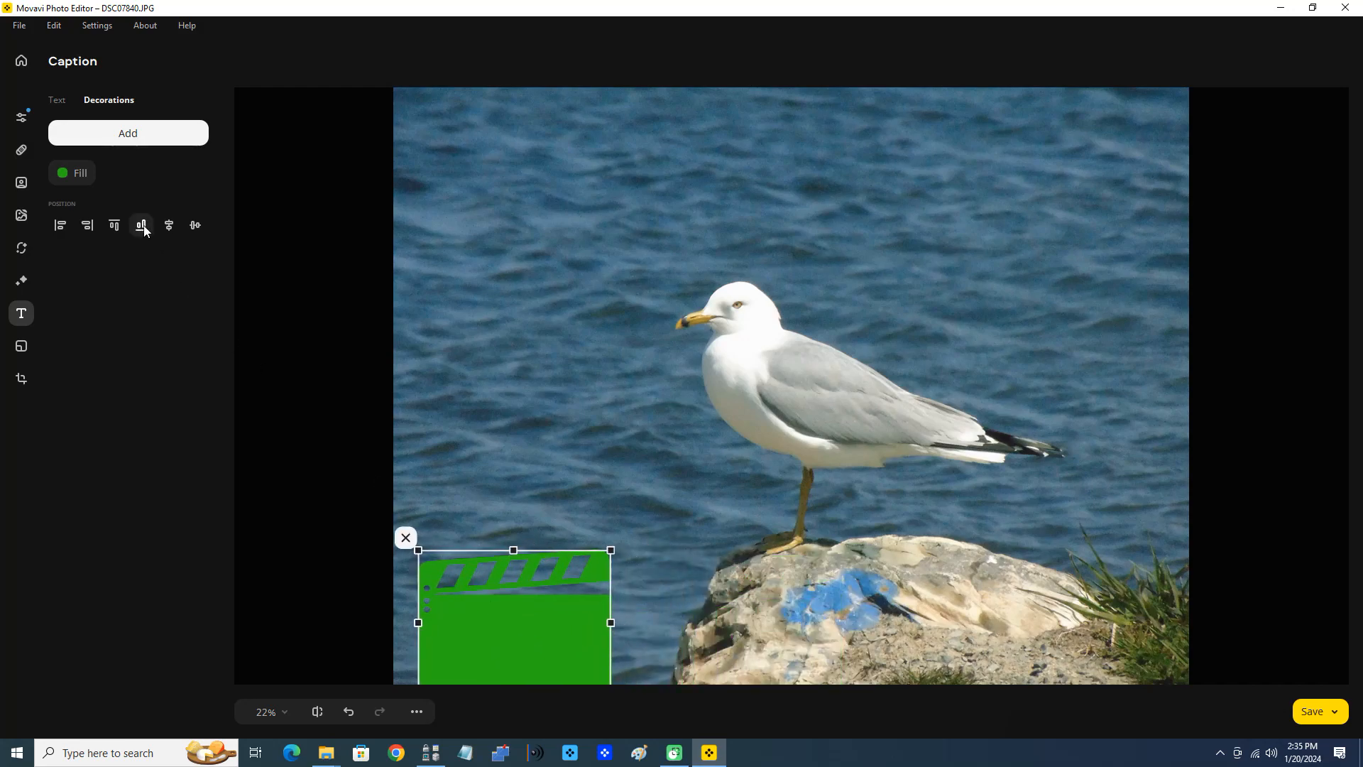
{"action": "left_click", "coordinate": [167, 225]}
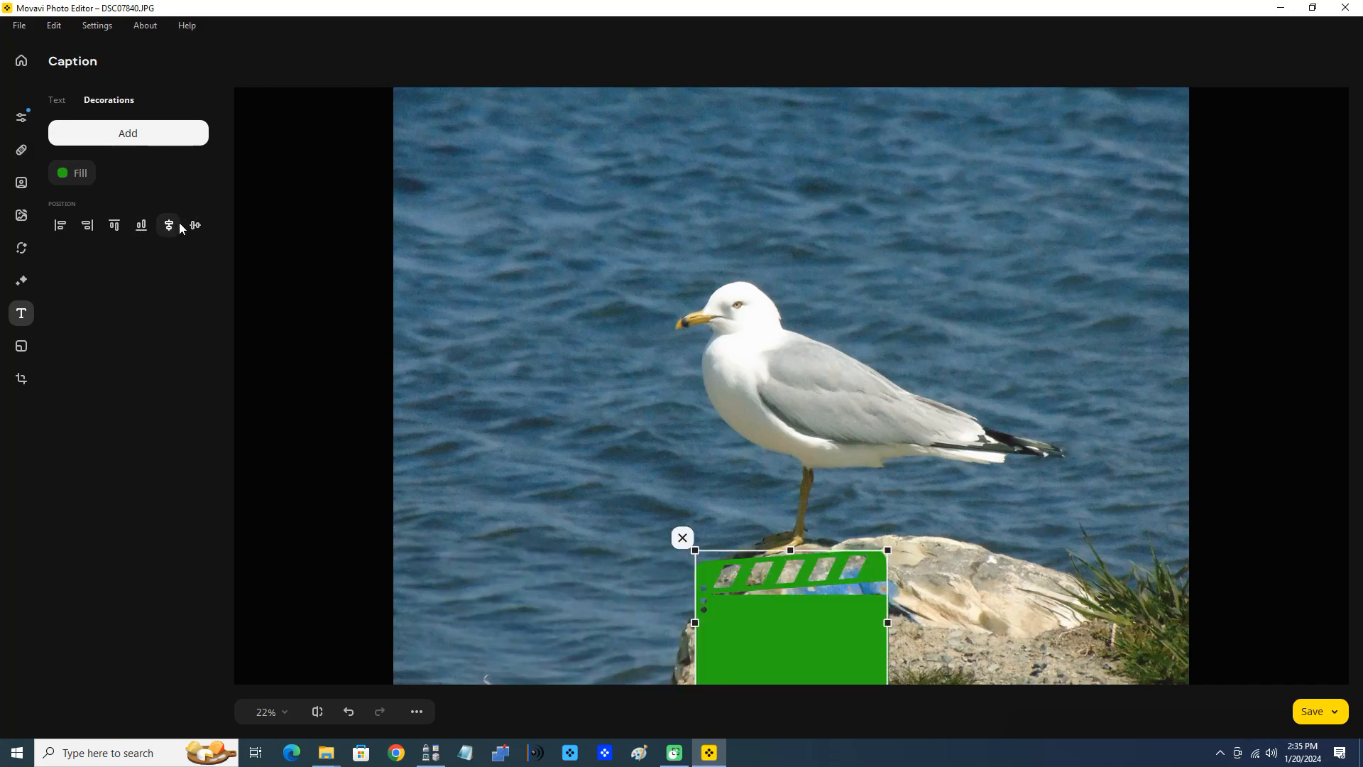
{"action": "left_click", "coordinate": [195, 226]}
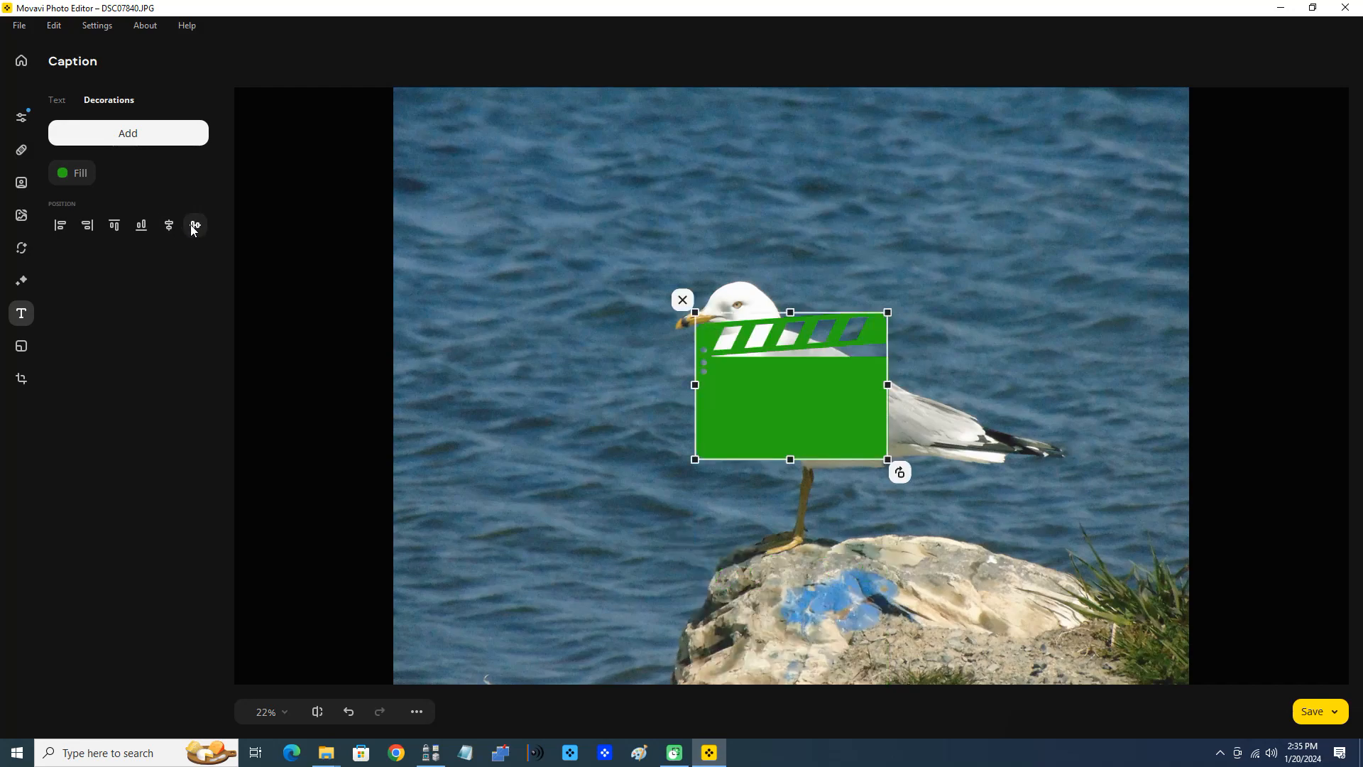
{"action": "mouse_move", "coordinate": [567, 352]}
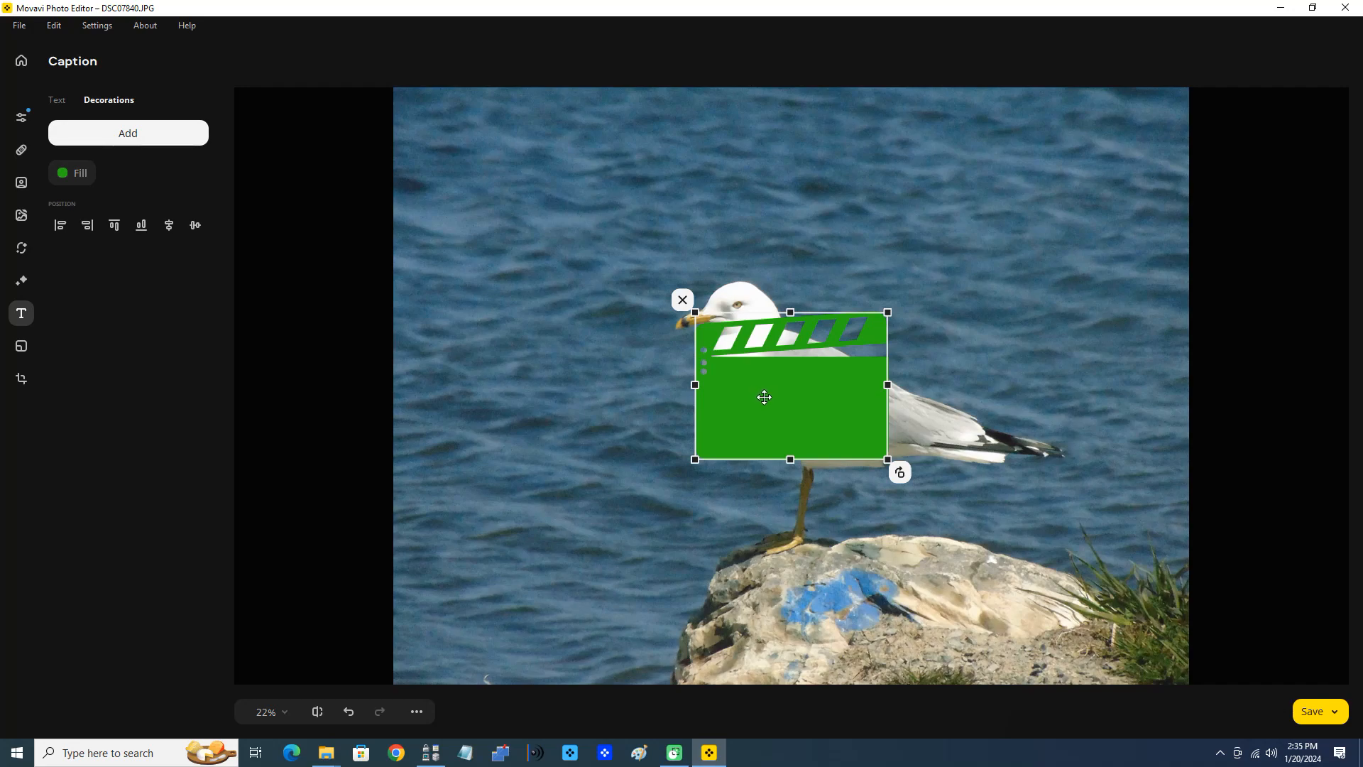
{"action": "mouse_move", "coordinate": [872, 237]}
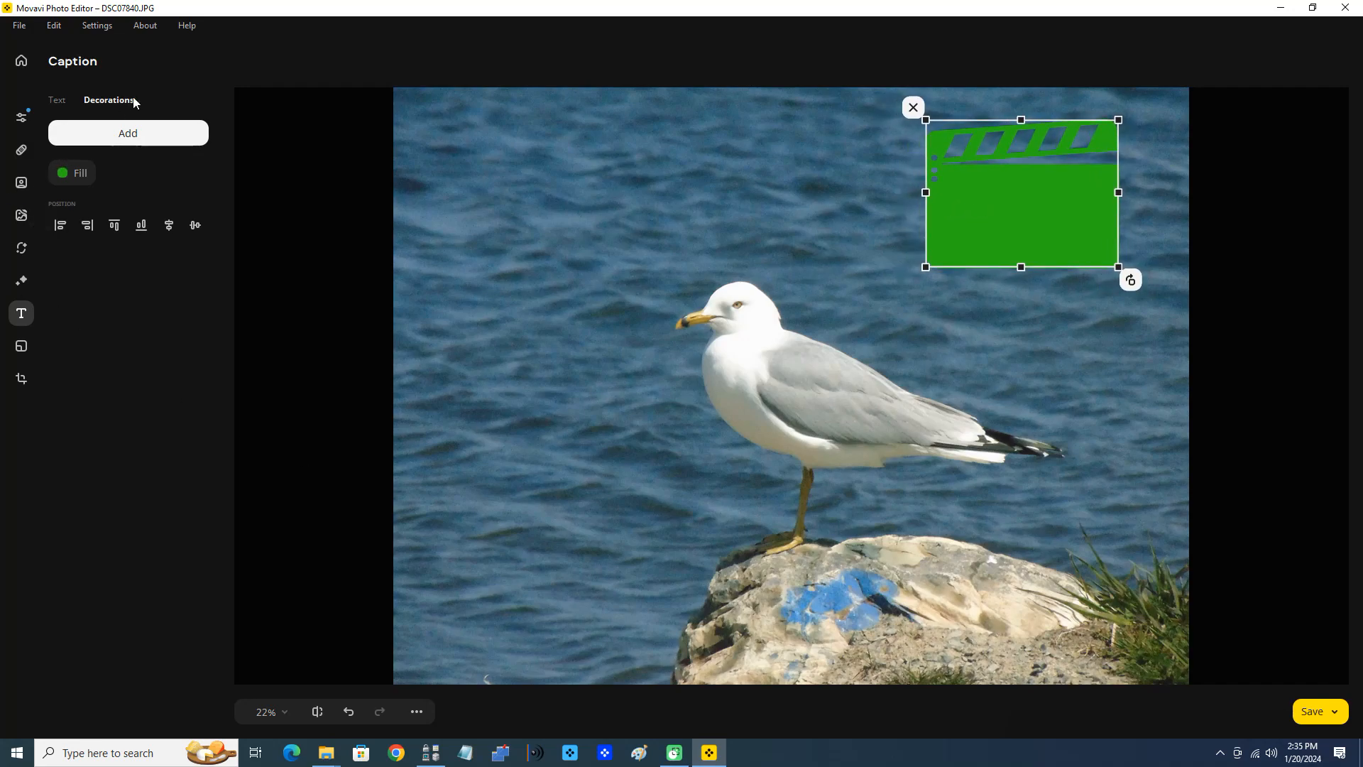
- Switch the Caption panel to its Text settings
{"action": "left_click", "coordinate": [55, 101]}
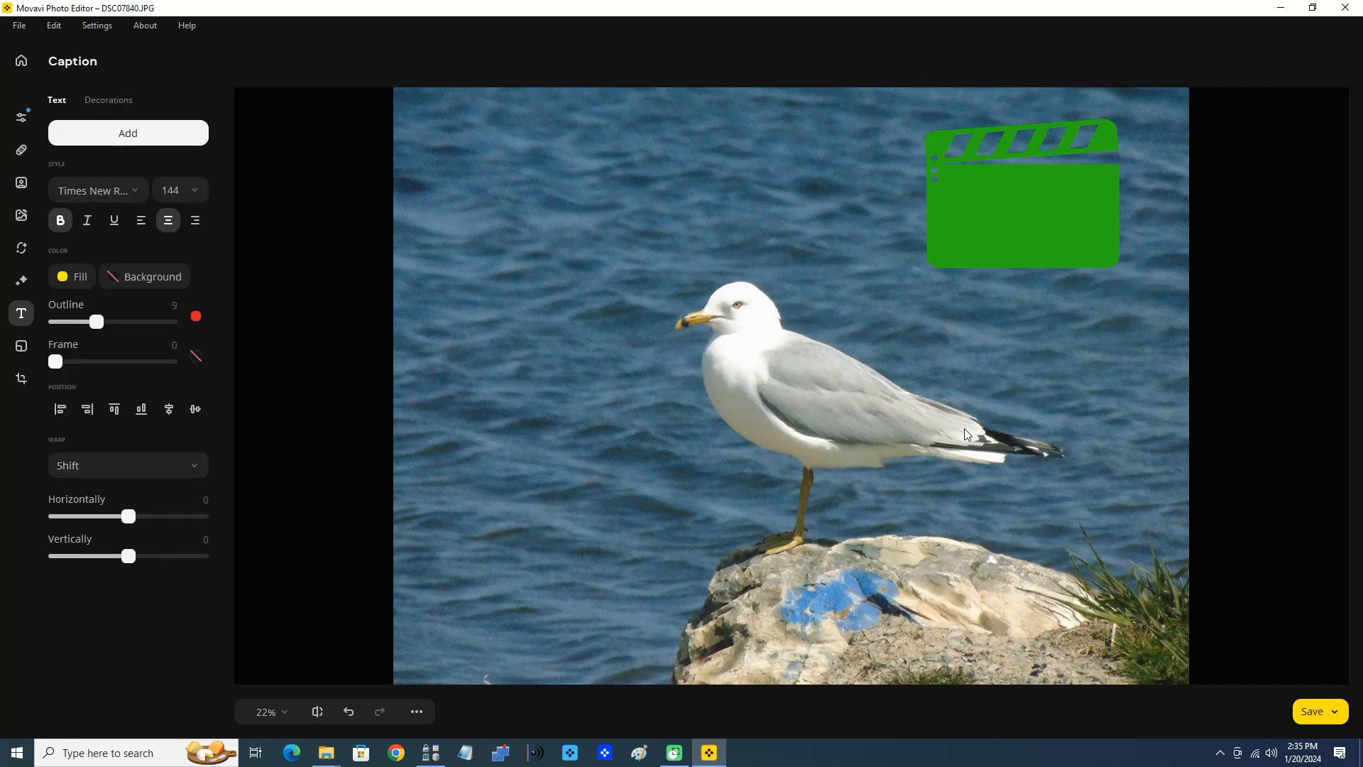
{"action": "mouse_move", "coordinate": [1049, 240]}
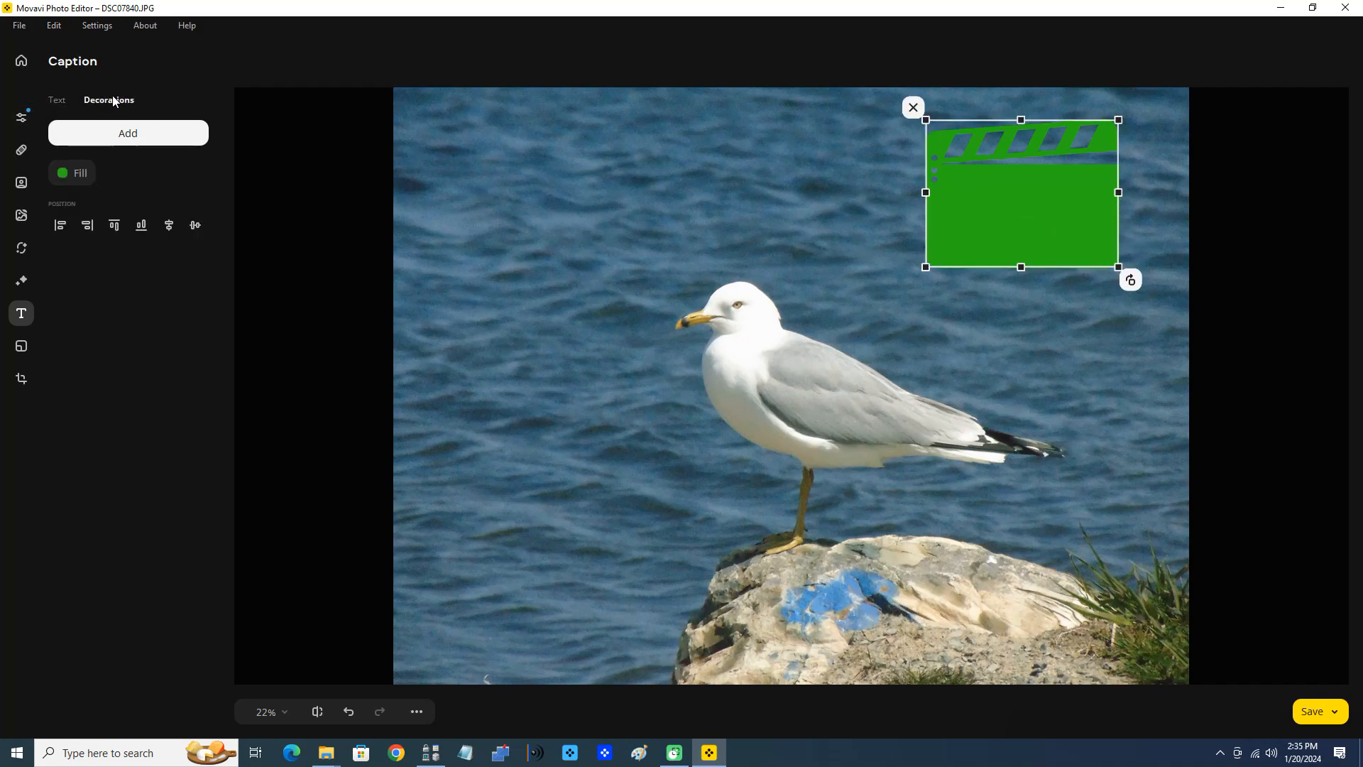
{"action": "mouse_move", "coordinate": [481, 159]}
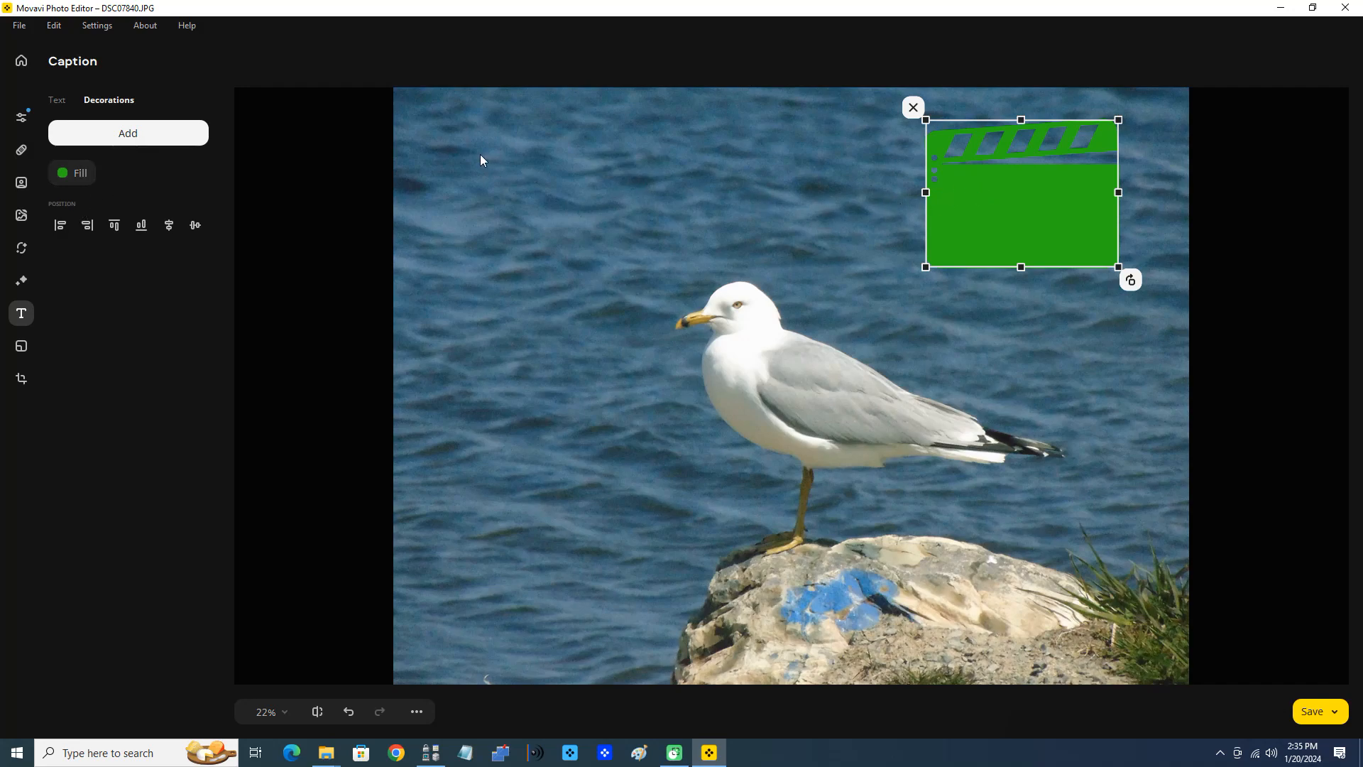
{"action": "mouse_move", "coordinate": [859, 226]}
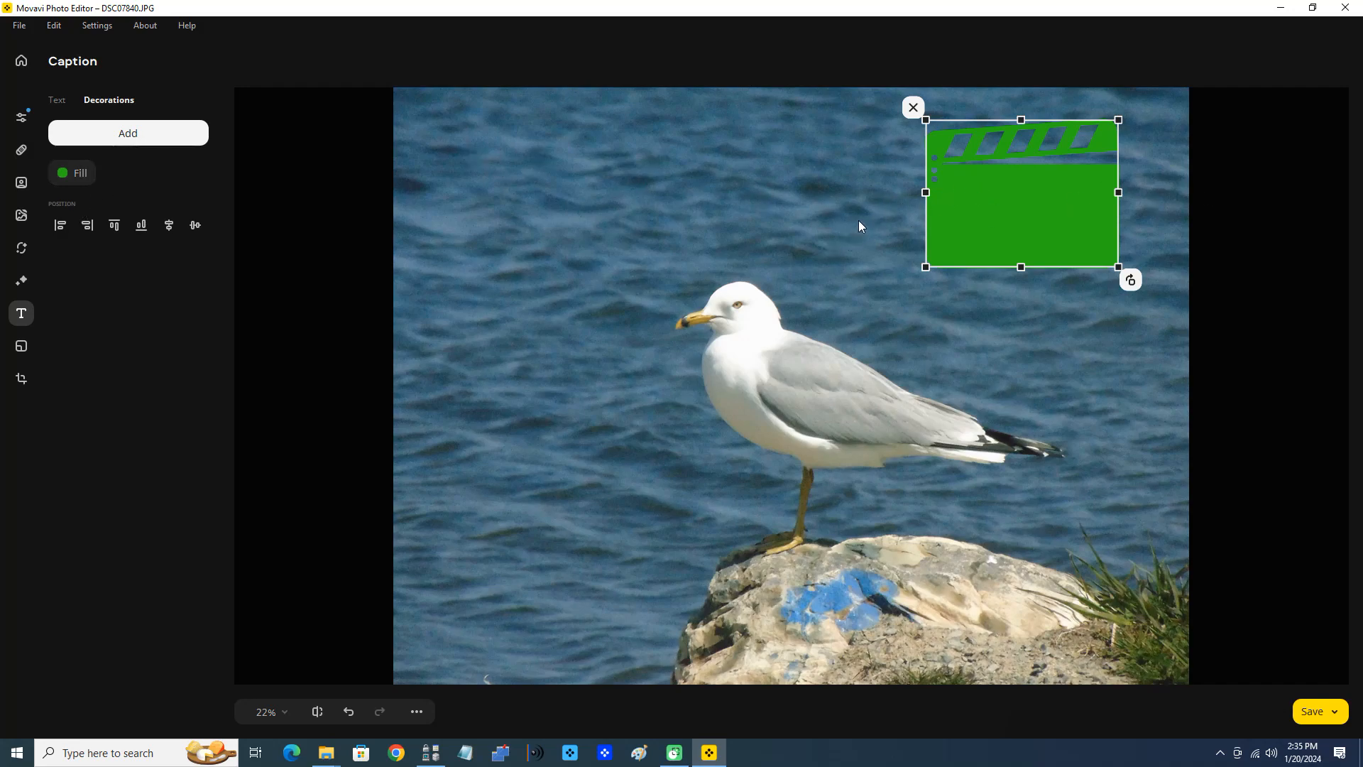
{"action": "mouse_move", "coordinate": [76, 108]}
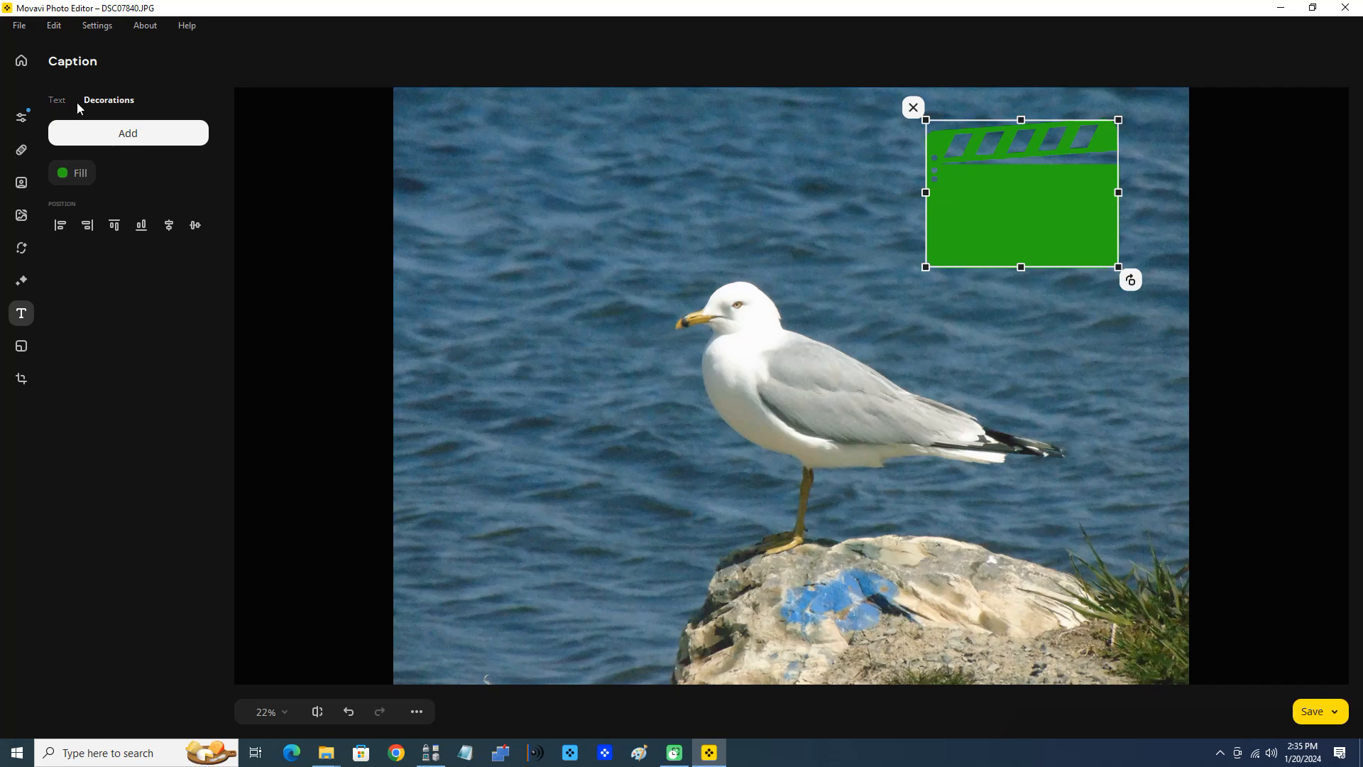
{"action": "left_click", "coordinate": [56, 99]}
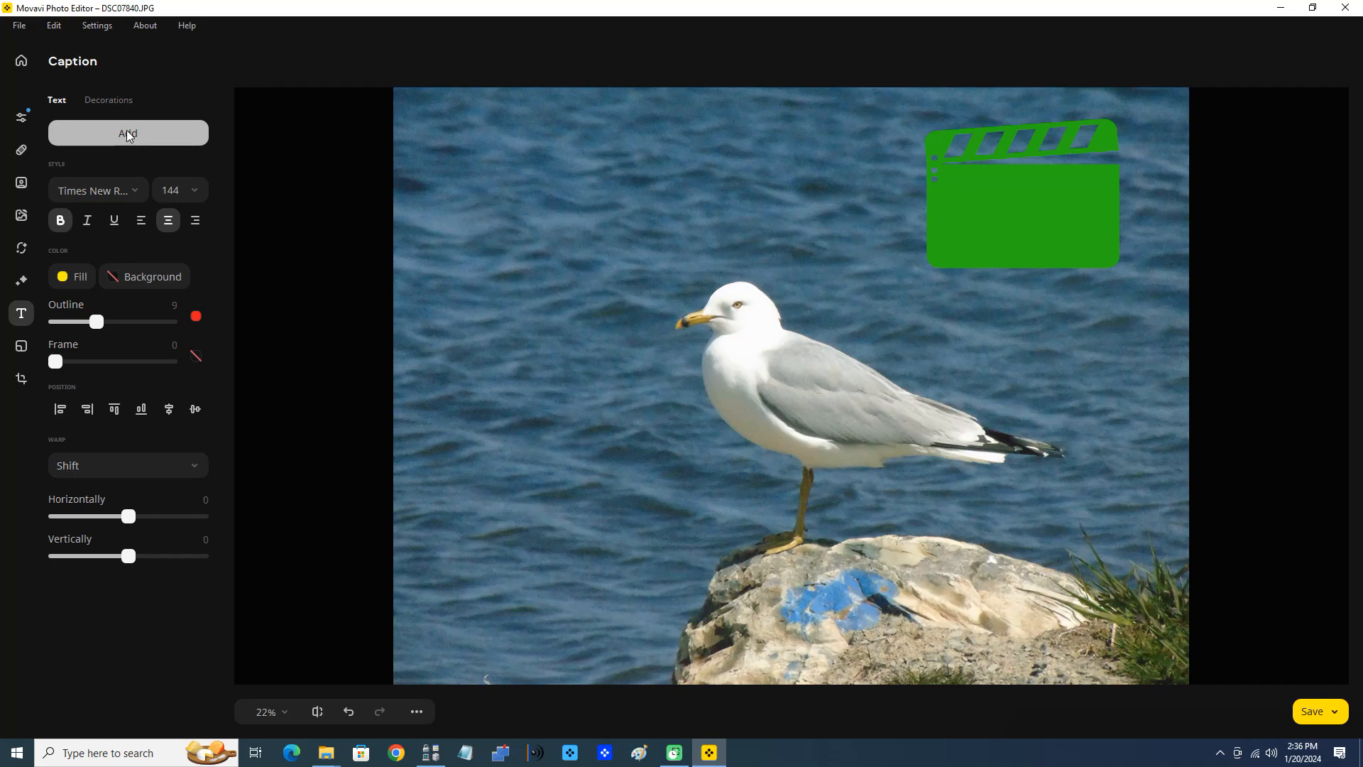
- Add a new caption reading 'Ring-Billed Gull' and select its text
{"action": "left_click", "coordinate": [128, 133]}
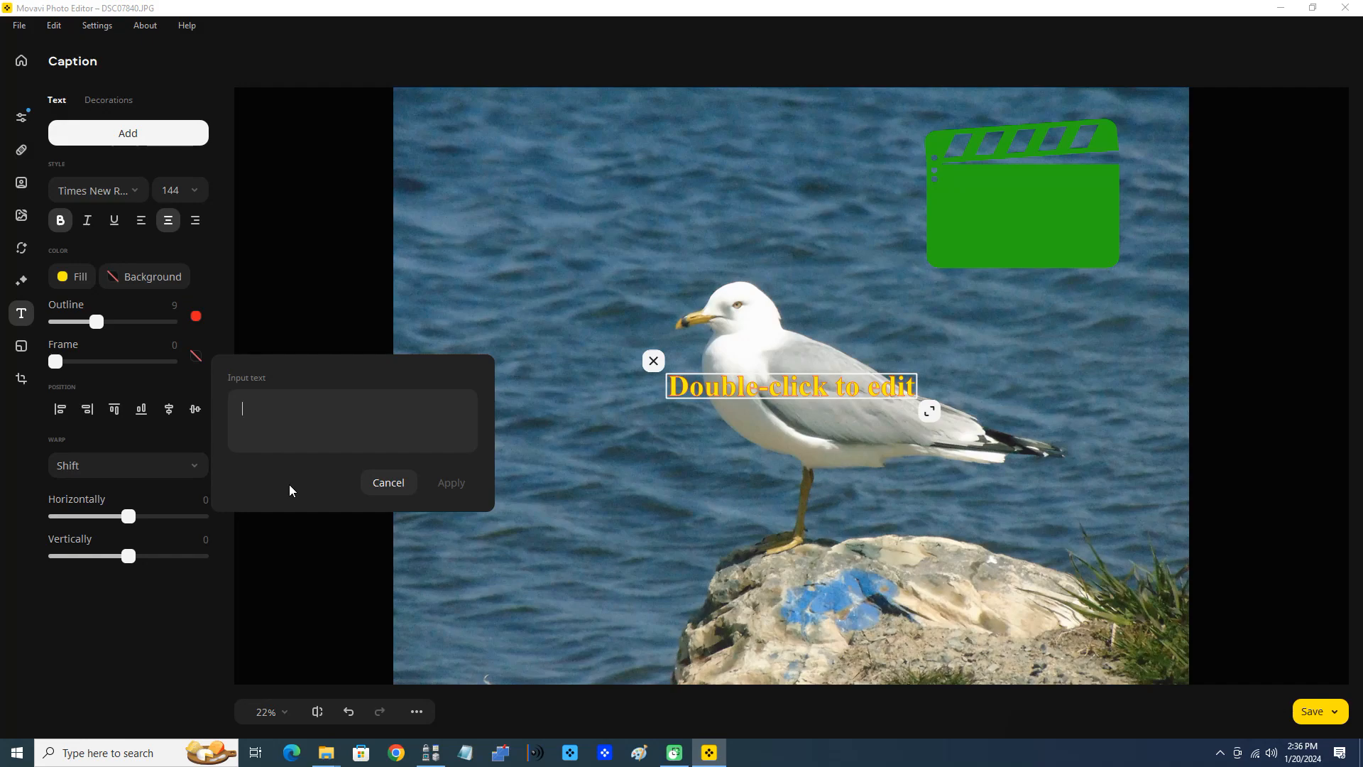
{"action": "type", "text": "Ri"}
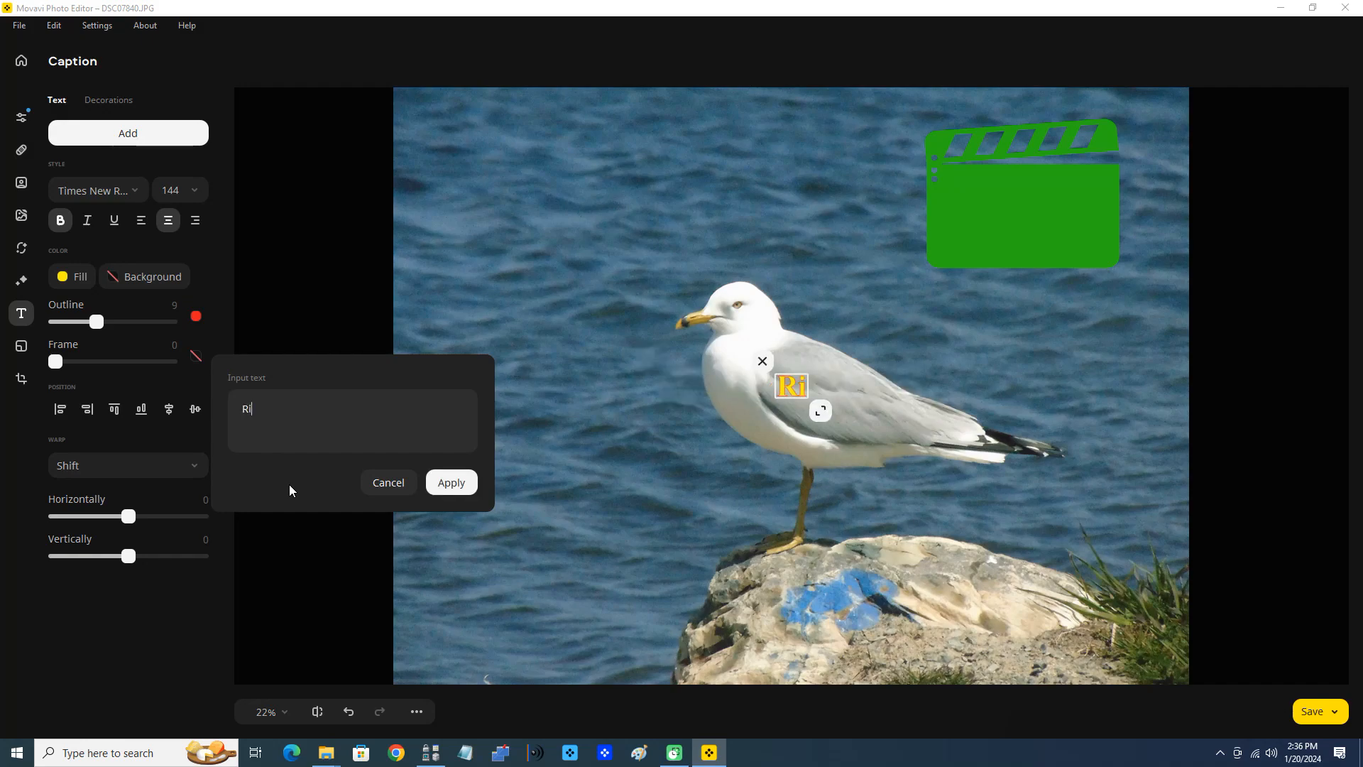
{"action": "type", "text": "ng"}
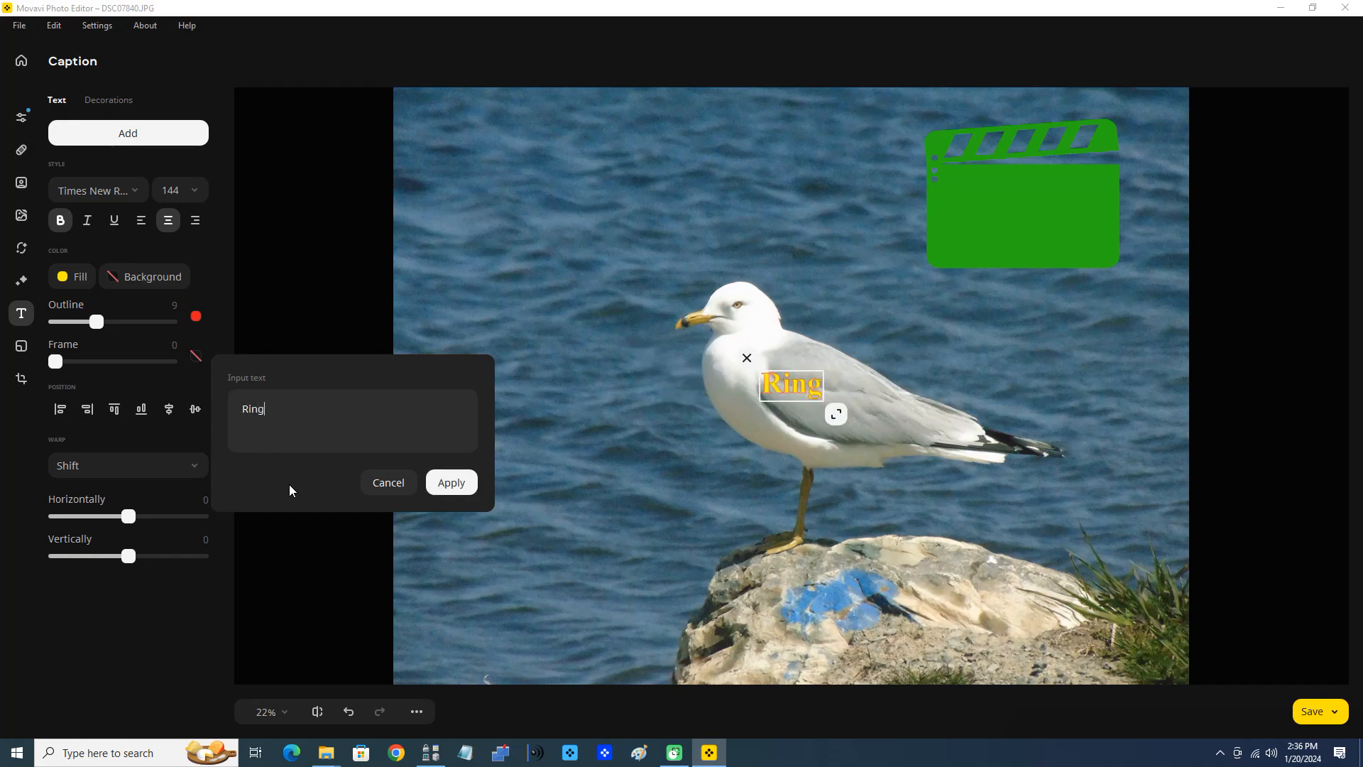
{"action": "type", "text": "-Bill"}
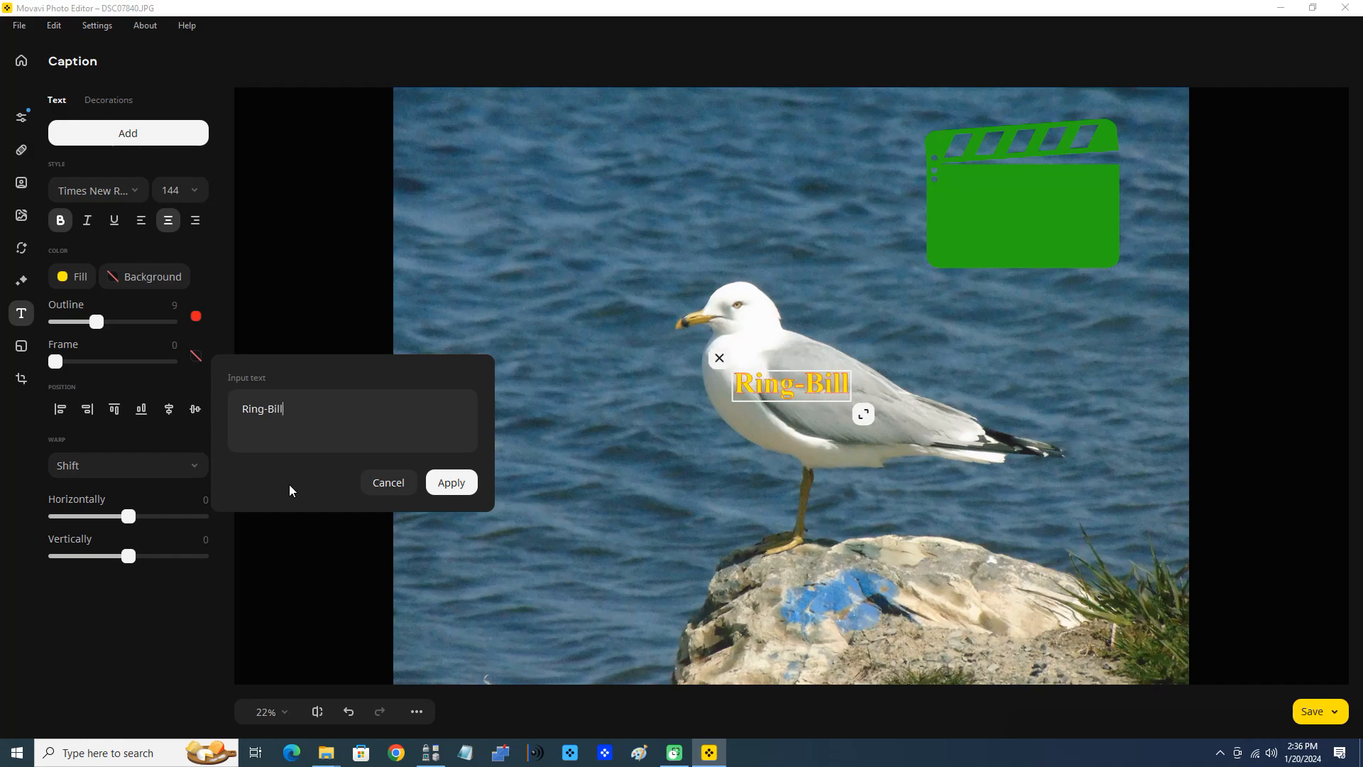
{"action": "type", "text": "led Gu"}
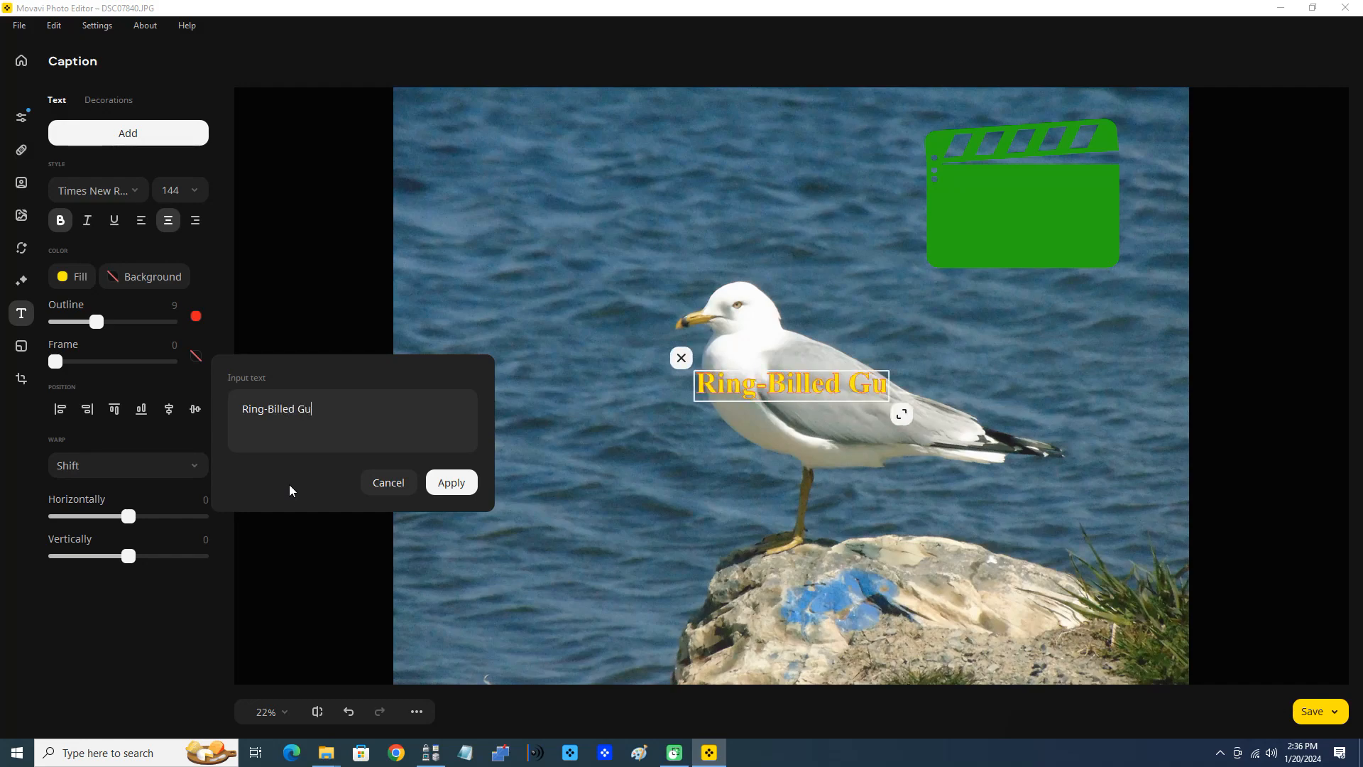
{"action": "type", "text": "ll"}
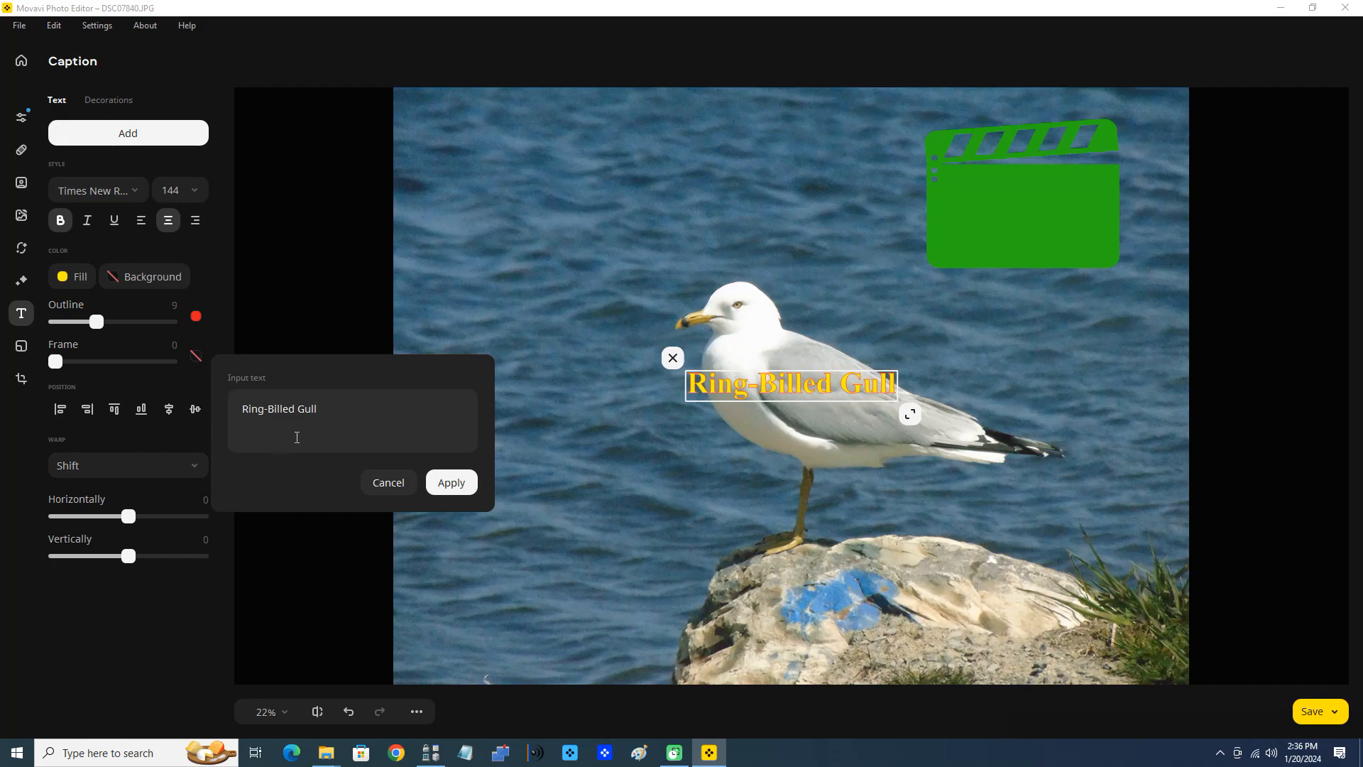
{"action": "triple_click", "coordinate": [278, 409]}
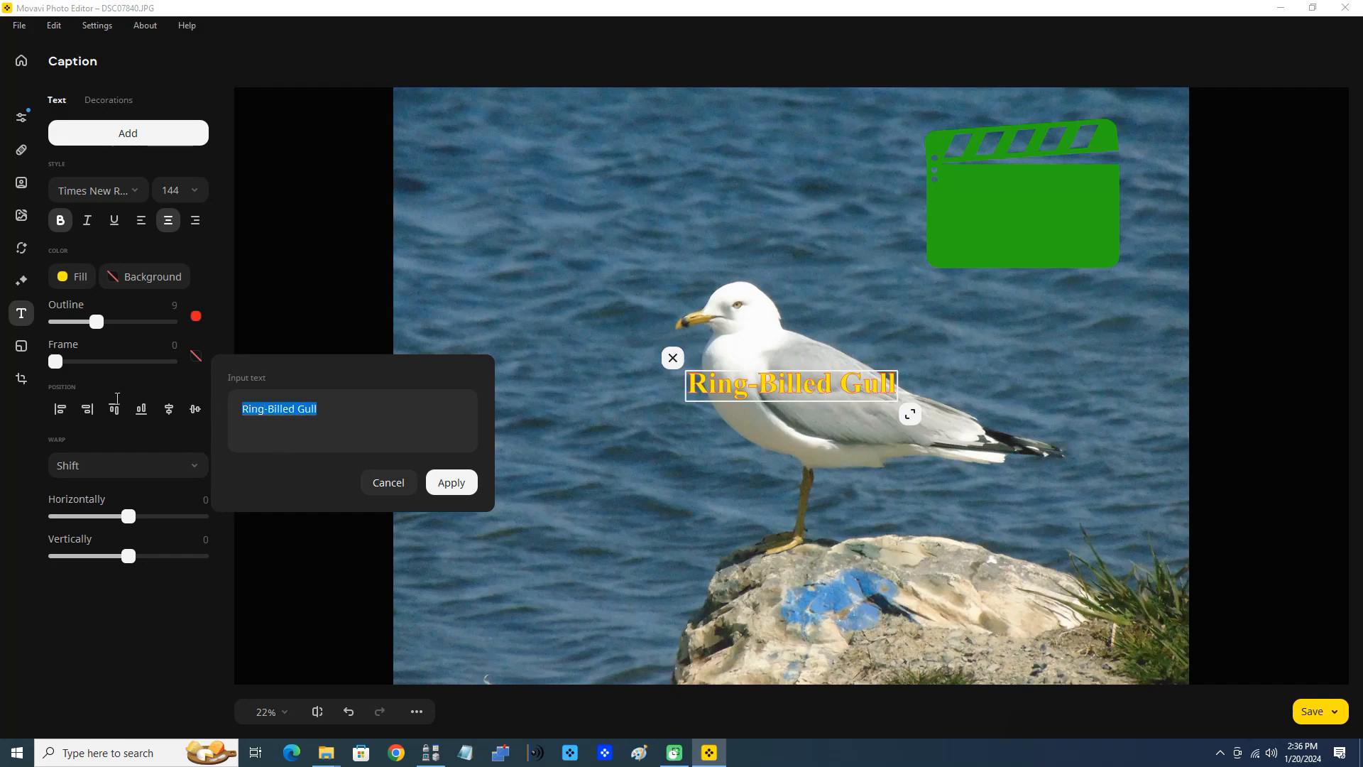
{"action": "mouse_move", "coordinate": [118, 400]}
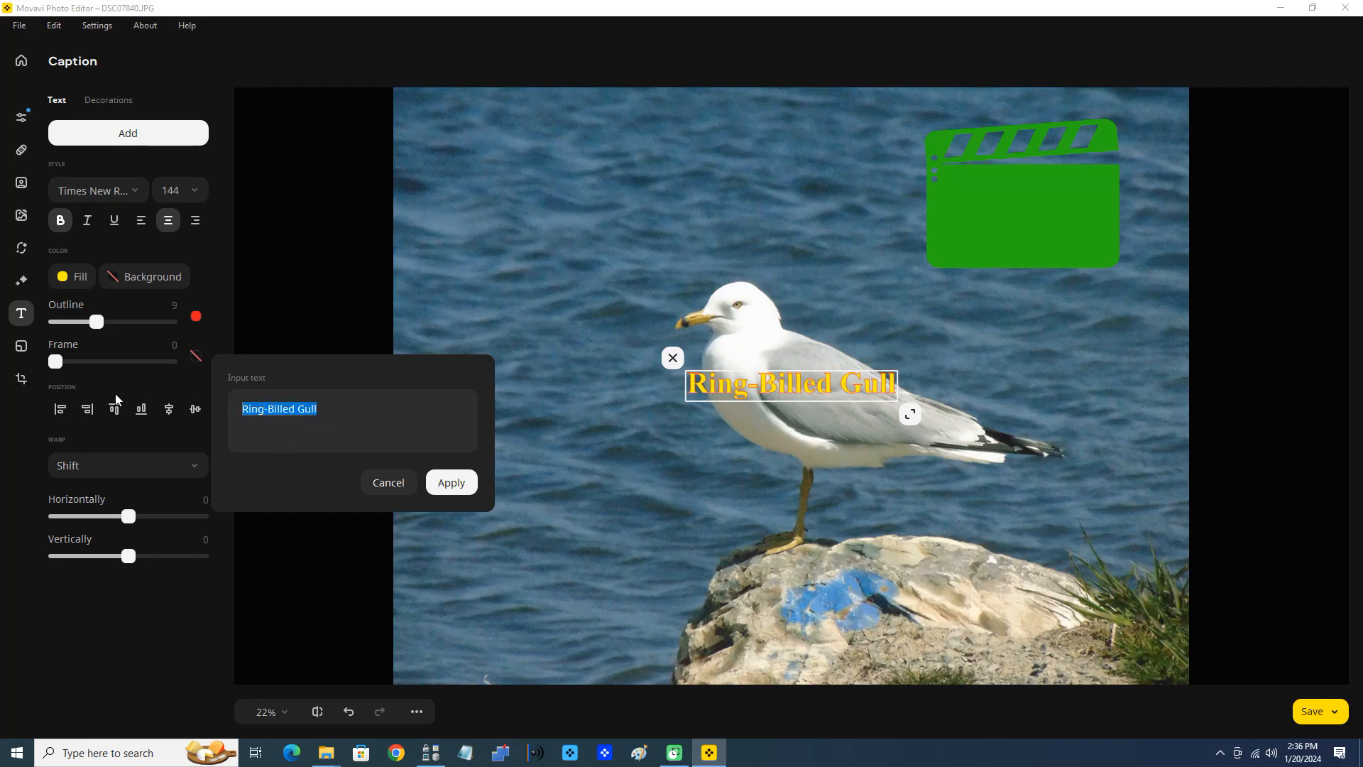
{"action": "mouse_move", "coordinate": [635, 401]}
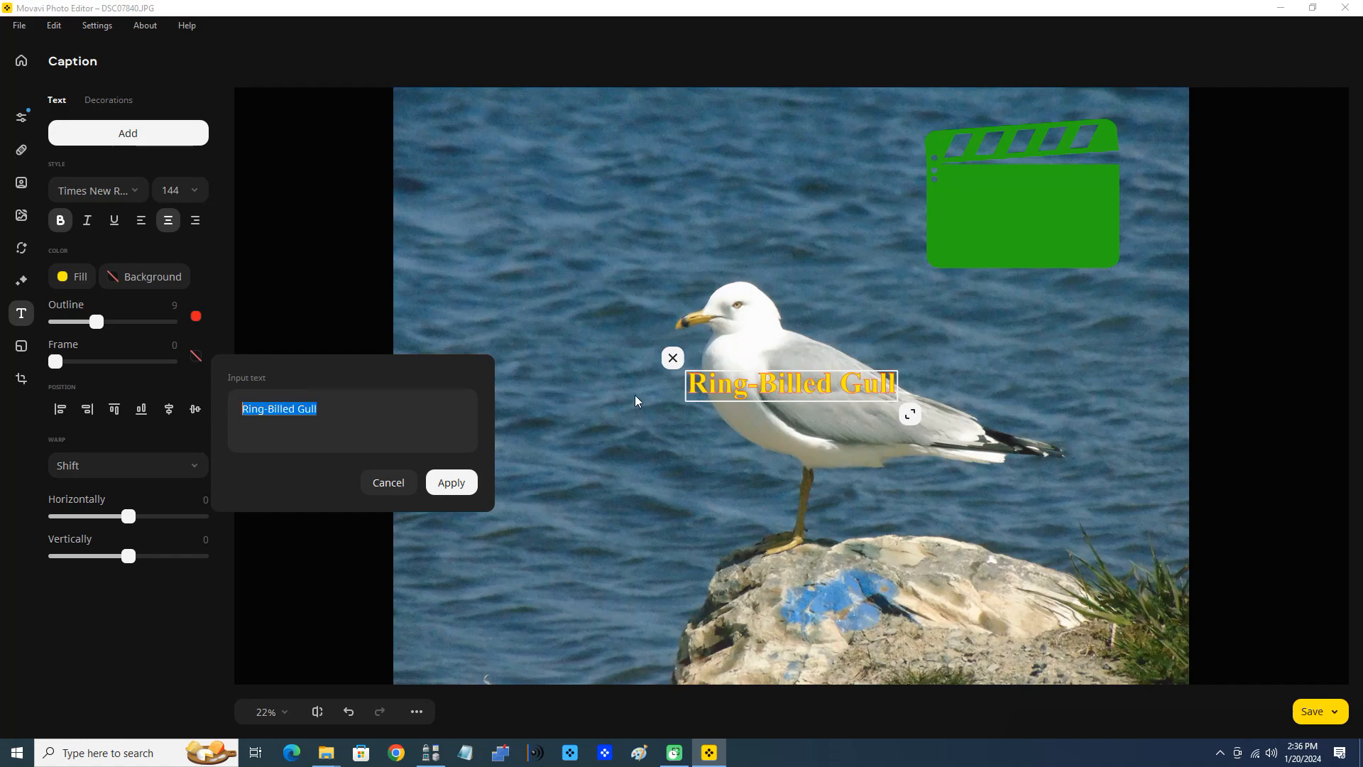
{"action": "mouse_move", "coordinate": [848, 320]}
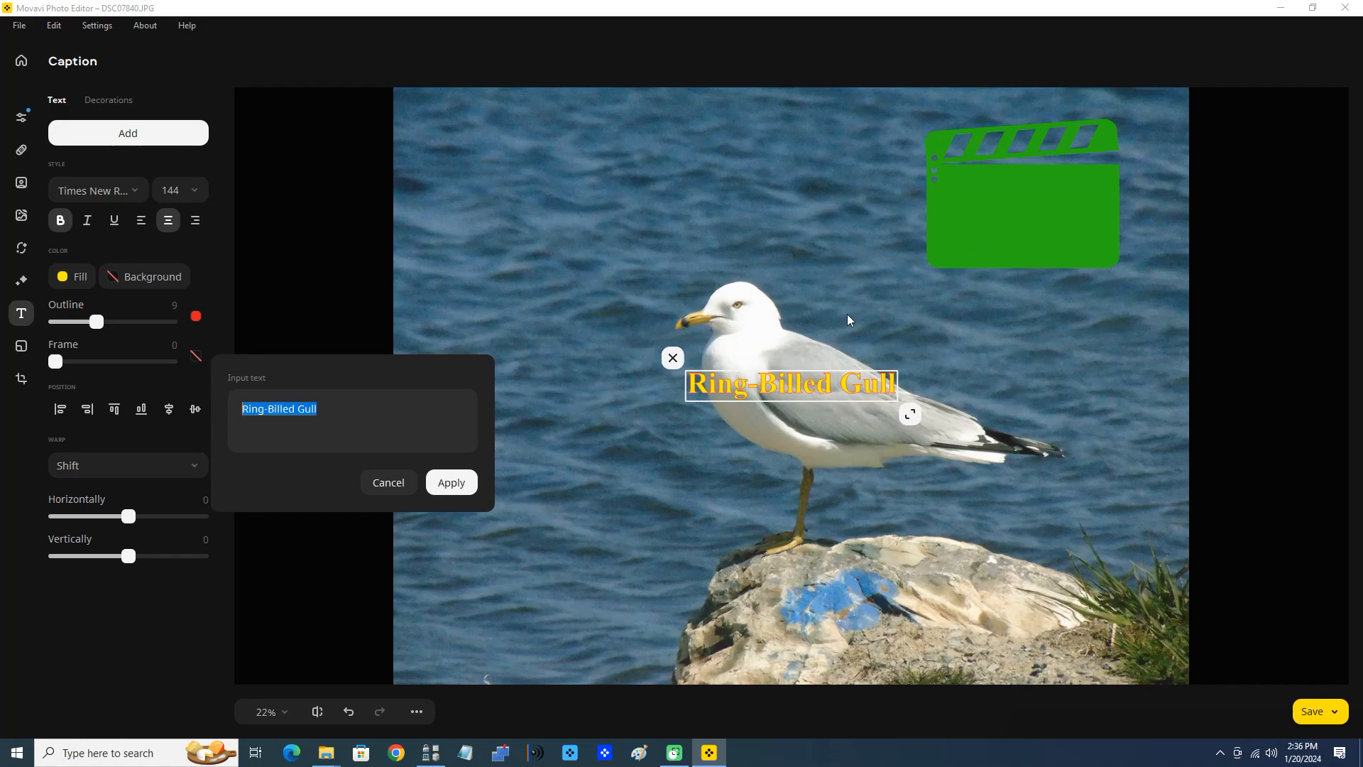
{"action": "mouse_move", "coordinate": [346, 493]}
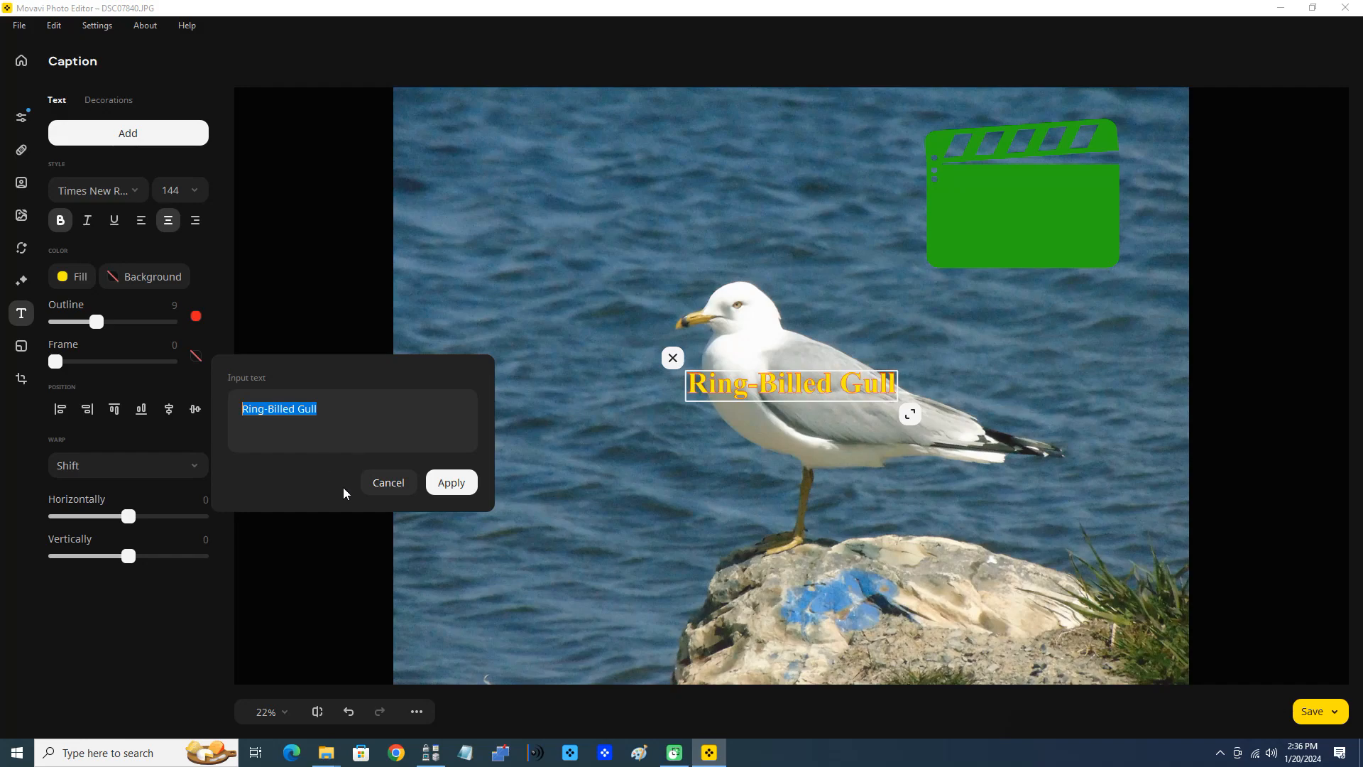
{"action": "mouse_move", "coordinate": [452, 483]}
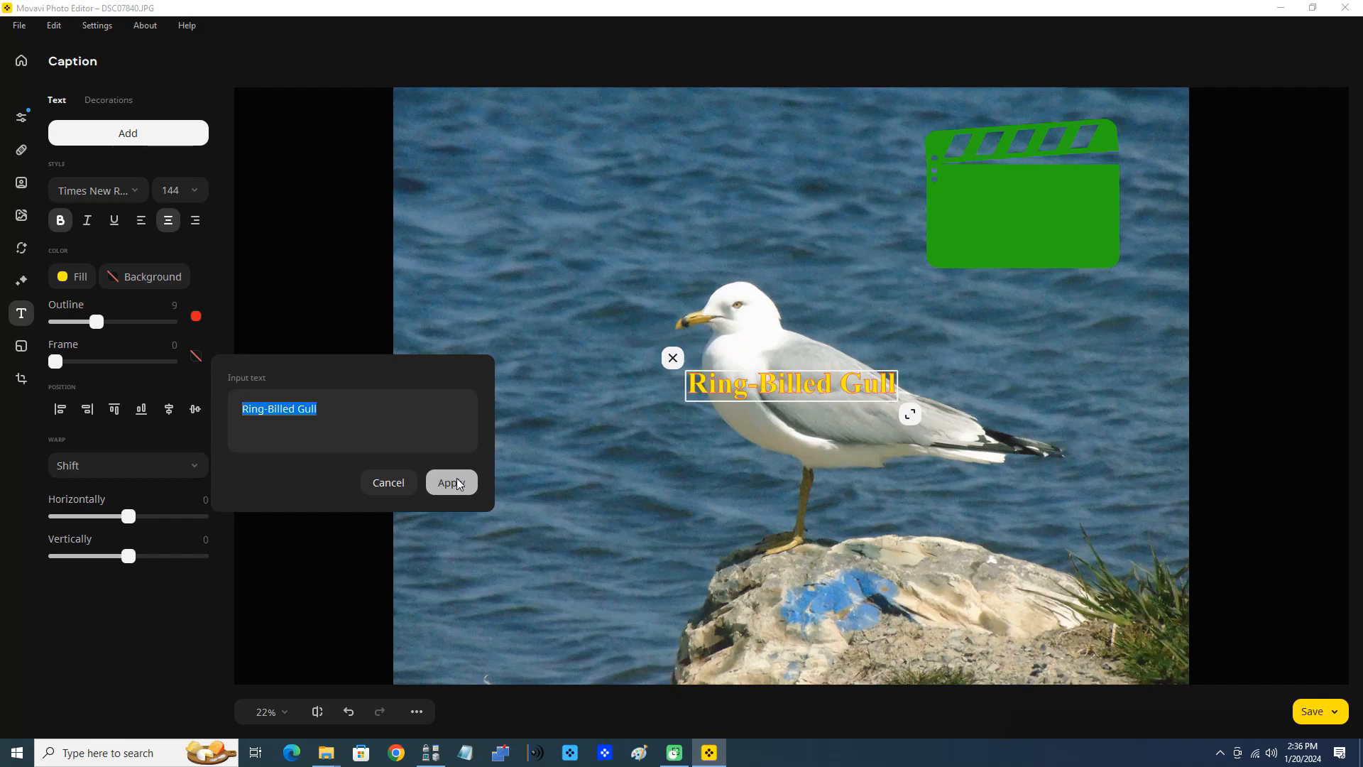
- Apply the 'Ring-Billed Gull' caption text
{"action": "left_click", "coordinate": [451, 483]}
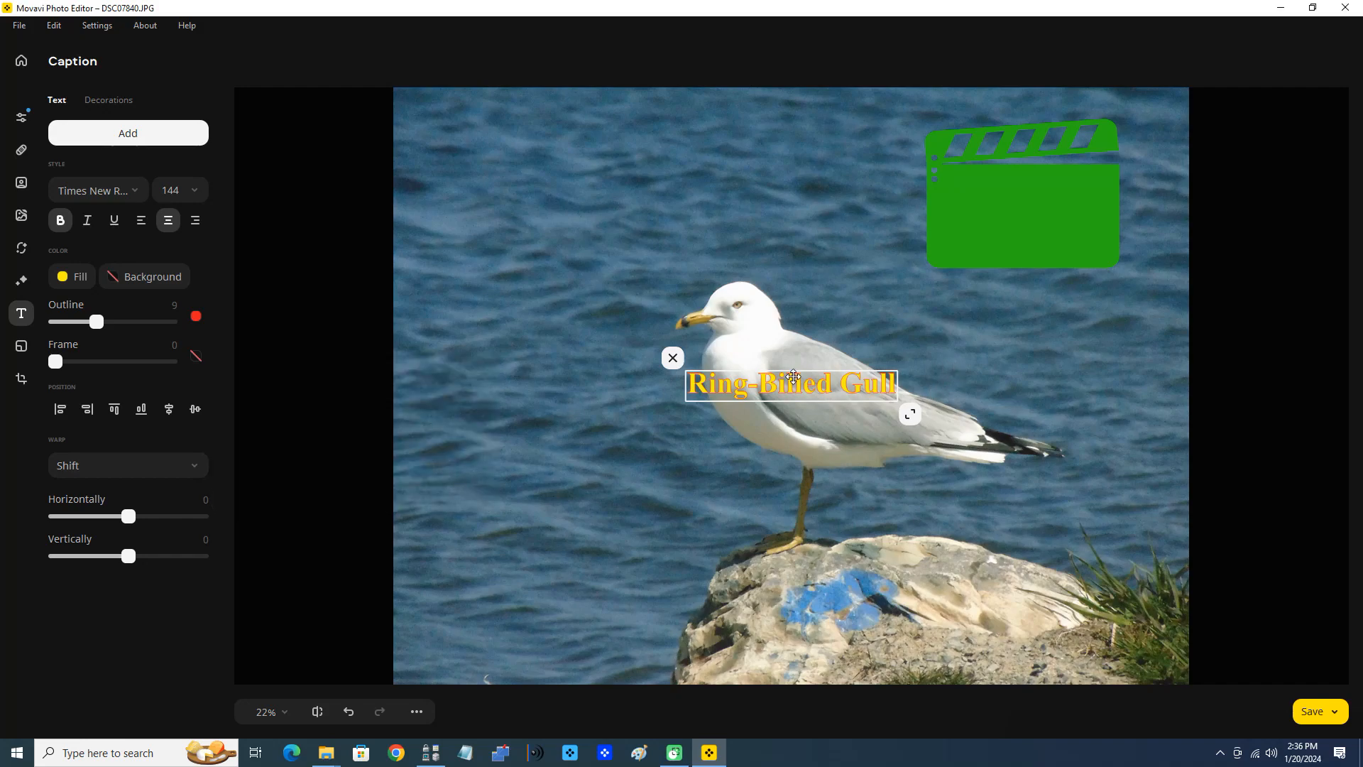
{"action": "mouse_move", "coordinate": [789, 385]}
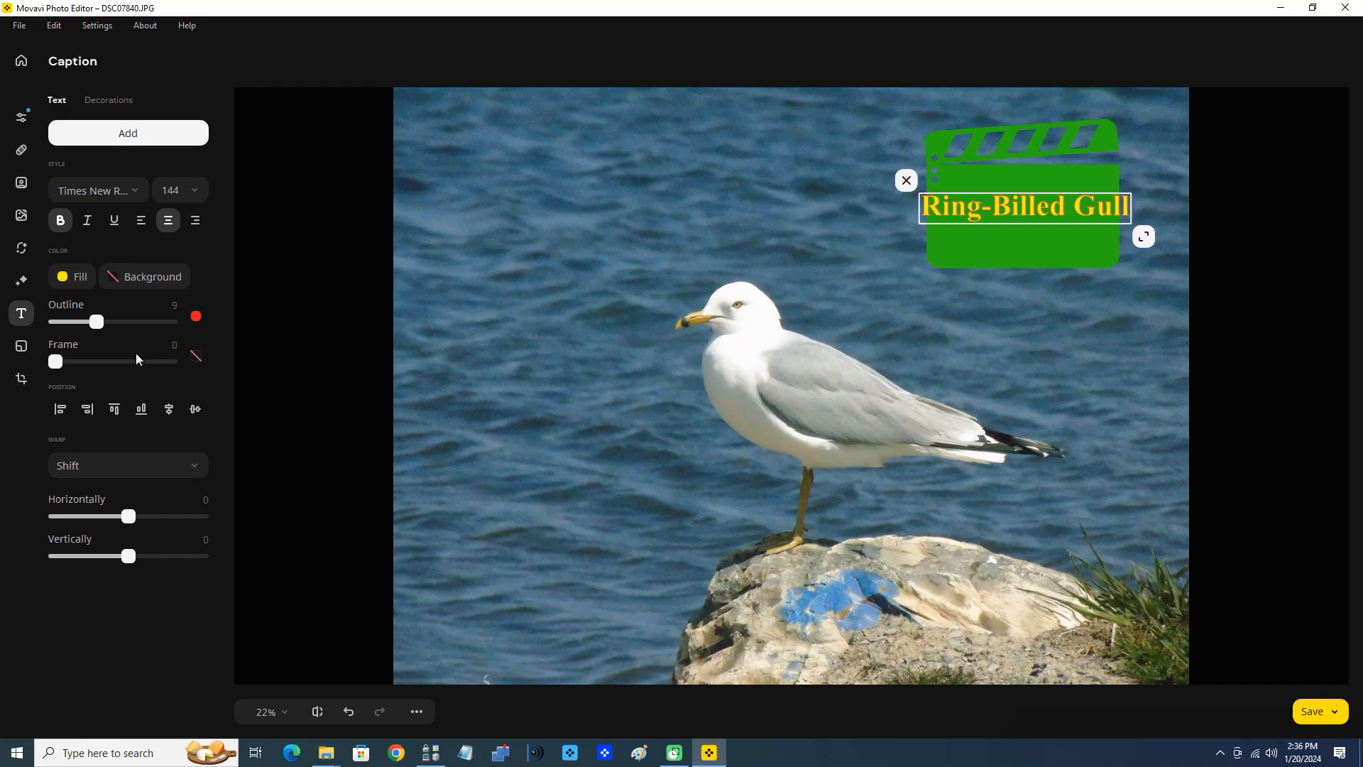
{"action": "mouse_move", "coordinate": [164, 371]}
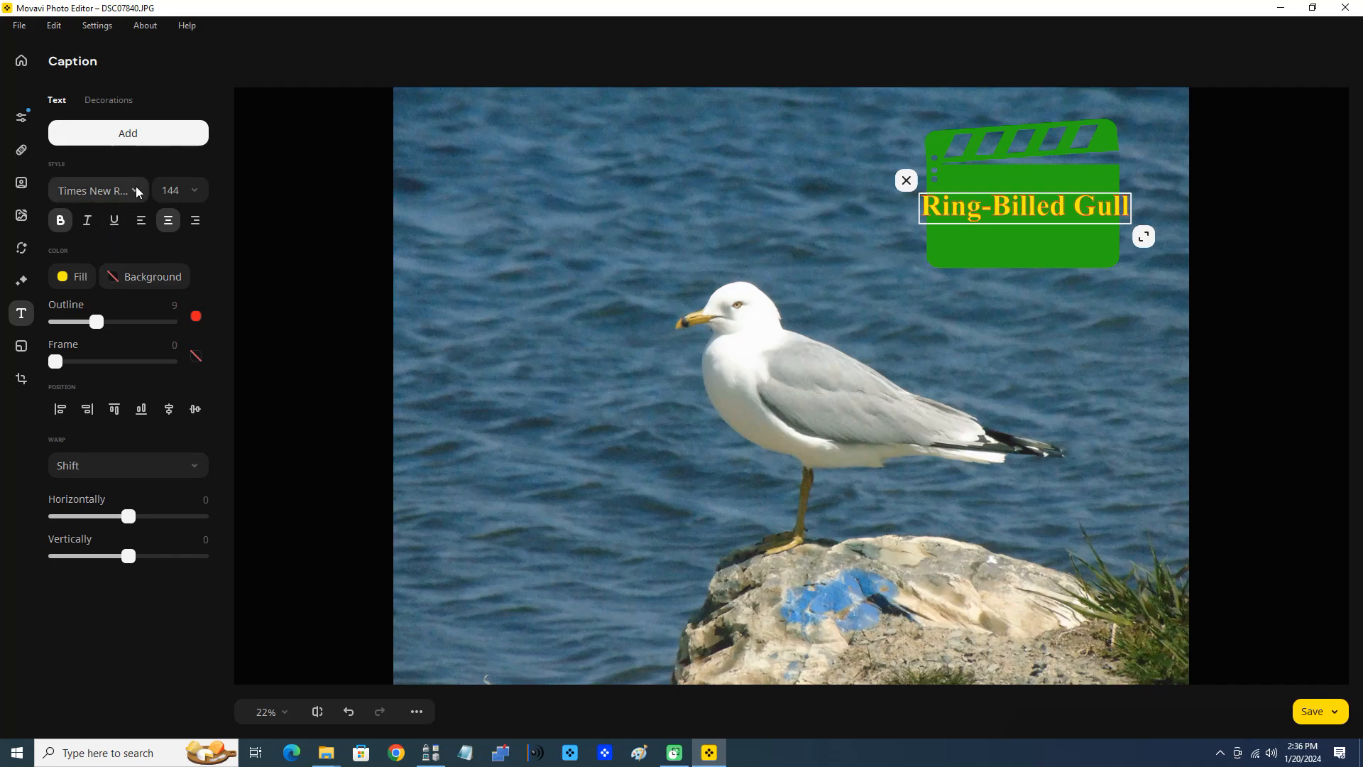
- Set the caption font to Comic Sans MS at size 96
{"action": "left_click", "coordinate": [95, 190]}
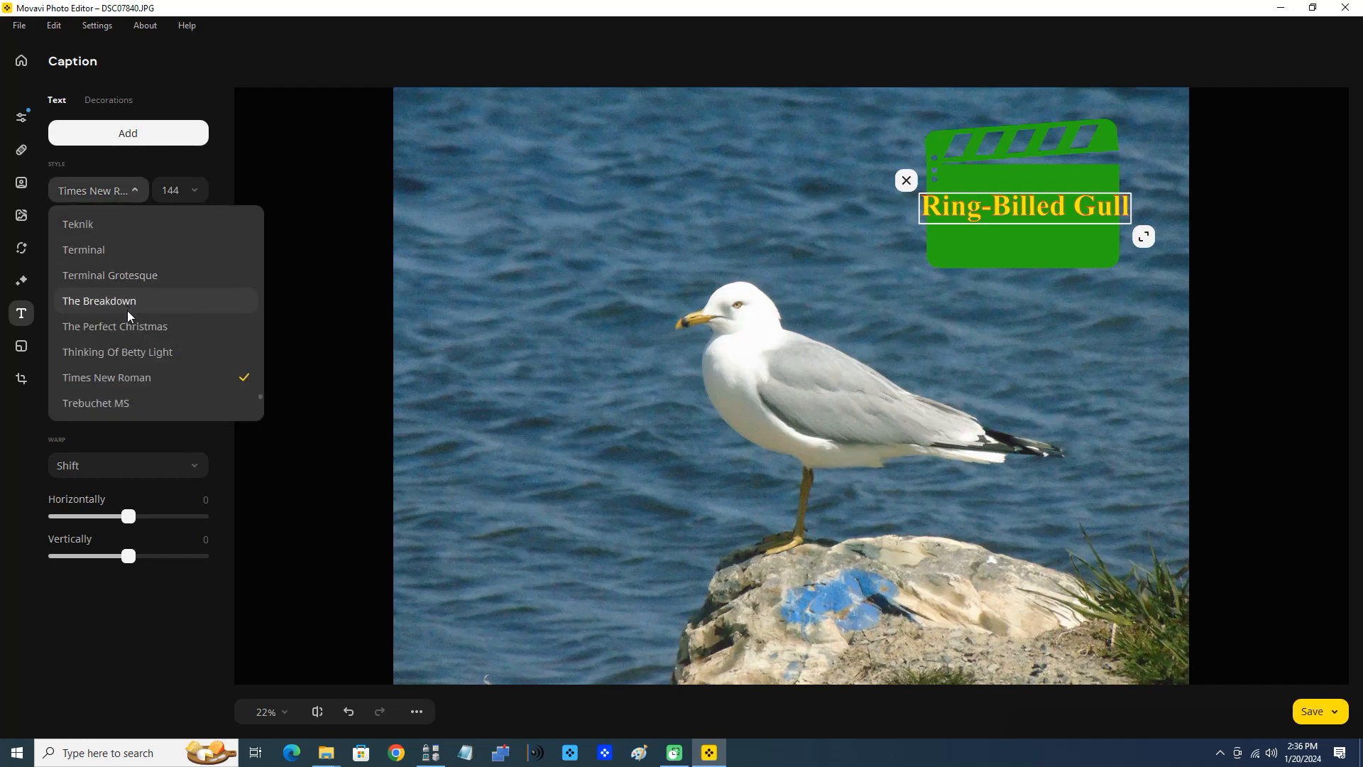
{"action": "scroll", "scroll_direction": "up", "scroll_amount": 3}
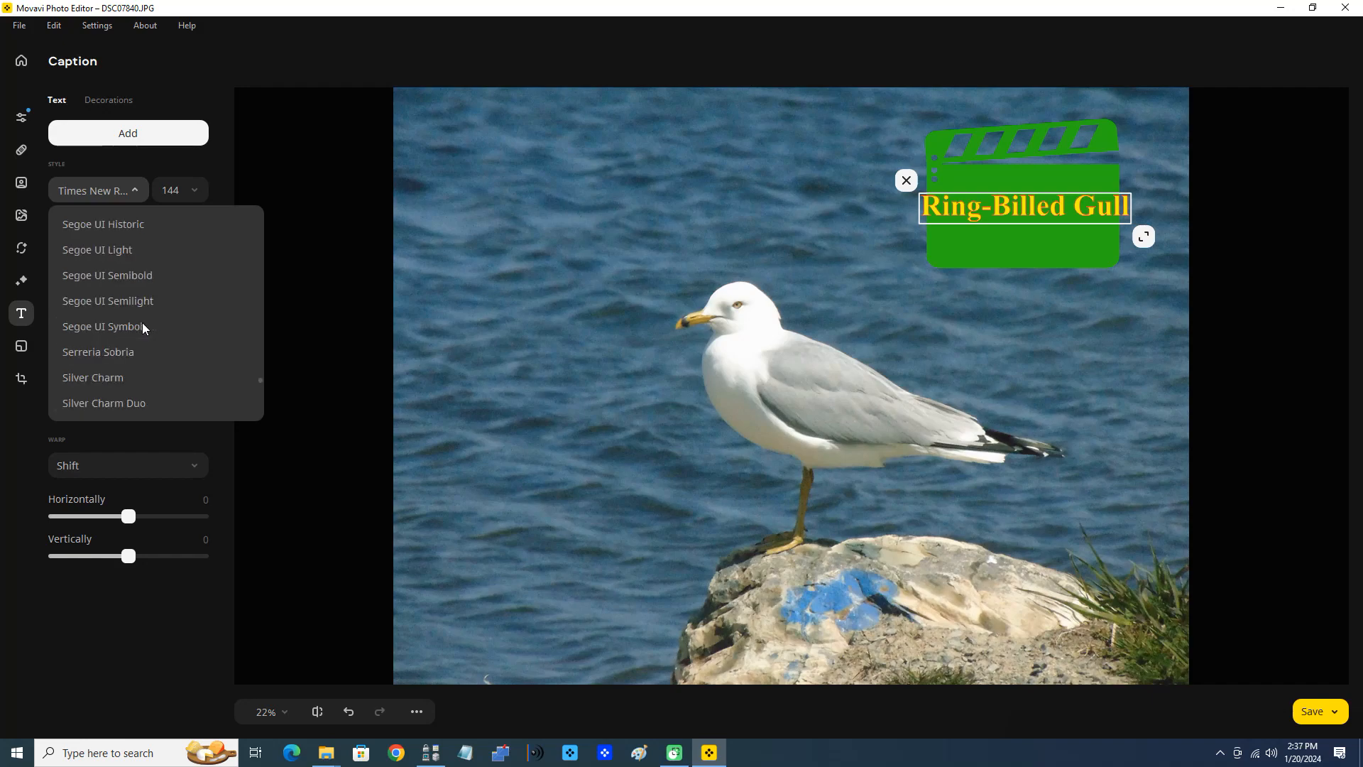
{"action": "scroll", "scroll_direction": "up", "scroll_amount": 3}
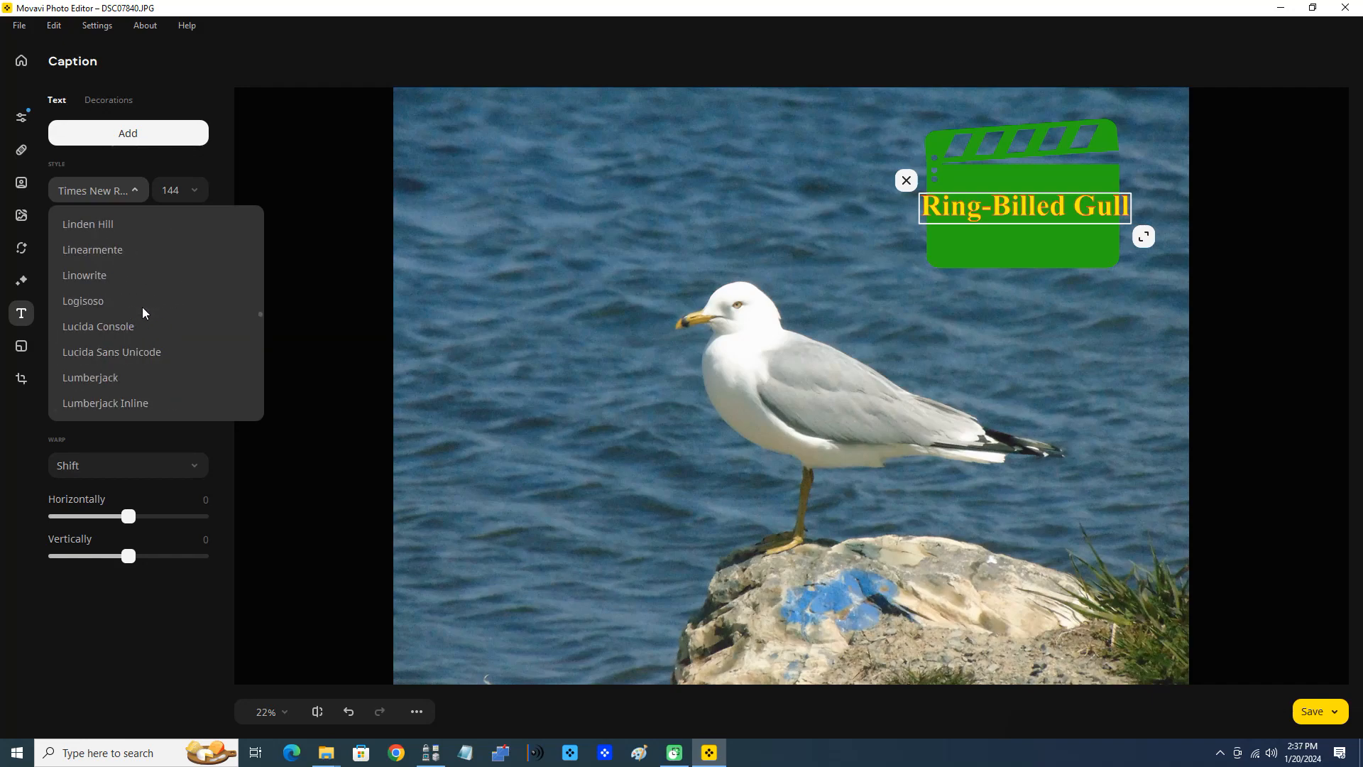
{"action": "scroll", "scroll_direction": "up", "scroll_amount": 3}
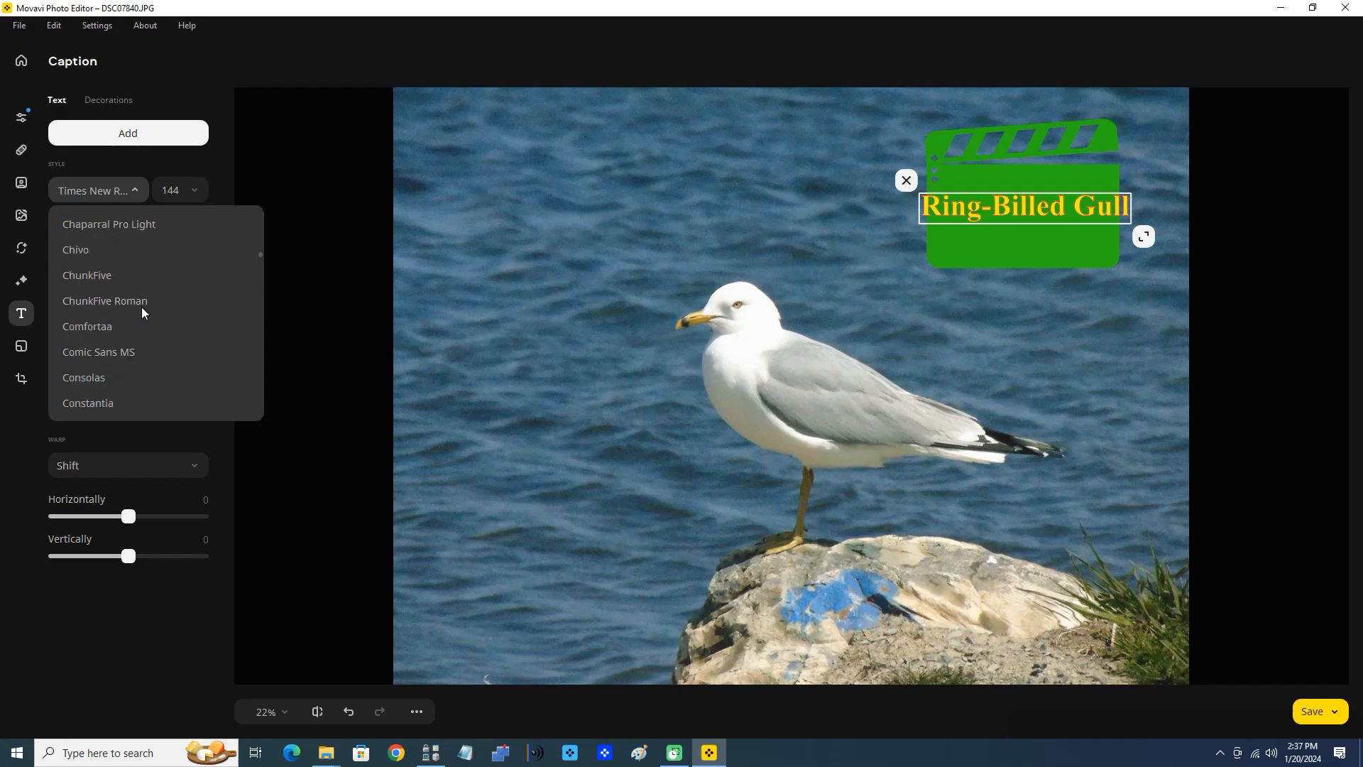
{"action": "left_click", "coordinate": [98, 352]}
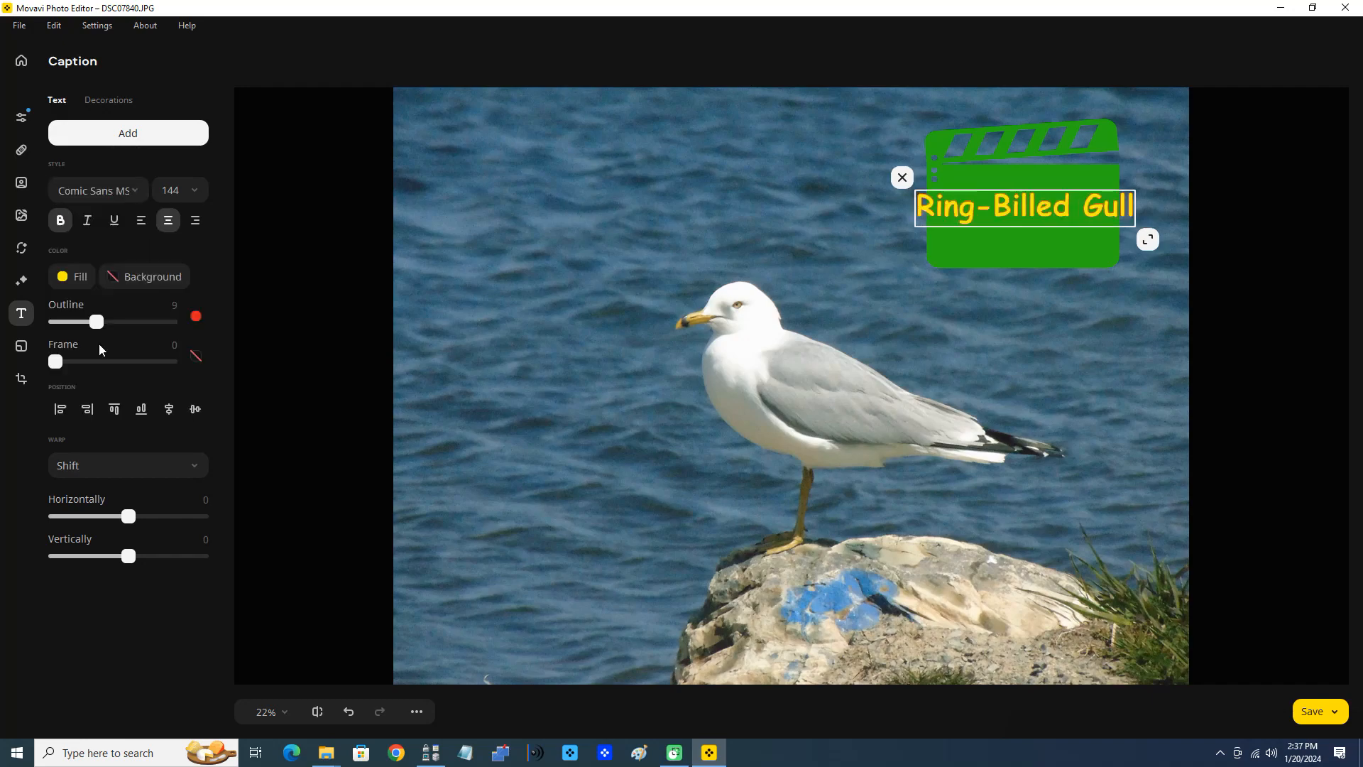
{"action": "mouse_move", "coordinate": [203, 214]}
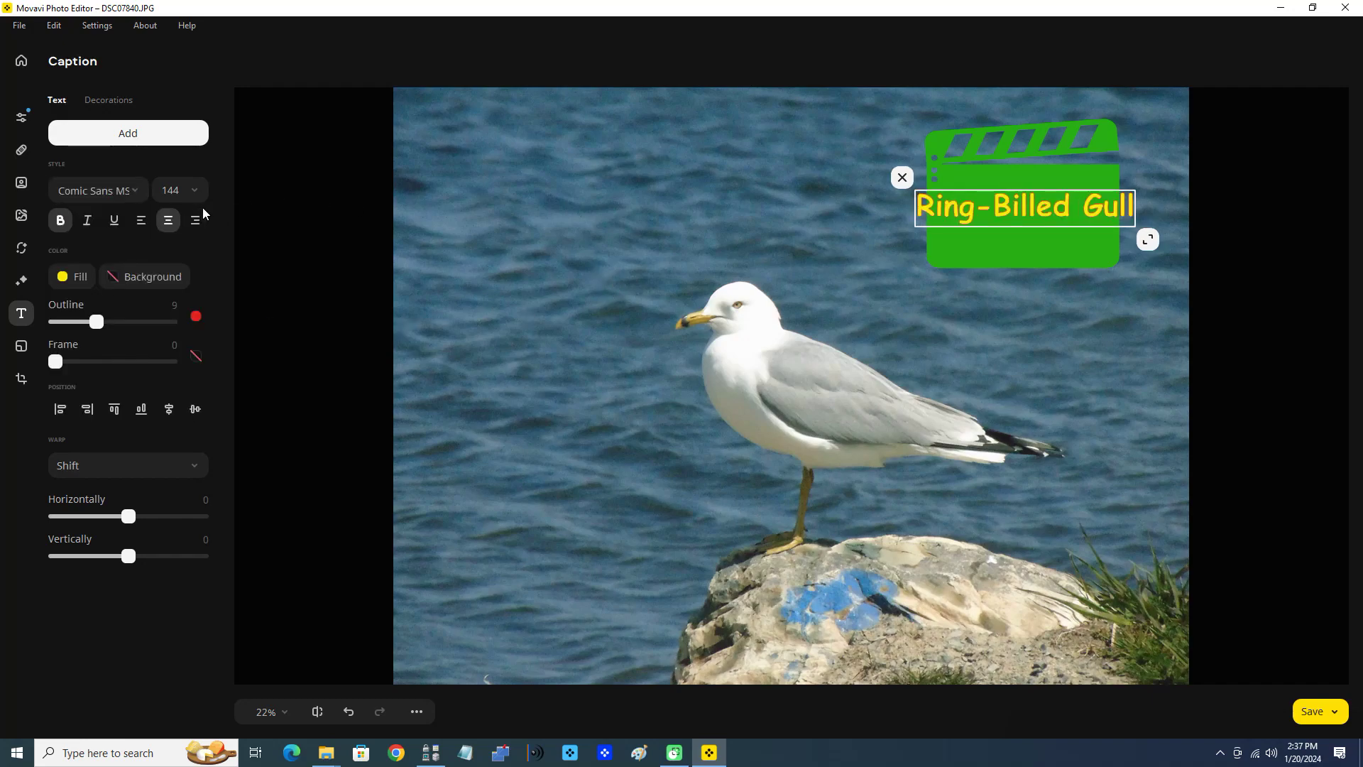
{"action": "left_click", "coordinate": [180, 190]}
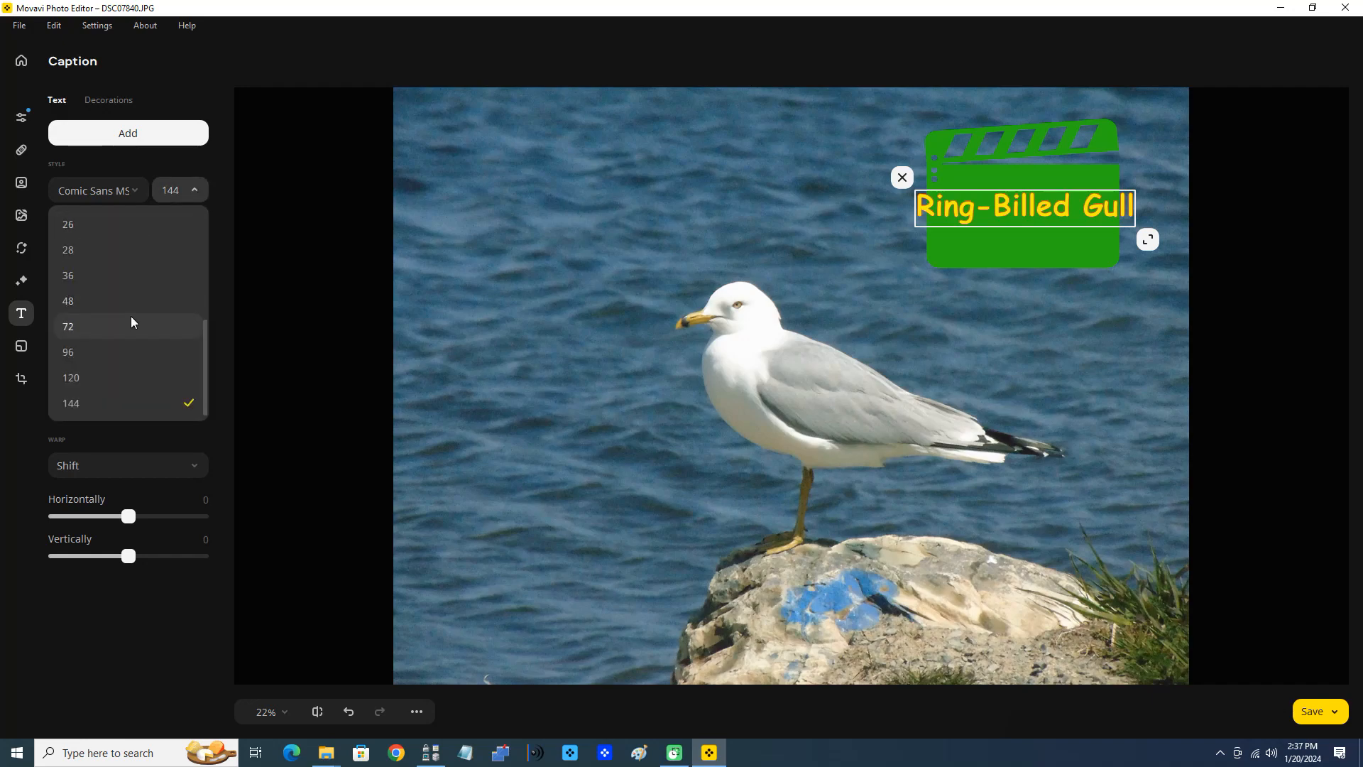
{"action": "left_click", "coordinate": [68, 352]}
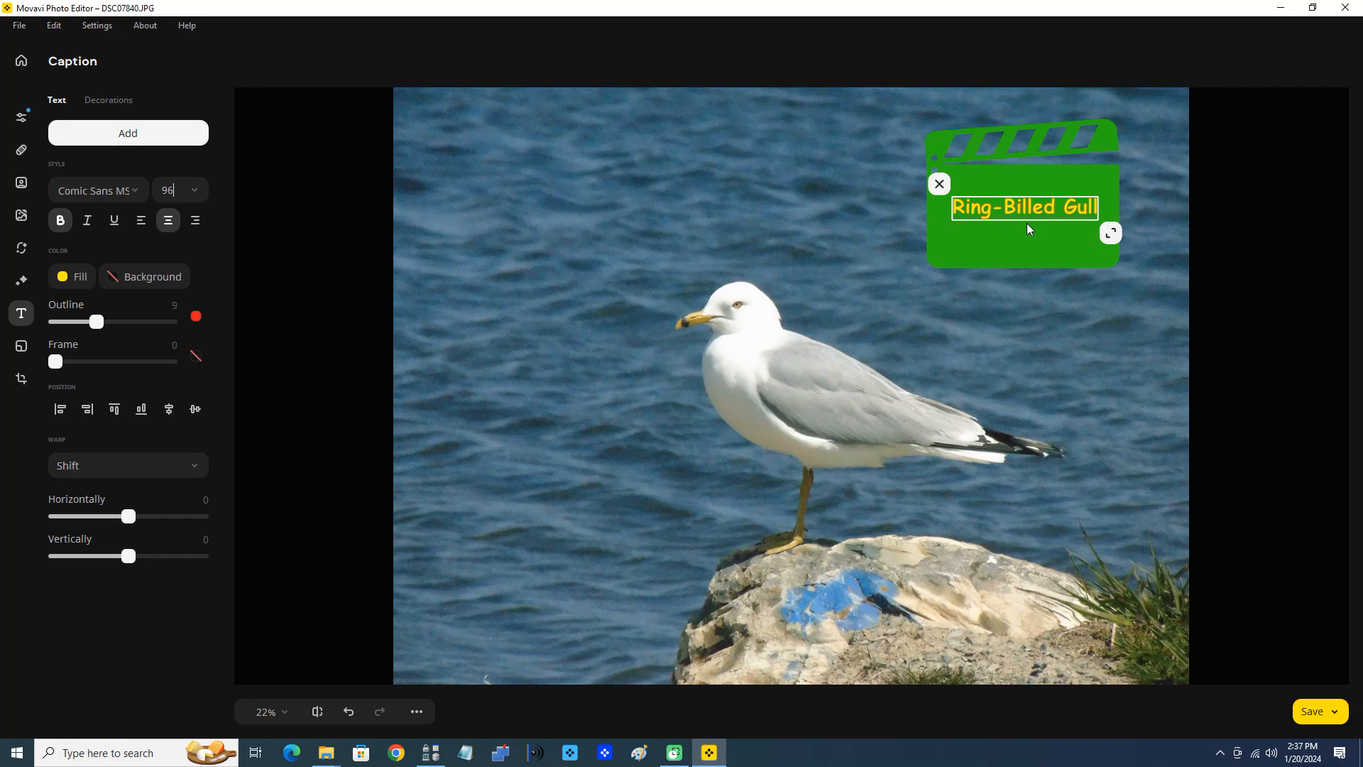
{"action": "mouse_move", "coordinate": [301, 406]}
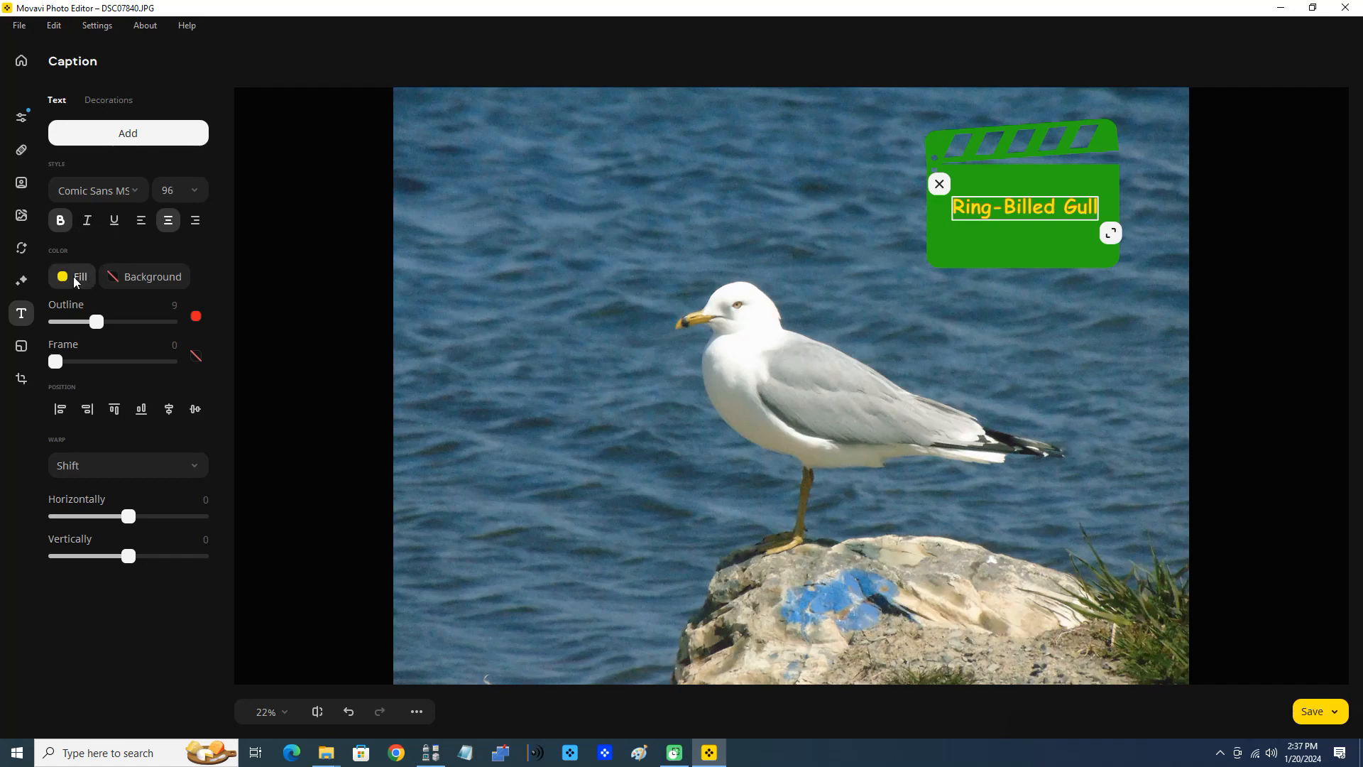
- Set the caption text fill colour to red
{"action": "left_click", "coordinate": [61, 276]}
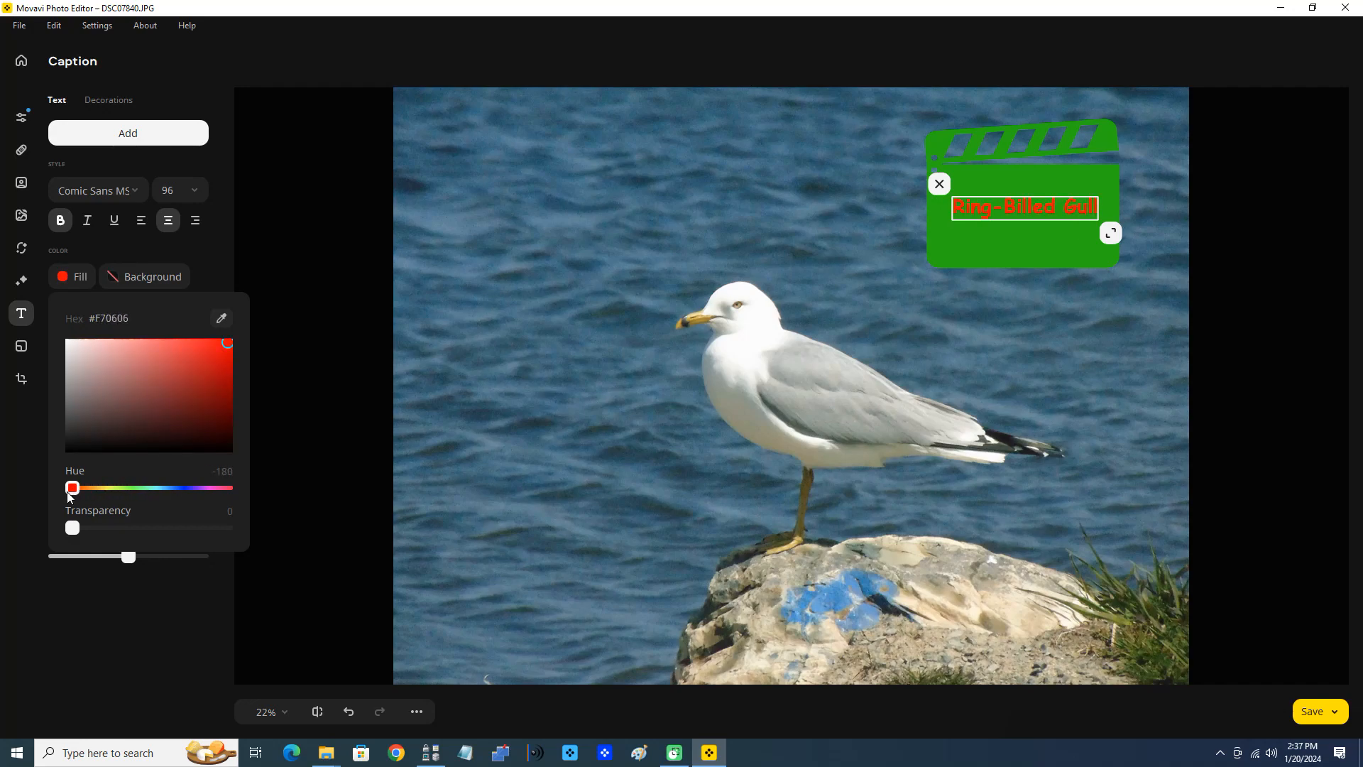
{"action": "mouse_move", "coordinate": [35, 415]}
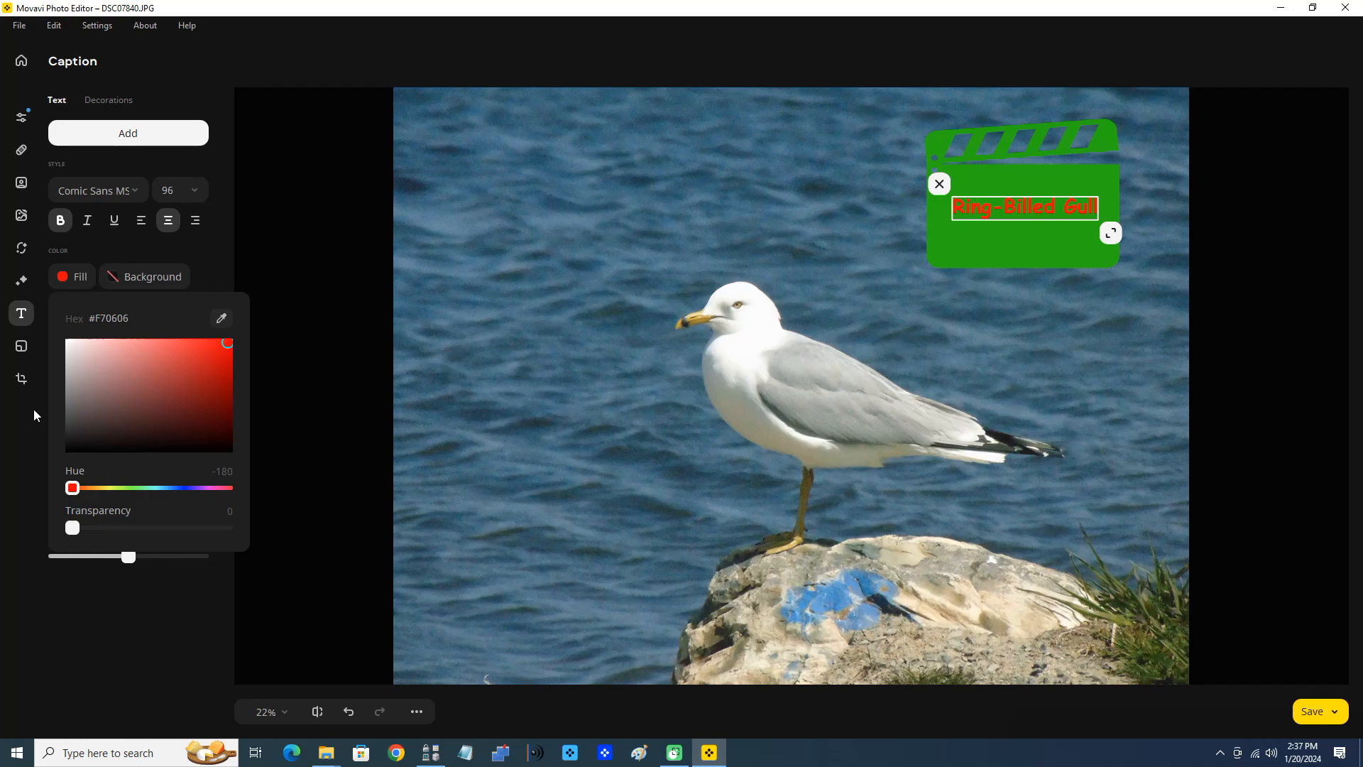
{"action": "left_click", "coordinate": [151, 276]}
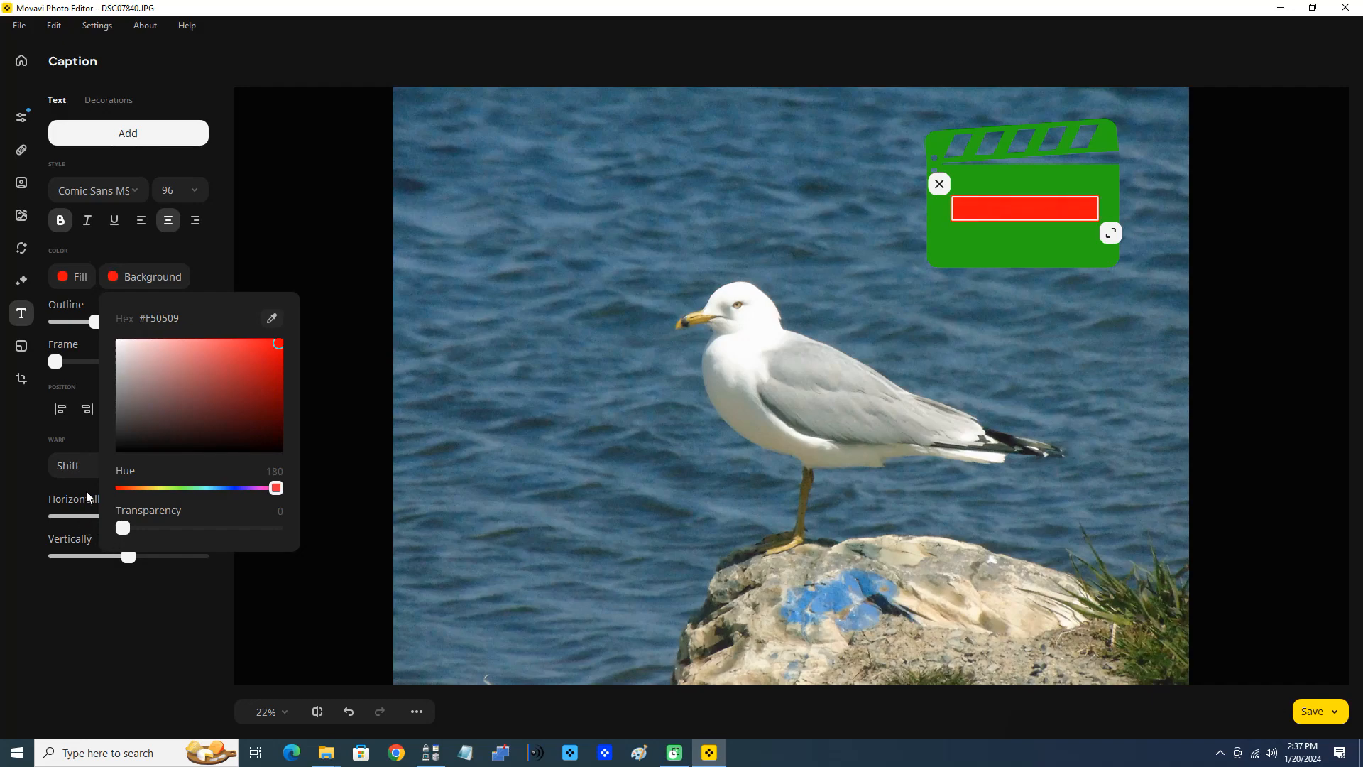
{"action": "mouse_move", "coordinate": [347, 404]}
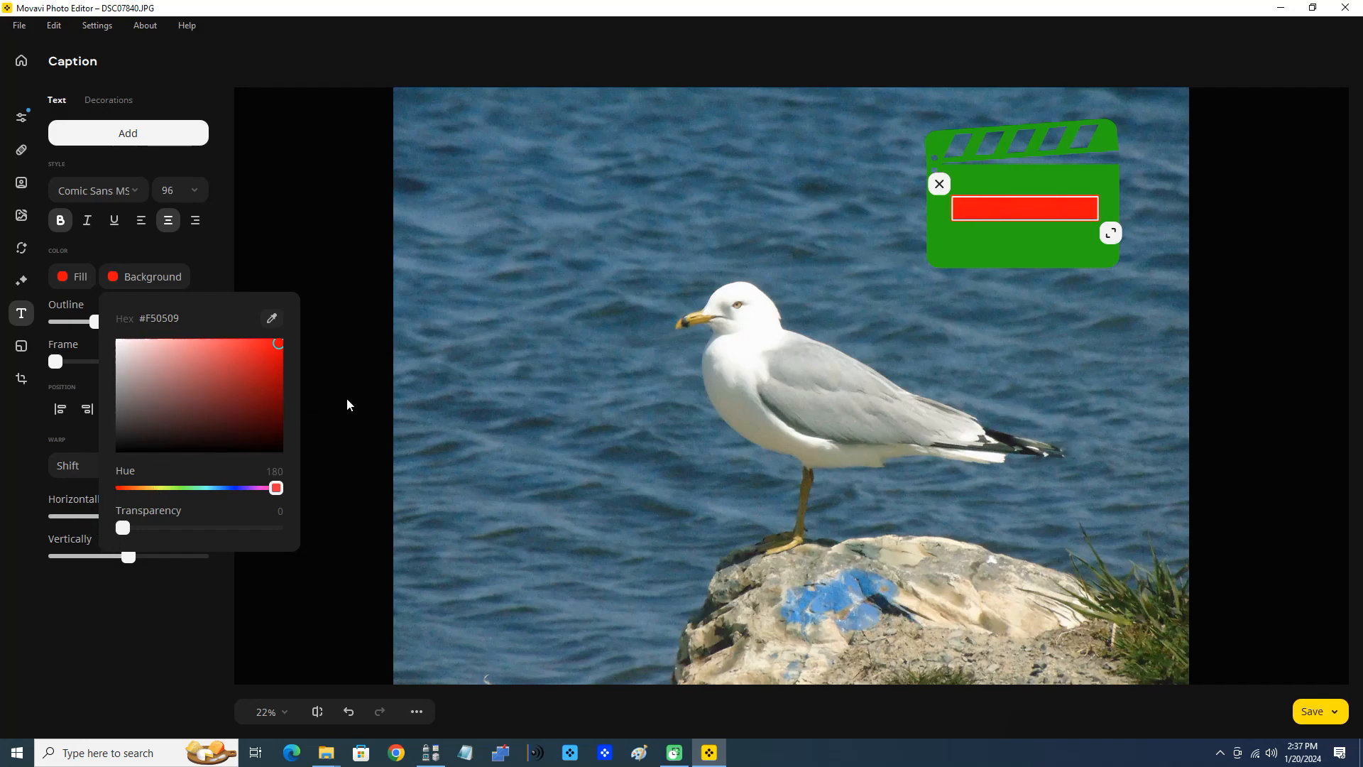
{"action": "mouse_move", "coordinate": [284, 394]}
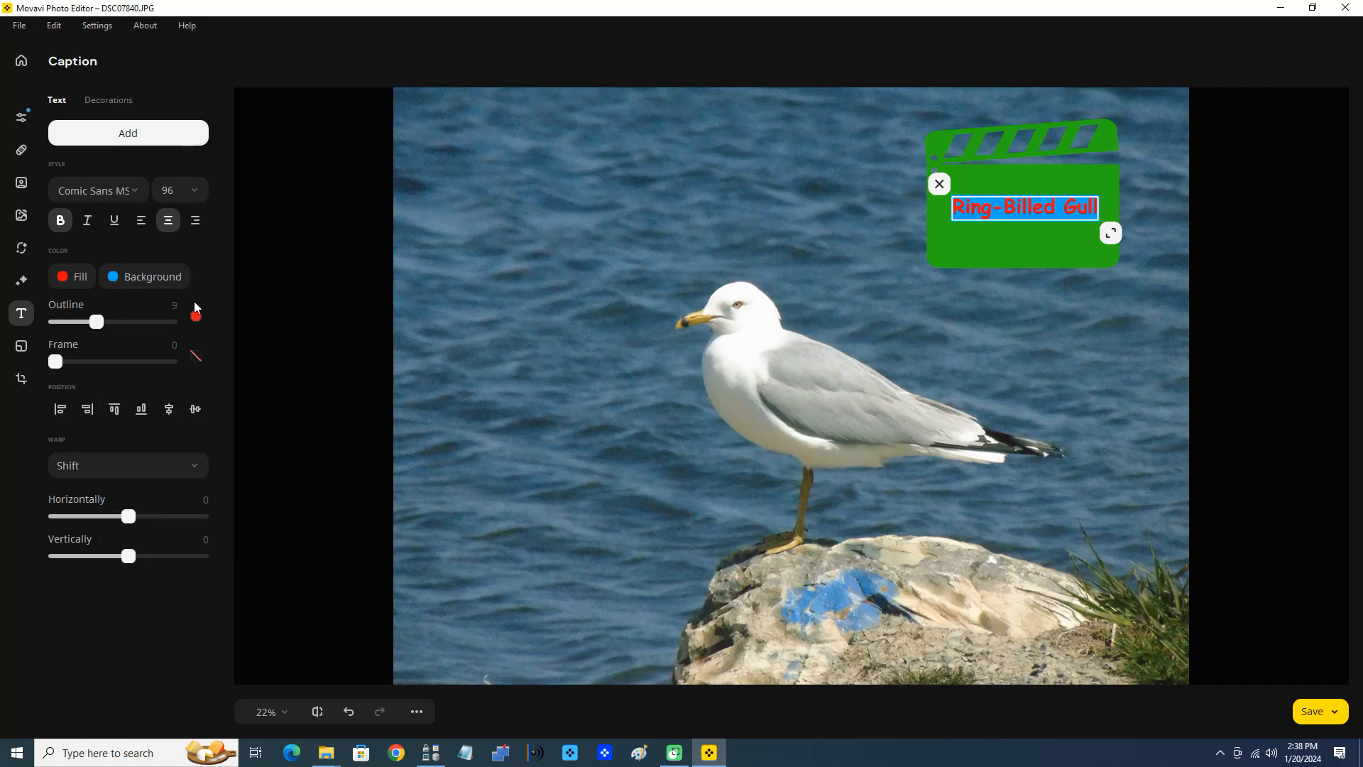
{"action": "mouse_move", "coordinate": [163, 360]}
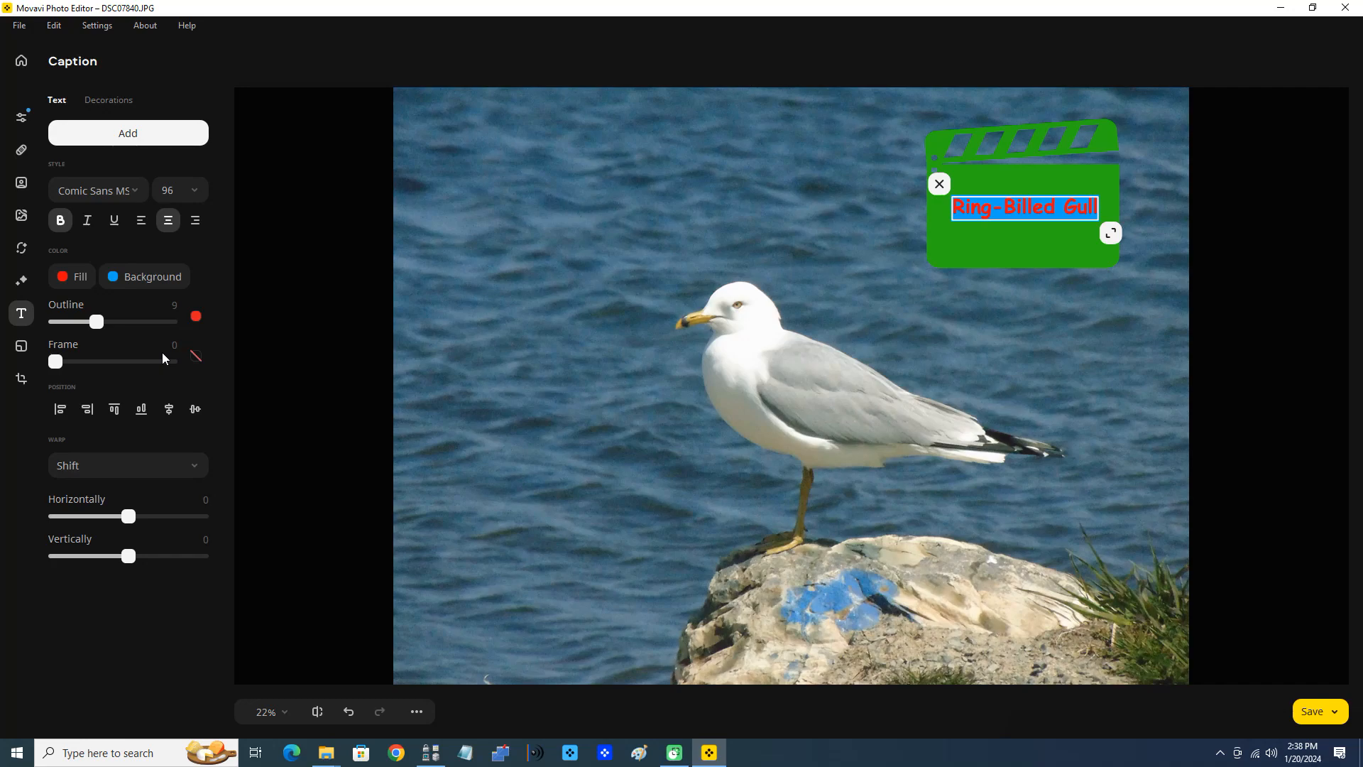
{"action": "mouse_move", "coordinate": [773, 507]}
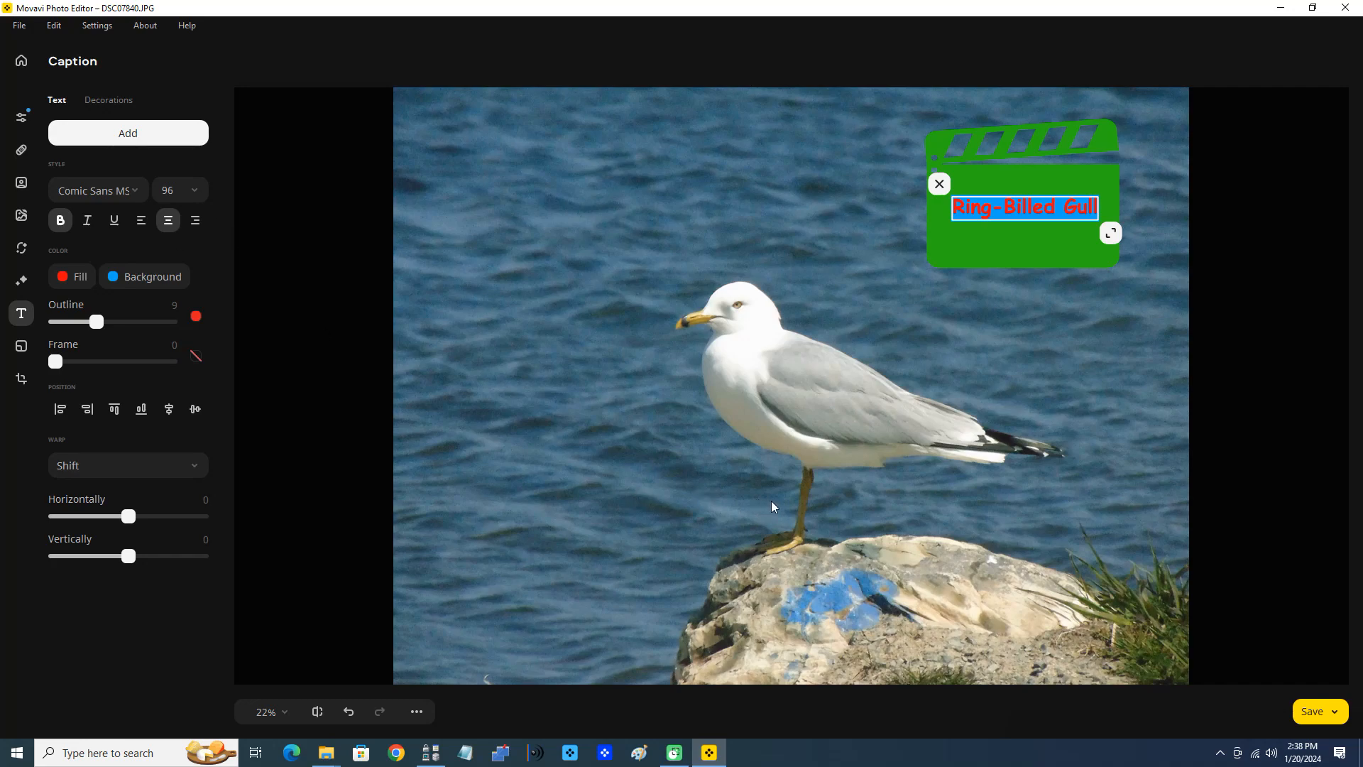
{"action": "mouse_move", "coordinate": [785, 478]}
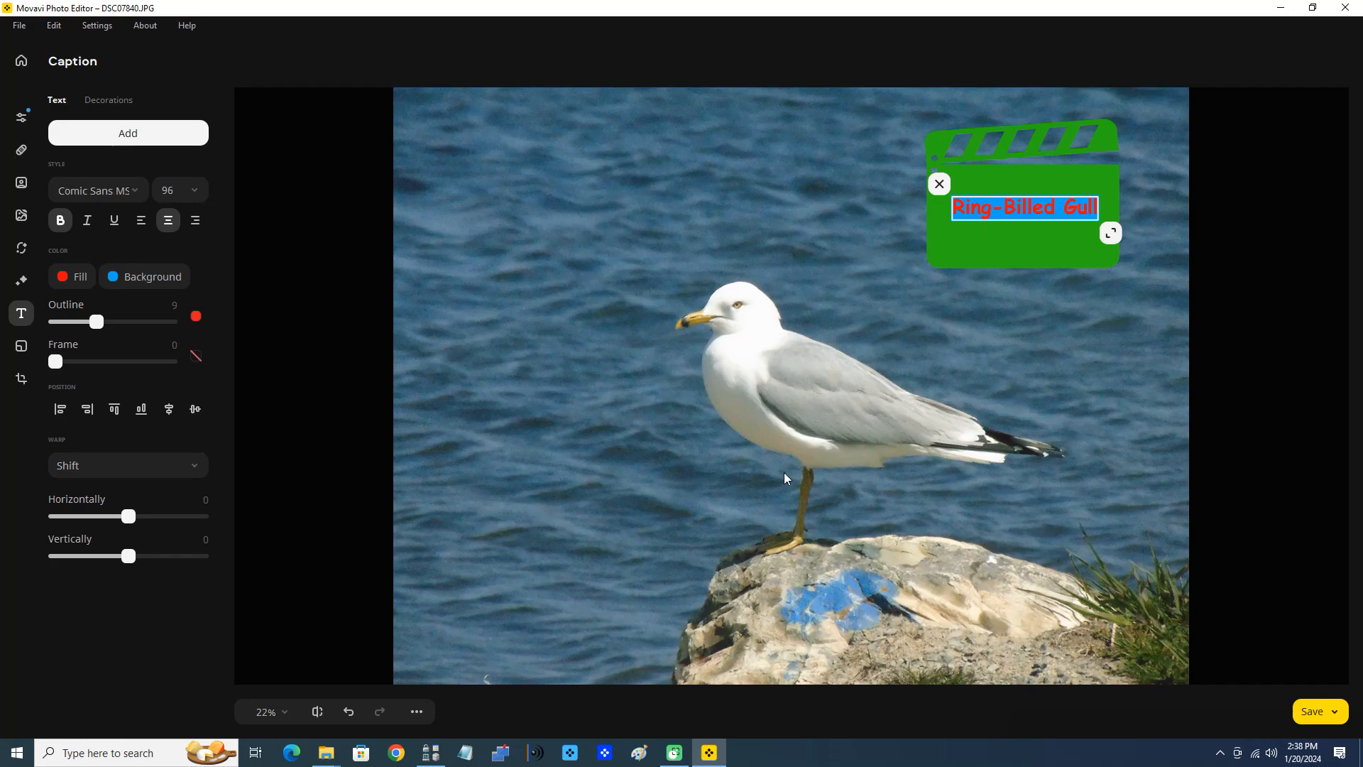
{"action": "mouse_move", "coordinate": [145, 360]}
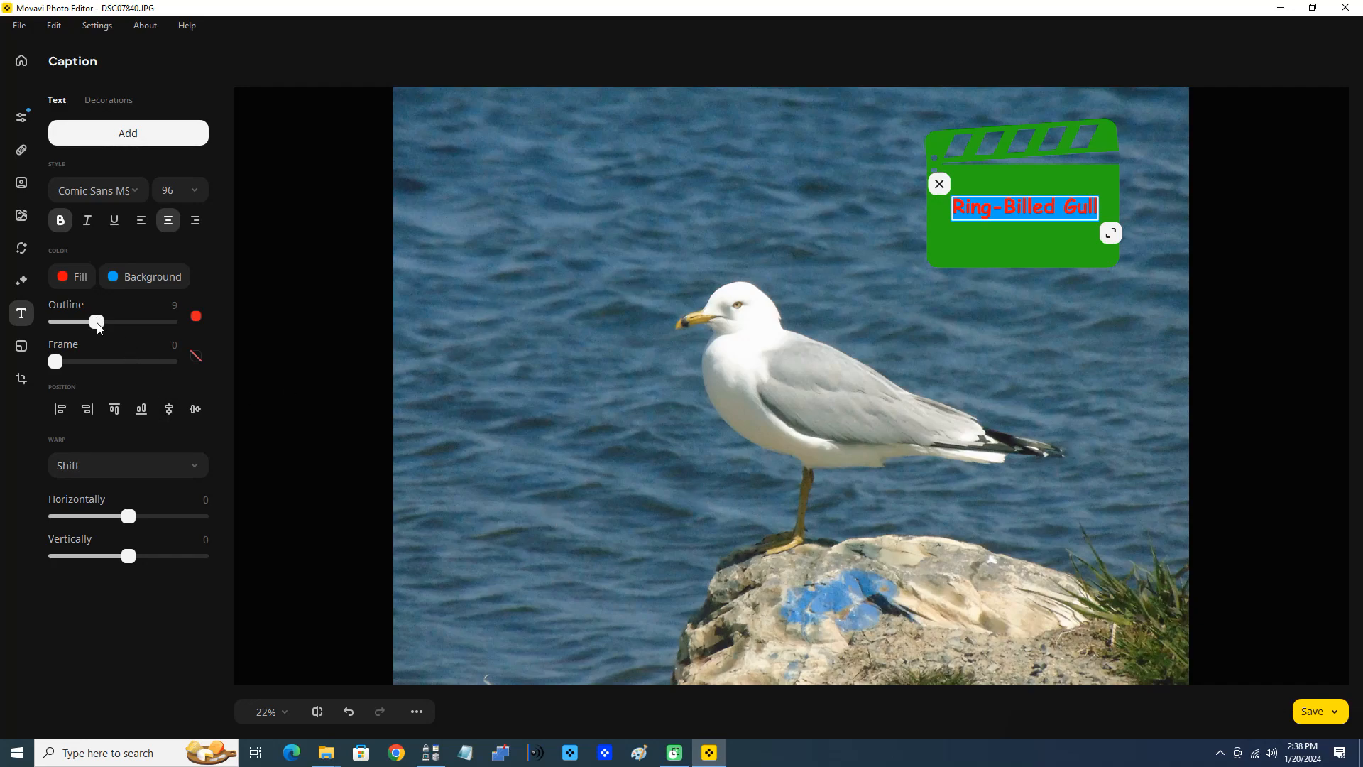
{"action": "mouse_move", "coordinate": [128, 330]}
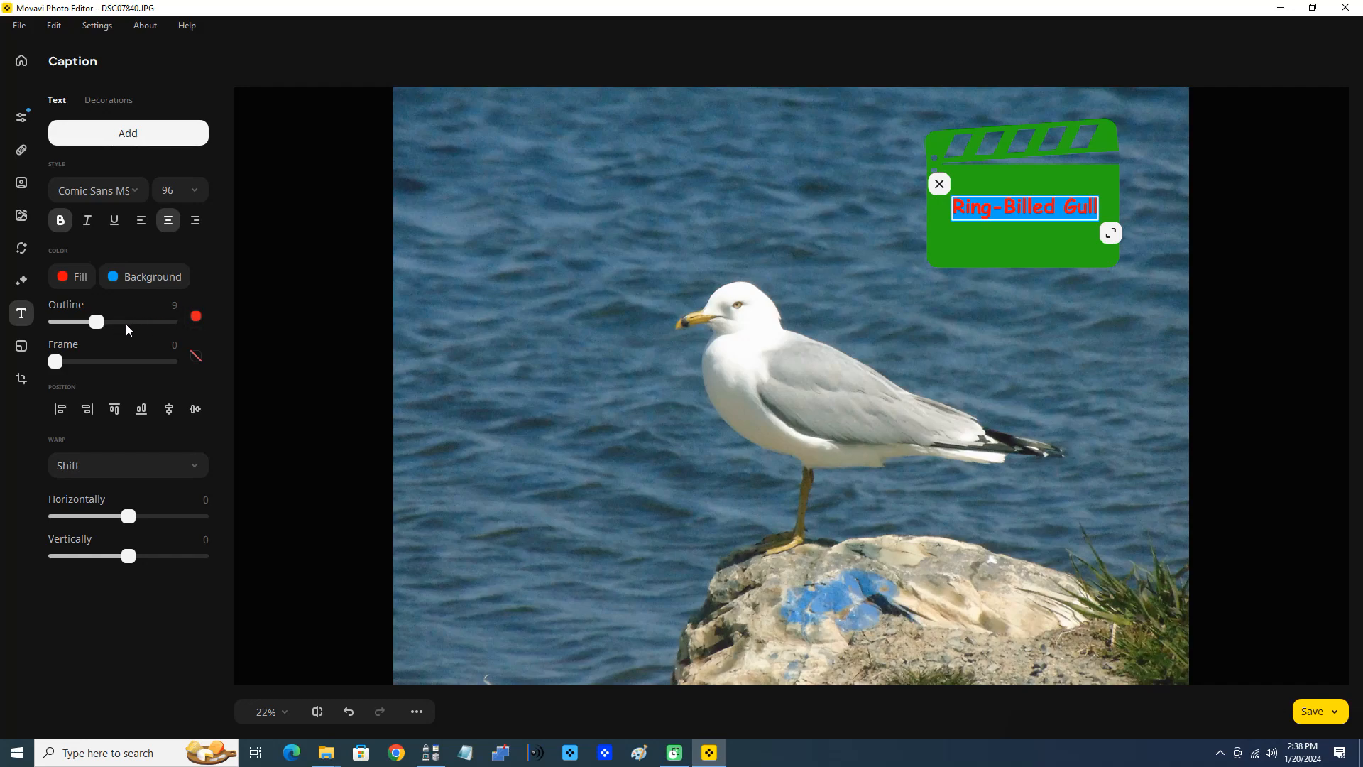
- Give the caption a yellow-green outline at thickness 25 and a 25-wide frame
{"action": "left_click", "coordinate": [196, 317]}
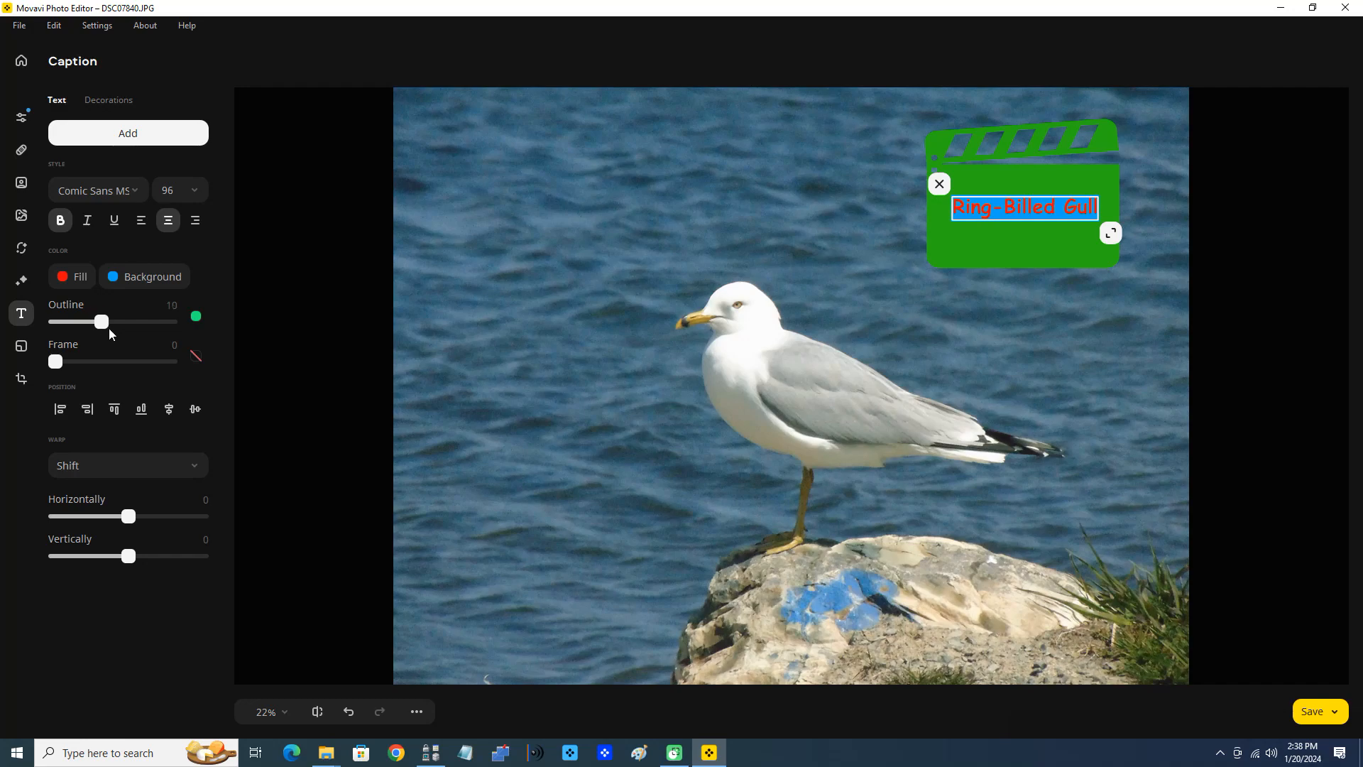
{"action": "left_click_drag", "start_coordinate": [101, 322], "coordinate": [54, 322]}
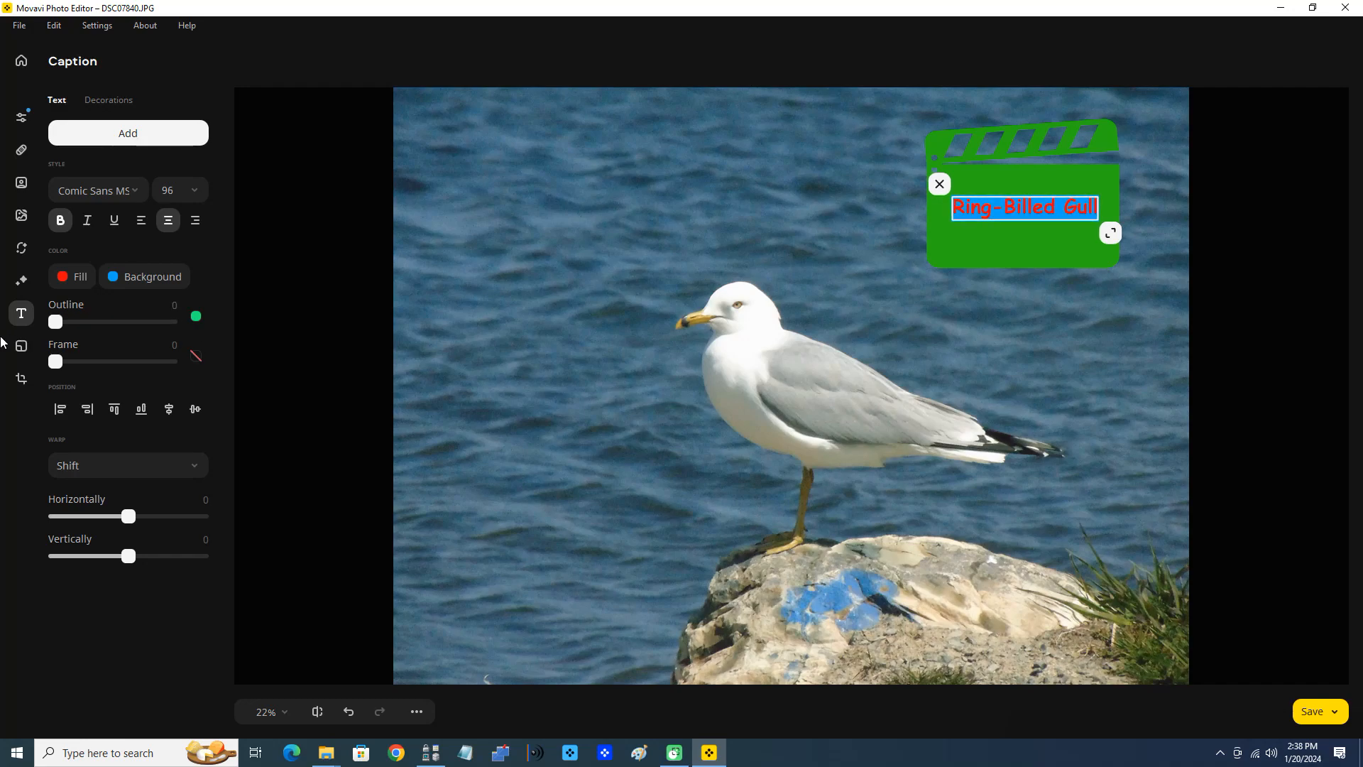
{"action": "left_click_drag", "start_coordinate": [55, 322], "coordinate": [170, 322]}
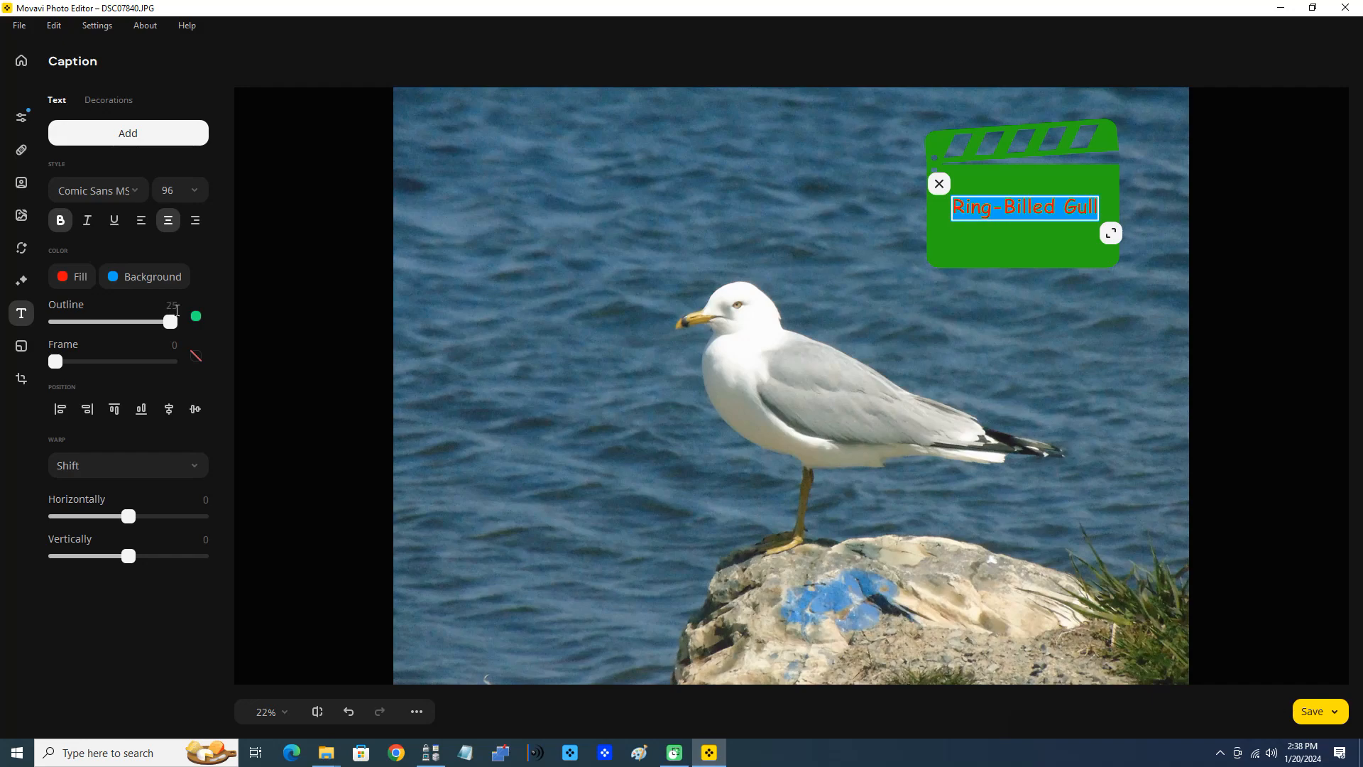
{"action": "left_click", "coordinate": [194, 315]}
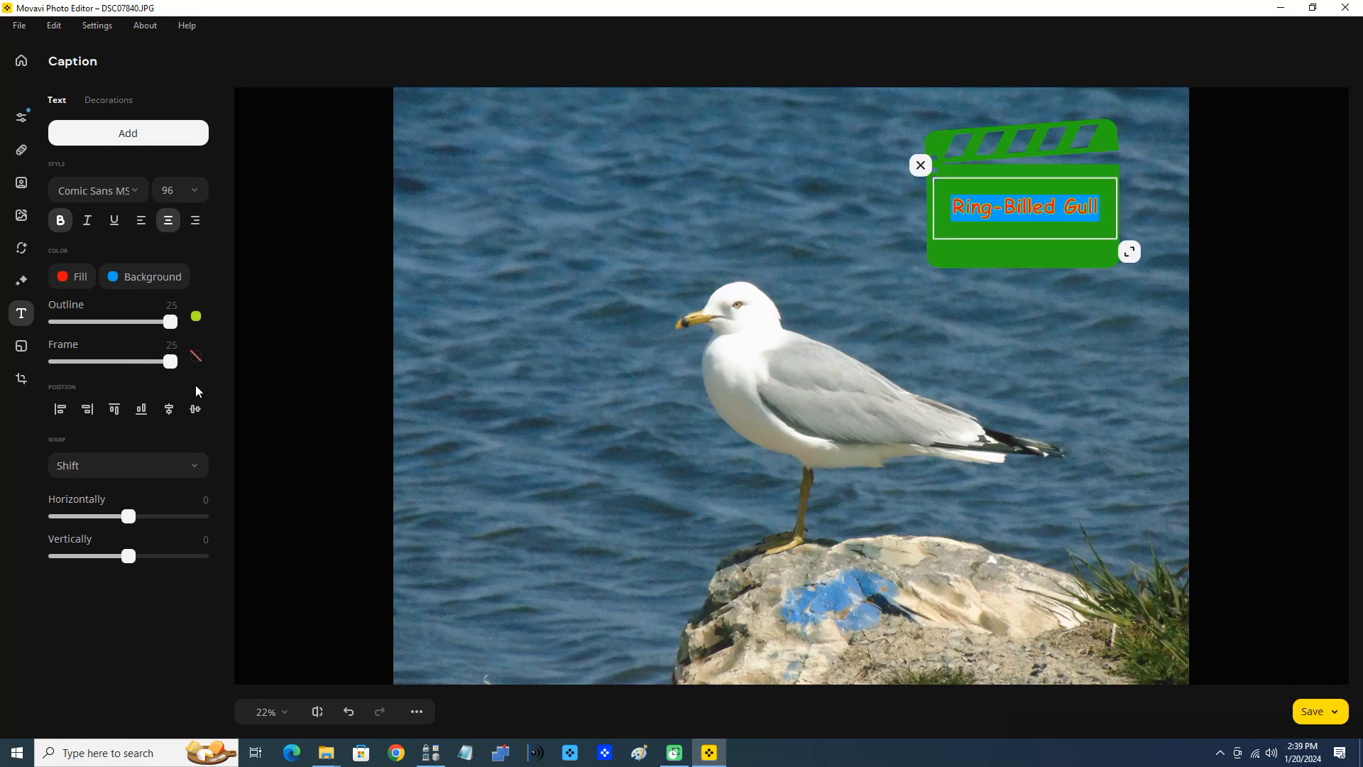
- Set the caption's frame colour to a light turquoise-green
{"action": "left_click", "coordinate": [194, 355]}
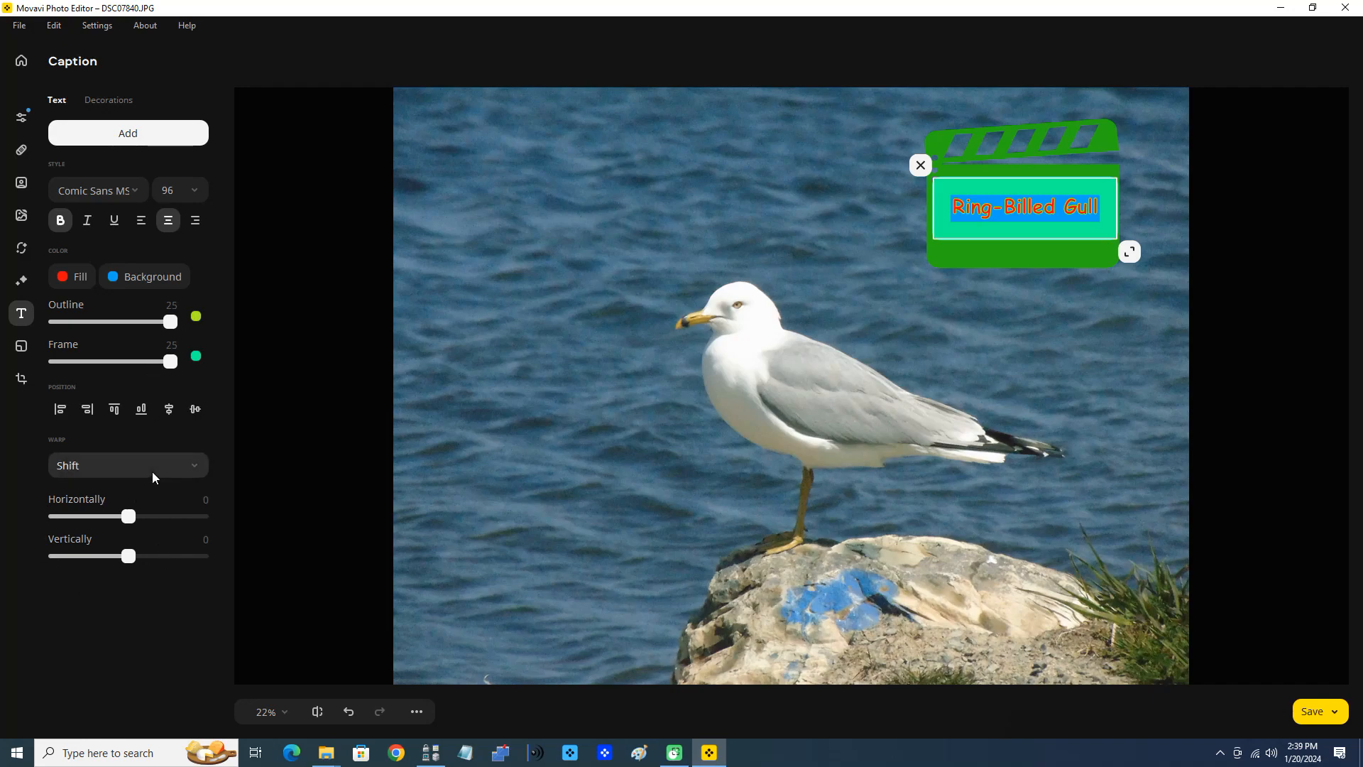
- Try the Curve, Letters rotation and Perspective warp styles on the caption
{"action": "left_click", "coordinate": [127, 465]}
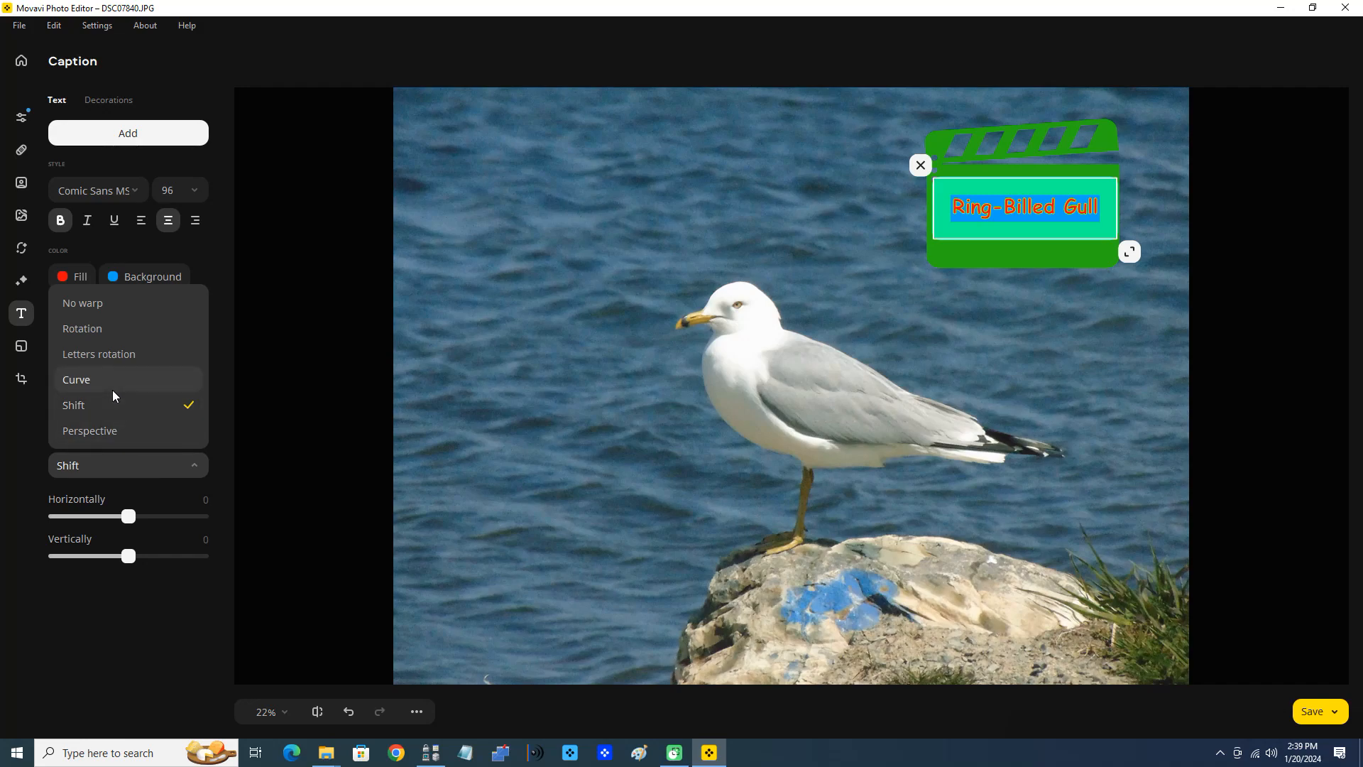
{"action": "left_click", "coordinate": [77, 379]}
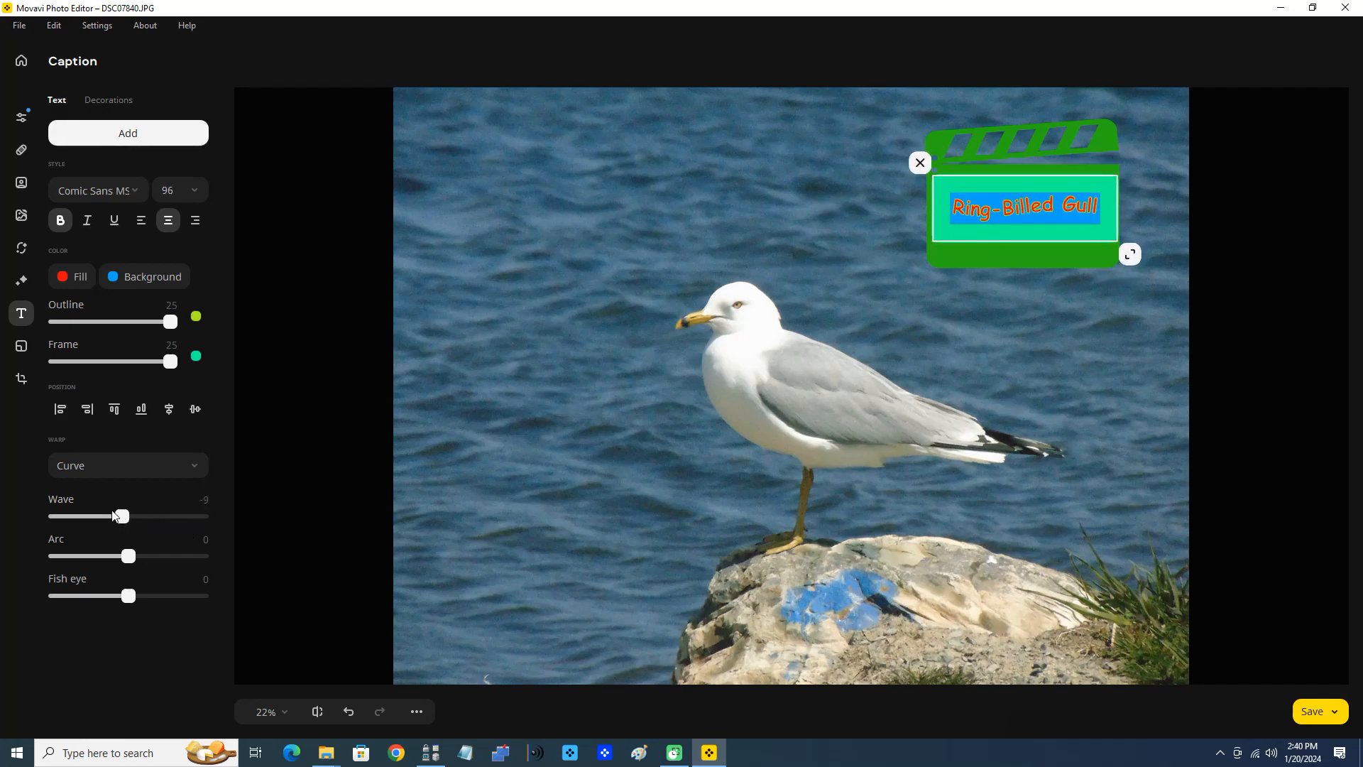
{"action": "left_click", "coordinate": [128, 465]}
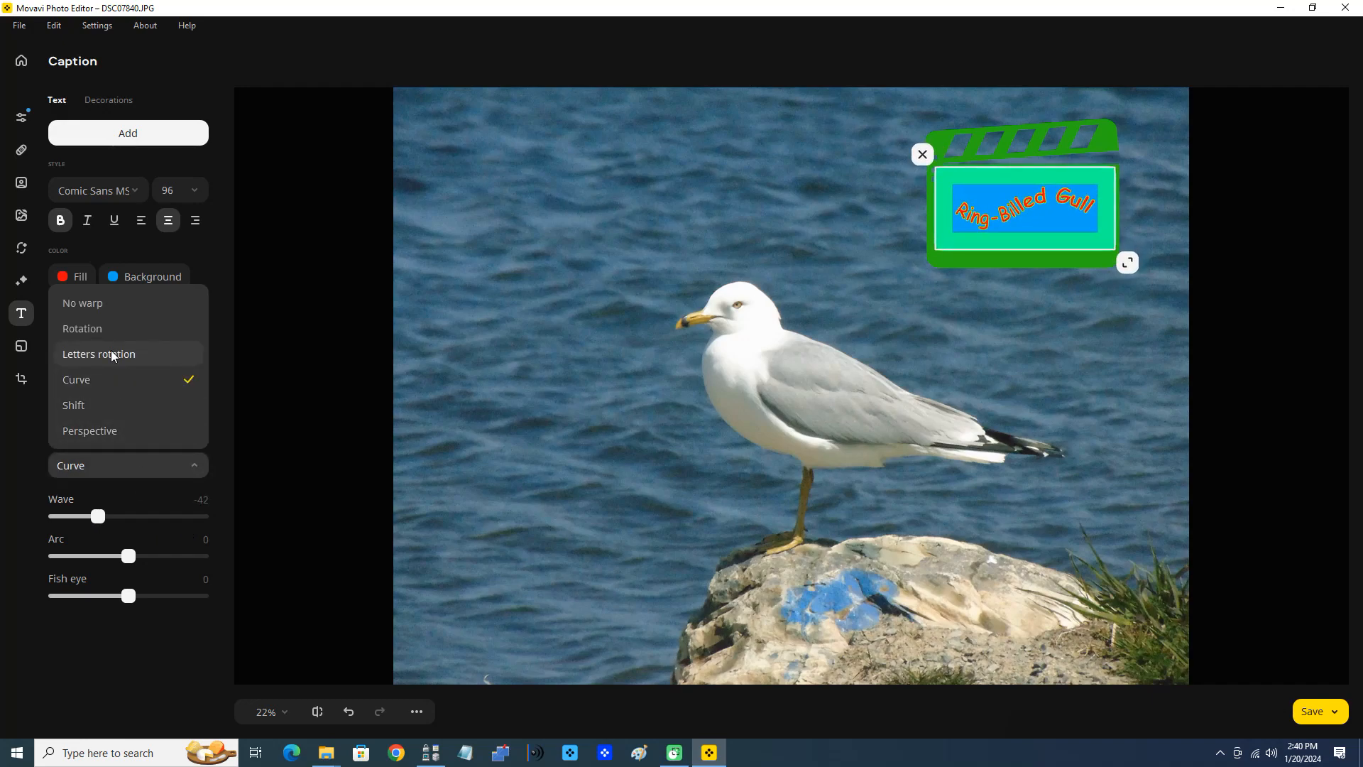
{"action": "left_click", "coordinate": [98, 354]}
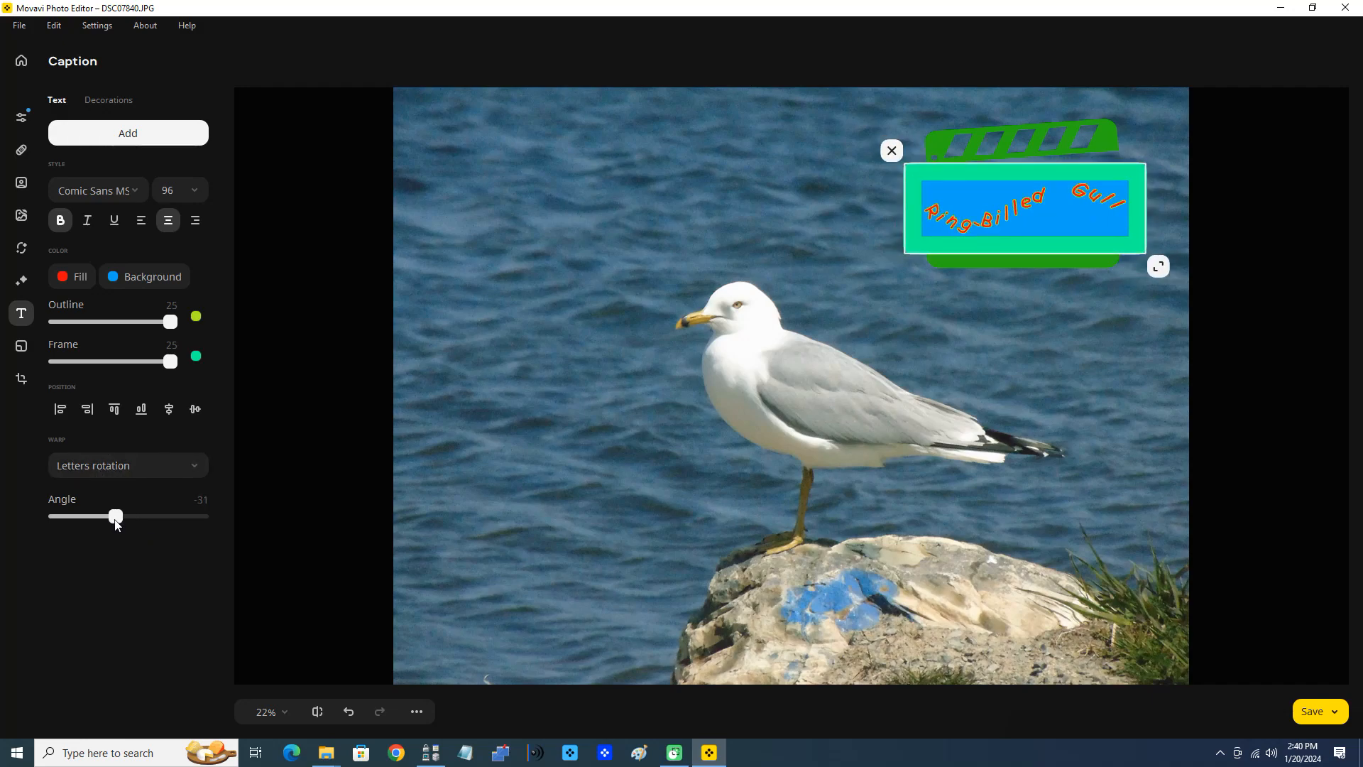
{"action": "left_click", "coordinate": [127, 465]}
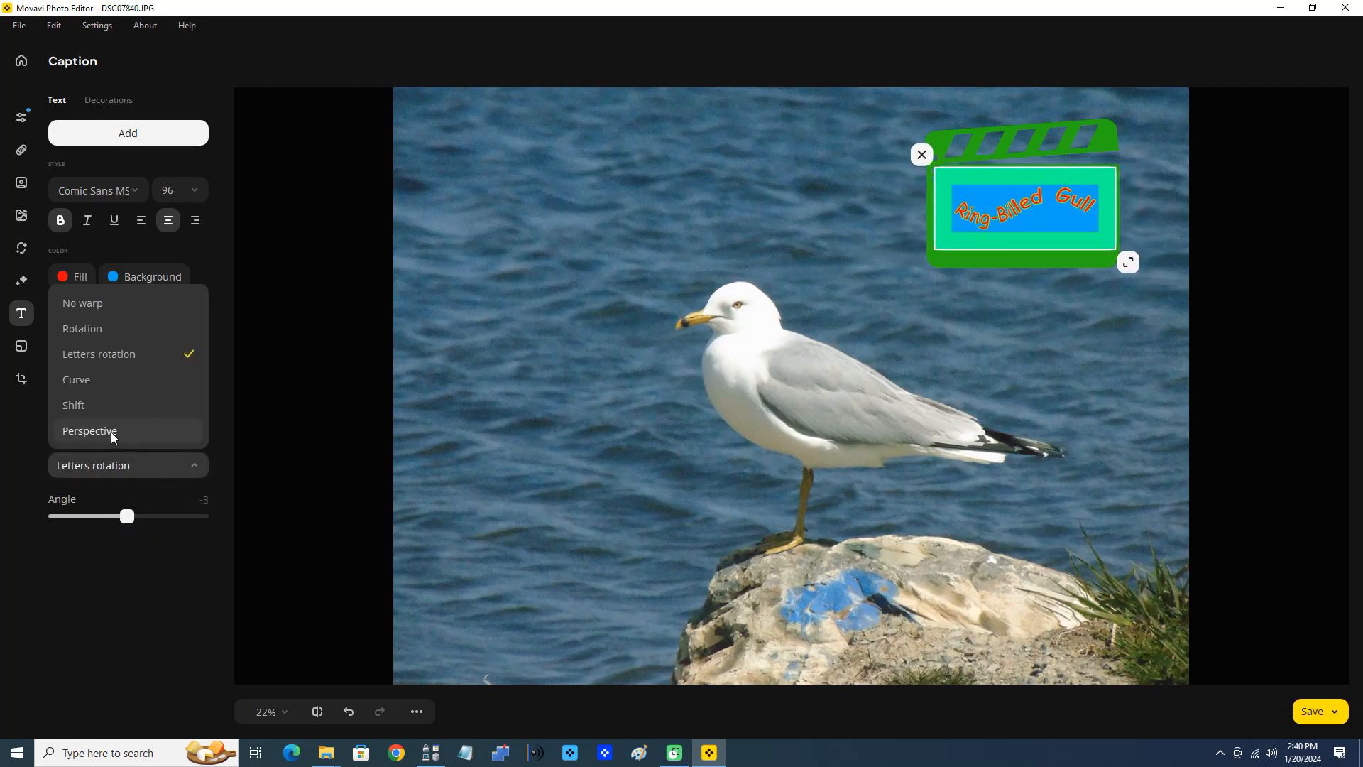
{"action": "left_click", "coordinate": [74, 406]}
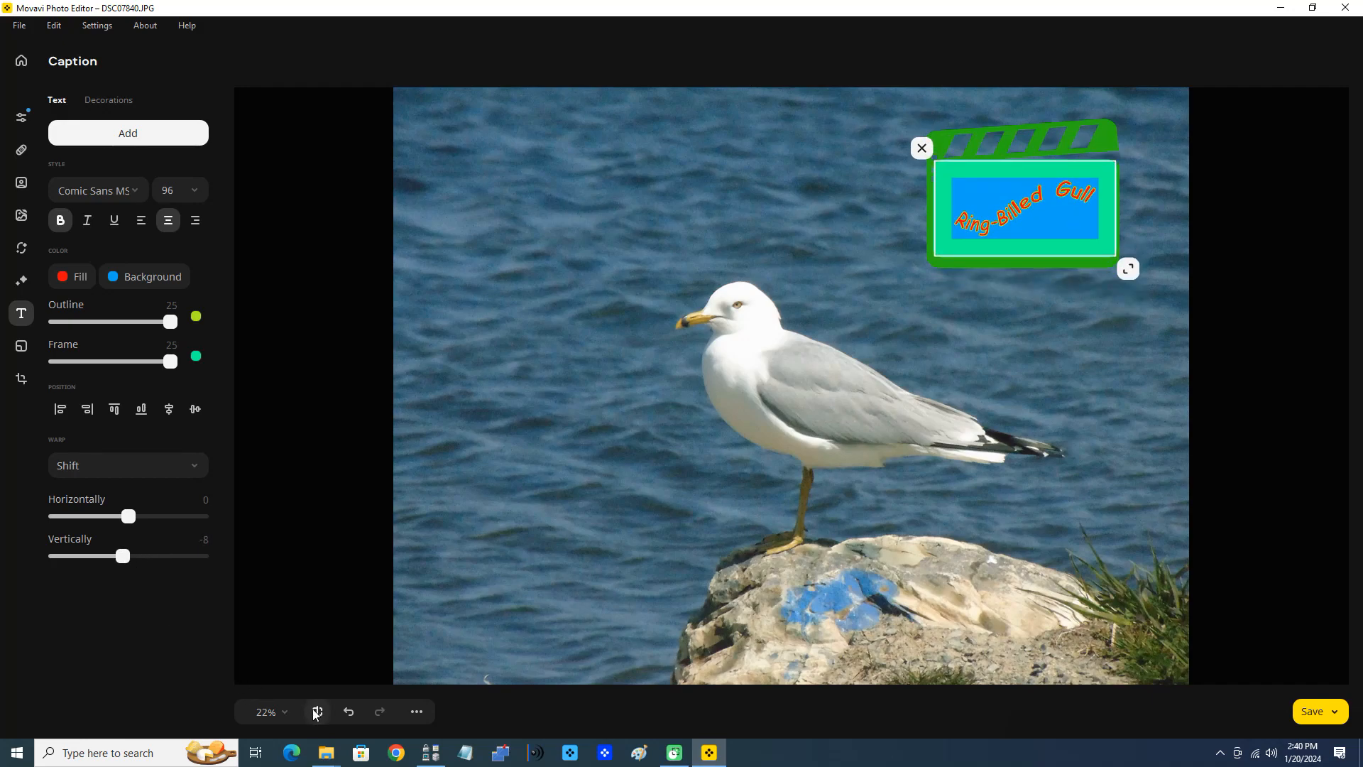
{"action": "mouse_move", "coordinate": [416, 712]}
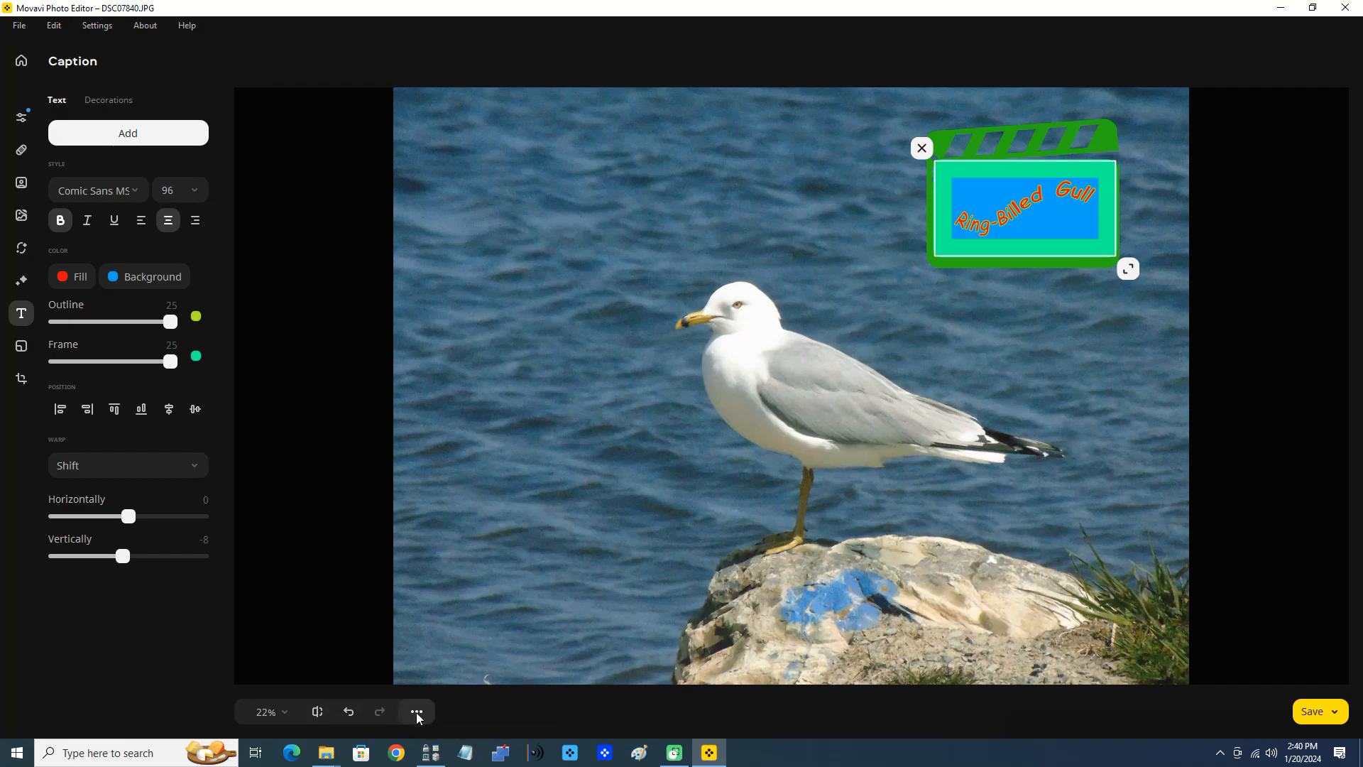
{"action": "left_click", "coordinate": [415, 712]}
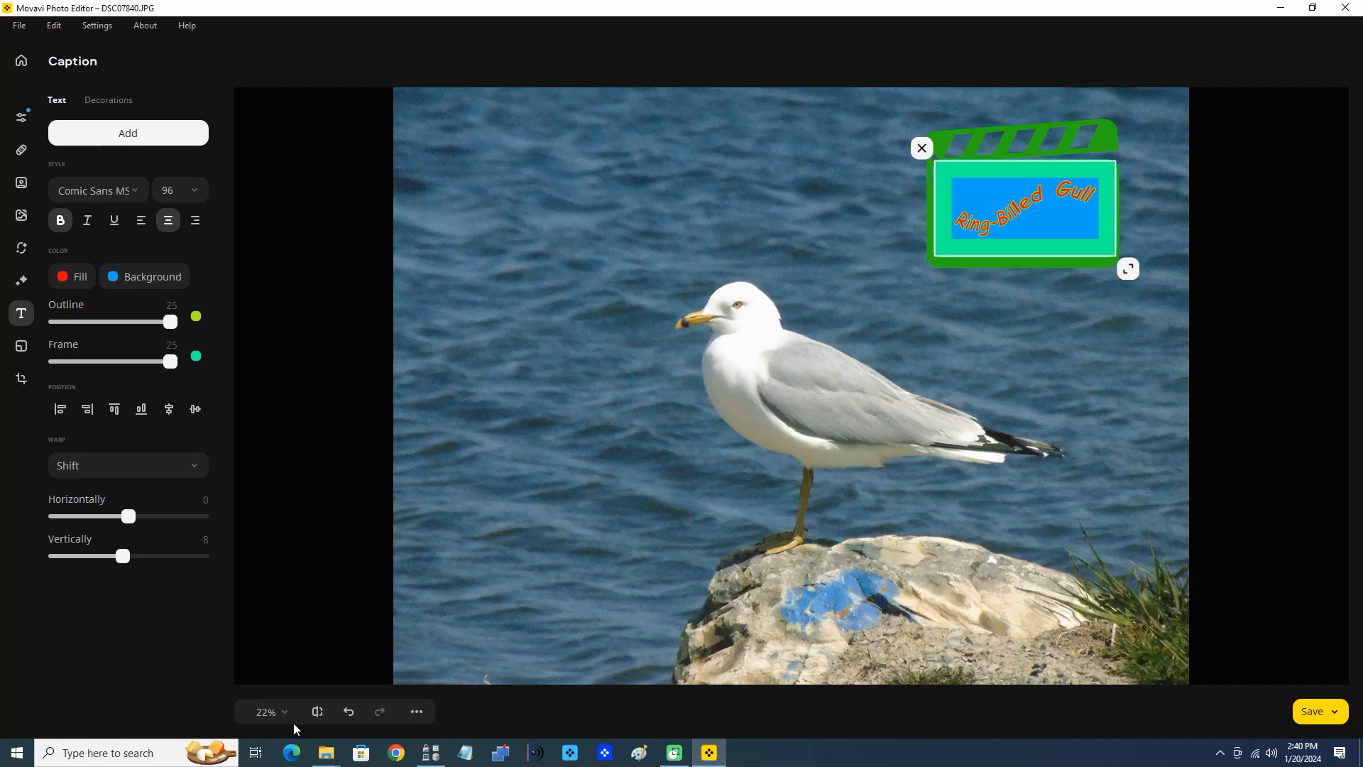
{"action": "mouse_move", "coordinate": [129, 410]}
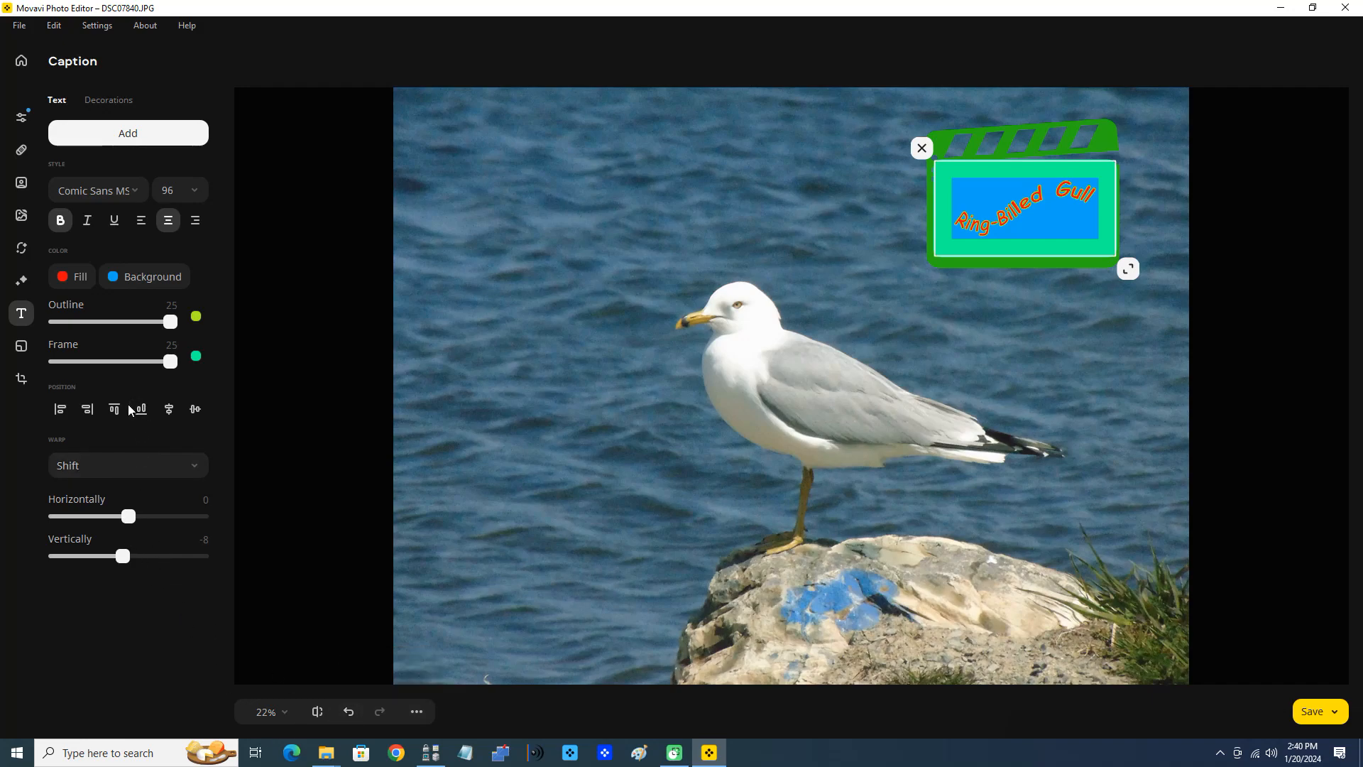